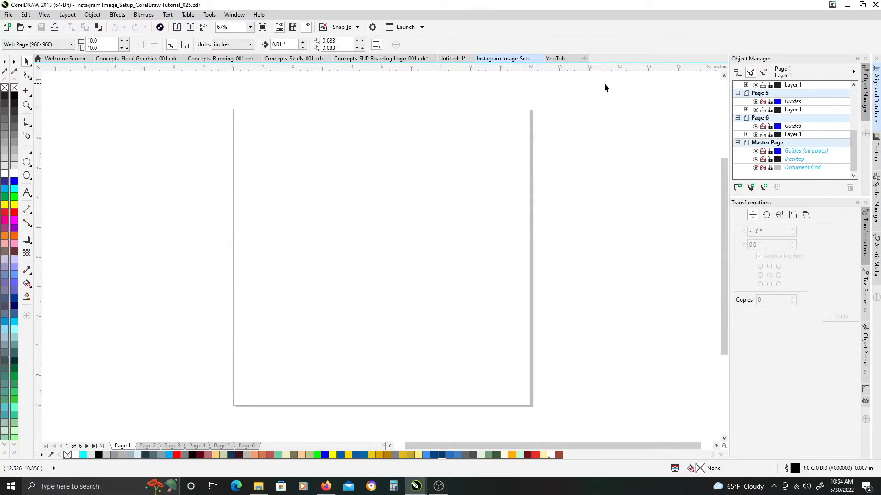
{"action": "mouse_move", "coordinate": [322, 275]}
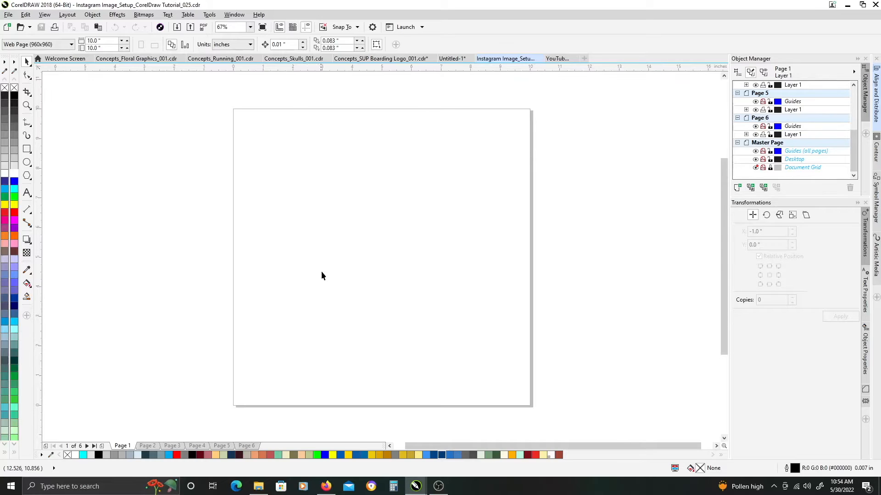
{"action": "mouse_move", "coordinate": [352, 234]}
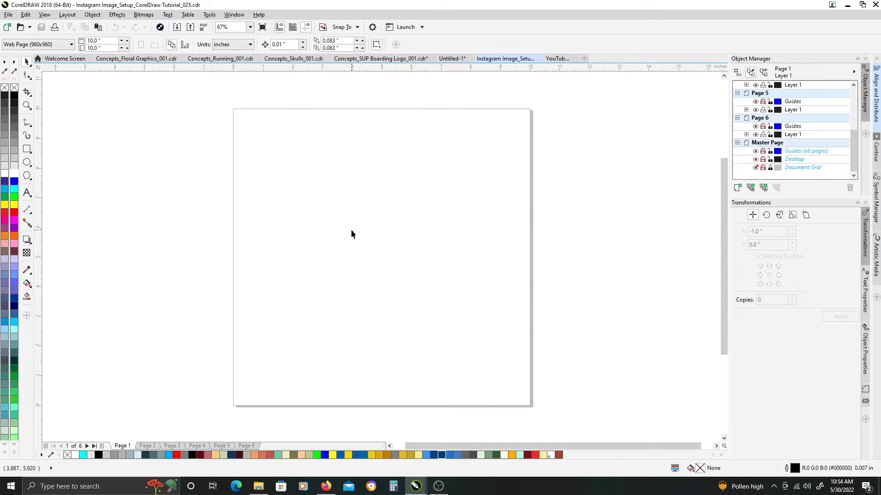
{"action": "mouse_move", "coordinate": [330, 197]}
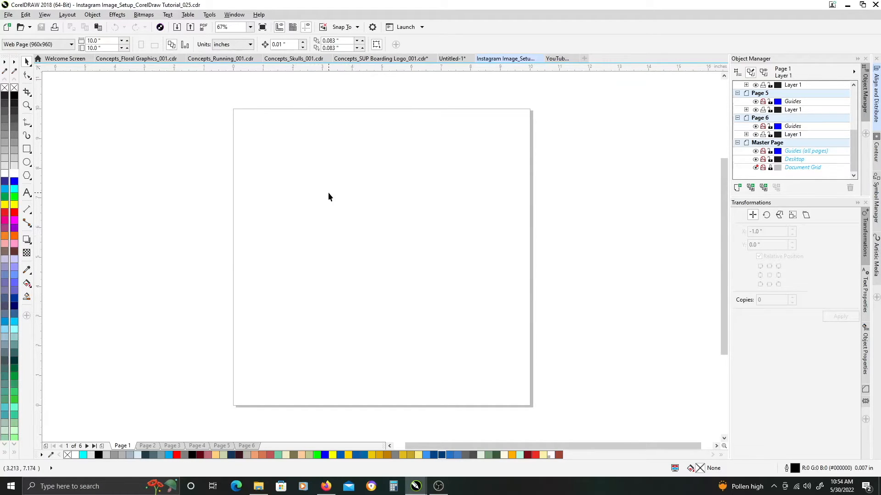
{"action": "mouse_move", "coordinate": [321, 207]}
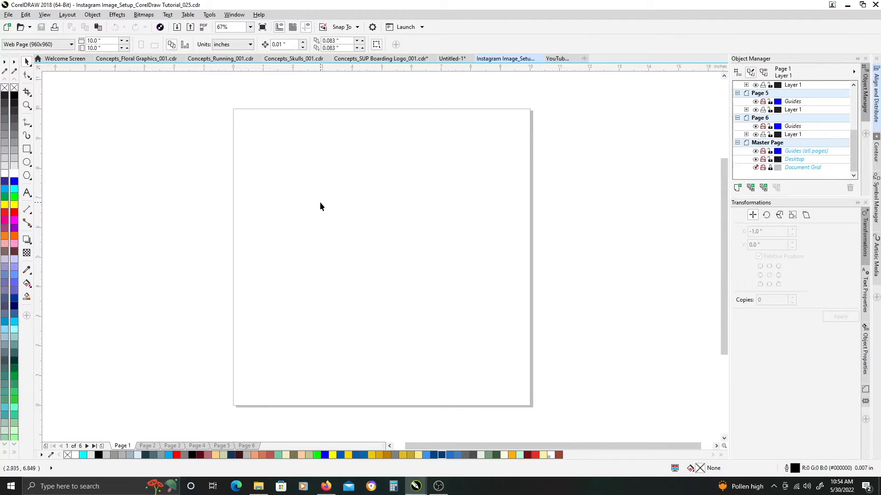
{"action": "mouse_move", "coordinate": [318, 208]}
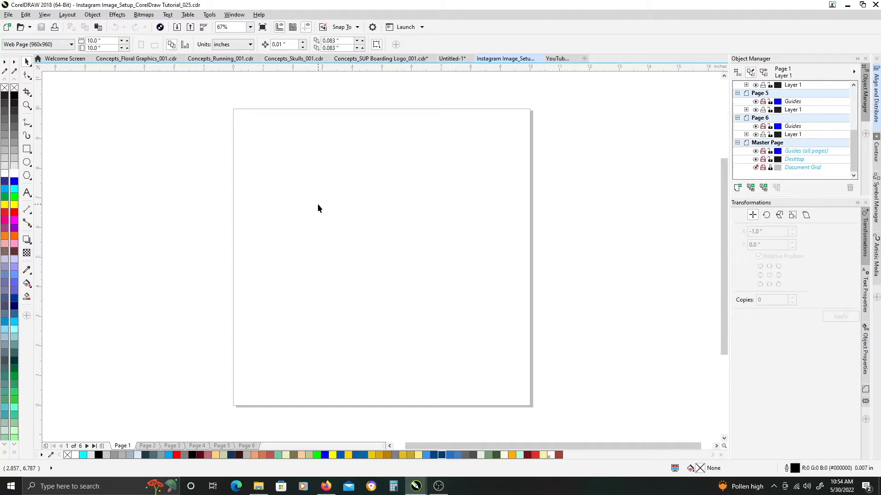
{"action": "mouse_move", "coordinate": [165, 186]}
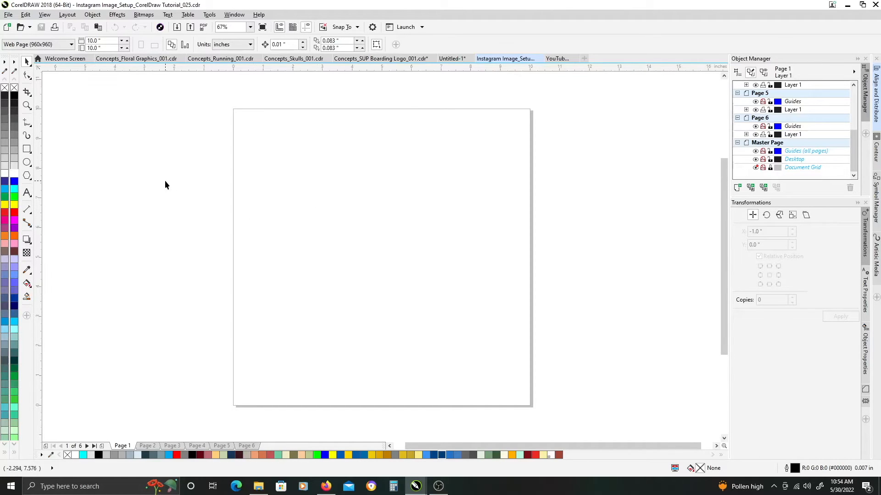
{"action": "mouse_move", "coordinate": [81, 11]}
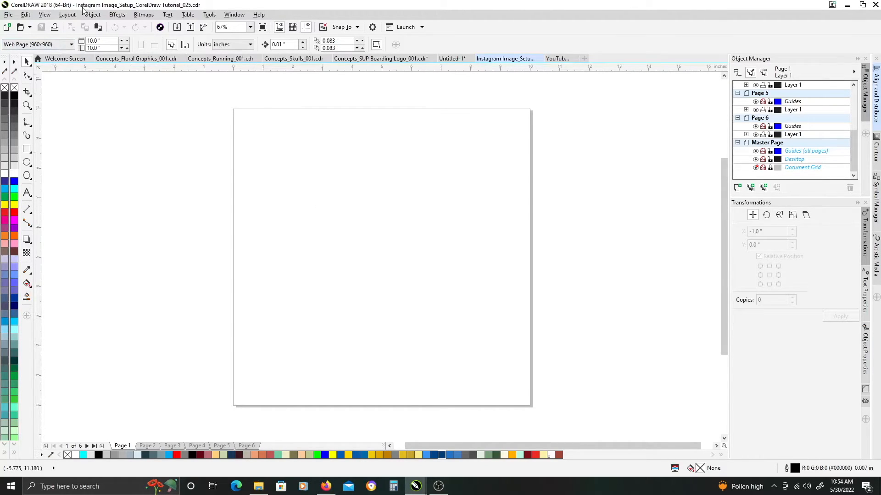
{"action": "mouse_move", "coordinate": [156, 166]}
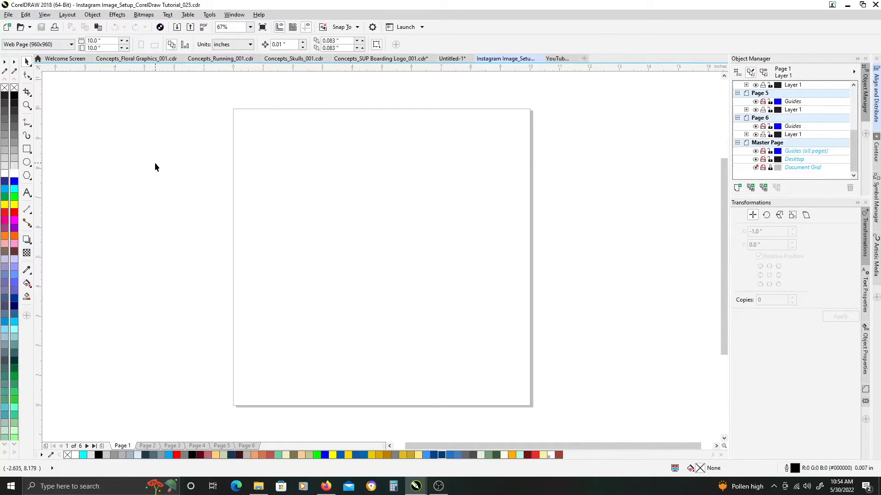
{"action": "mouse_move", "coordinate": [156, 172]}
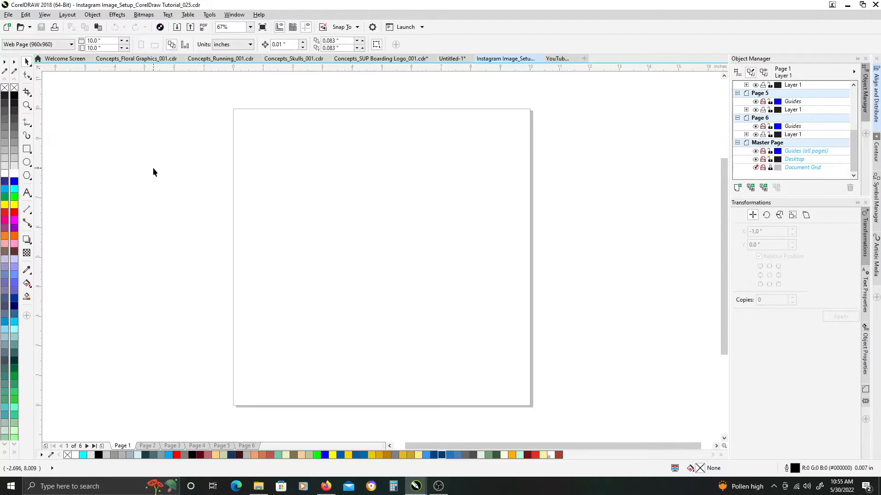
{"action": "mouse_move", "coordinate": [120, 133]}
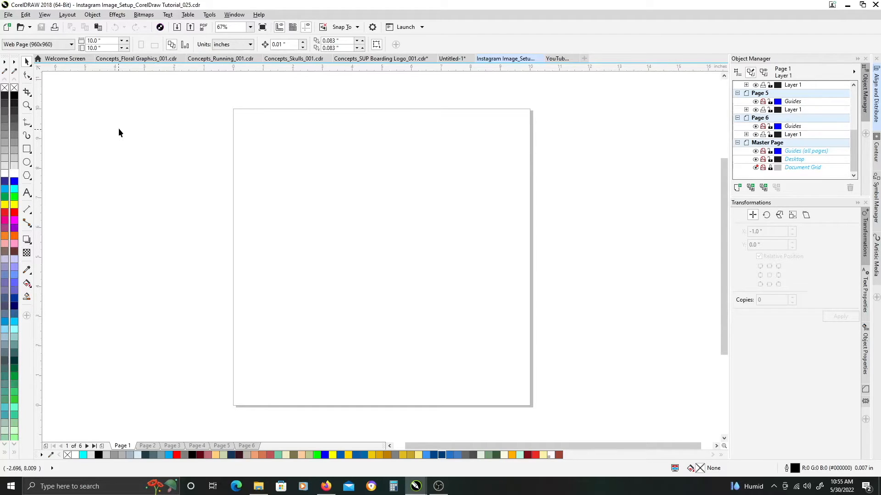
{"action": "mouse_move", "coordinate": [66, 97]}
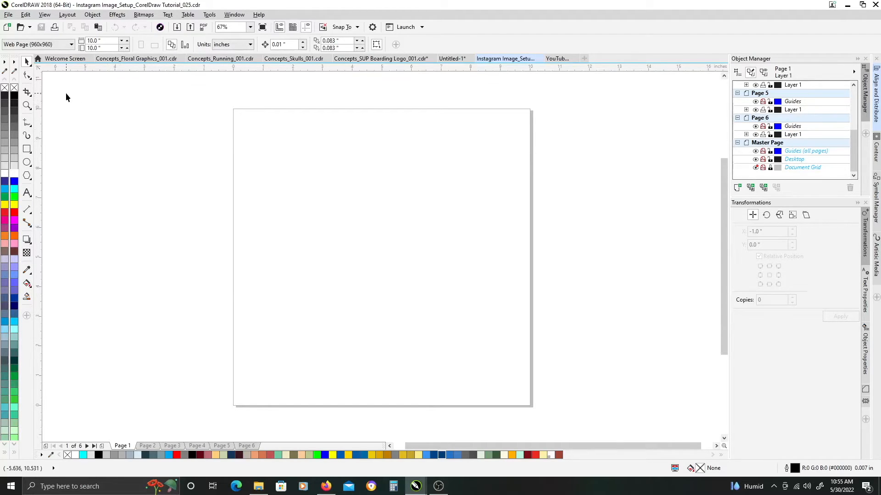
{"action": "mouse_move", "coordinate": [115, 113]}
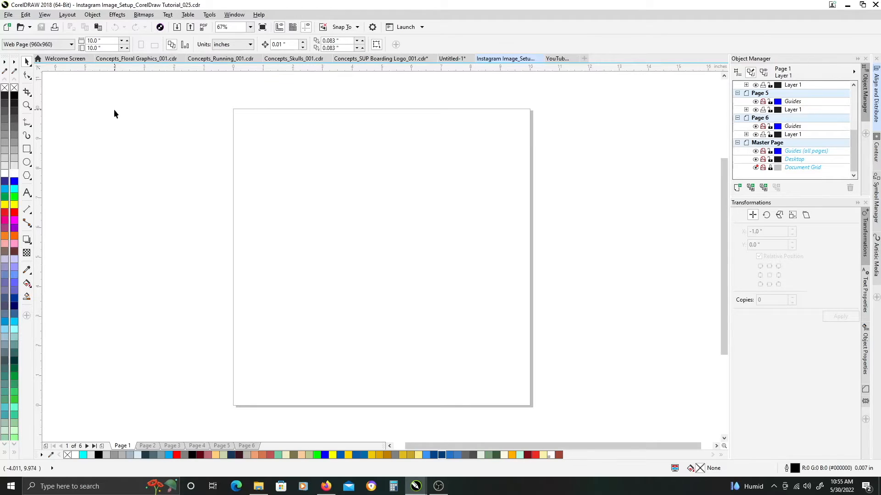
{"action": "mouse_move", "coordinate": [216, 164]}
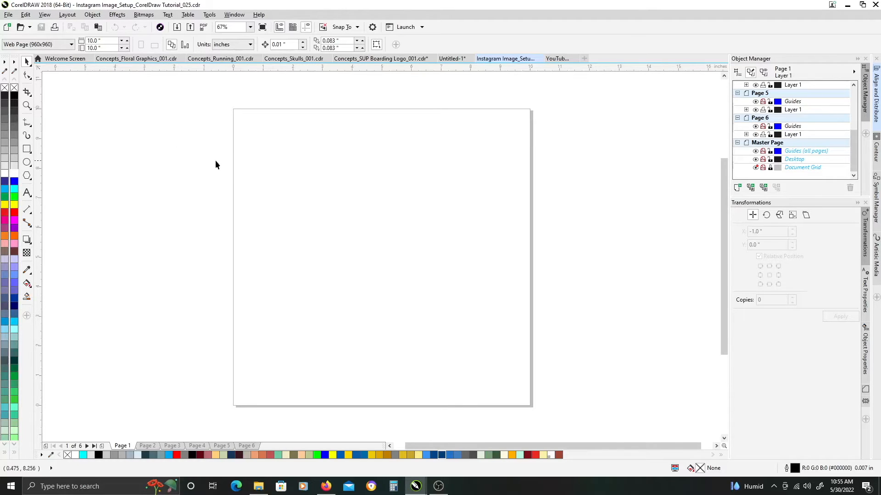
{"action": "mouse_move", "coordinate": [63, 178]}
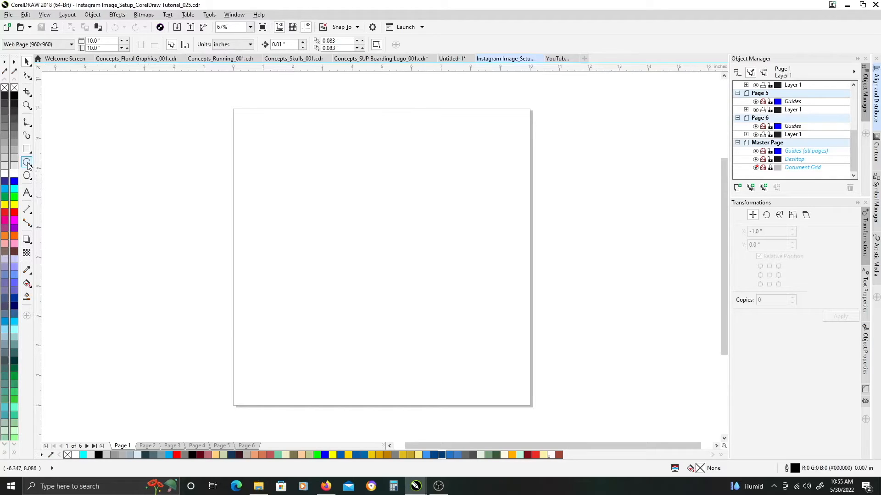
Draw a circle near the top-left of the page and fill it solid black.
{"action": "left_click_drag", "start_coordinate": [253, 132], "coordinate": [304, 182]}
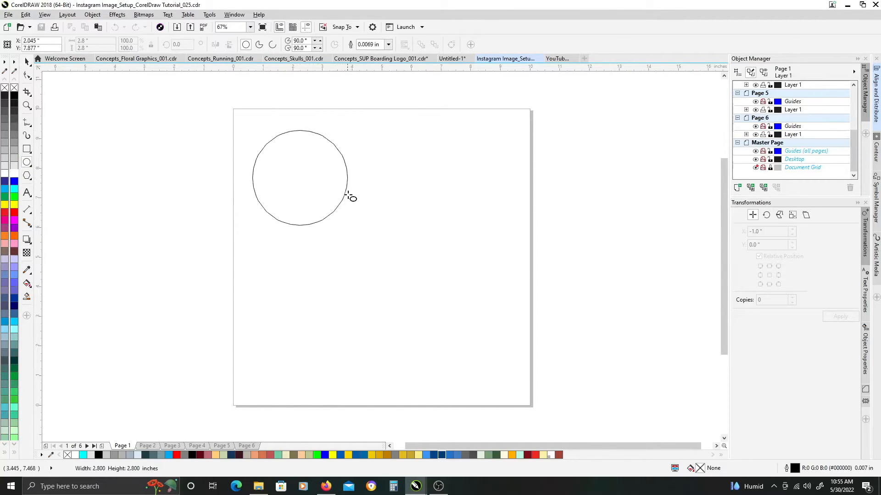
{"action": "left_click", "coordinate": [300, 178]}
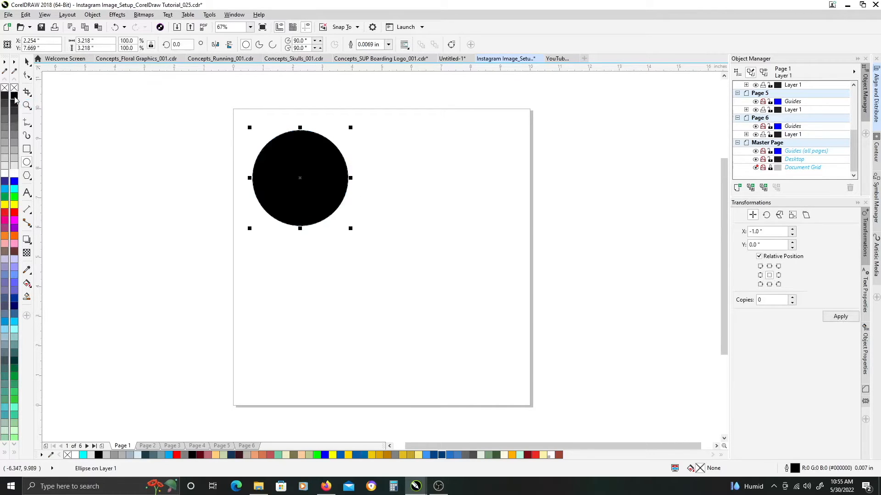
{"action": "mouse_move", "coordinate": [14, 95]}
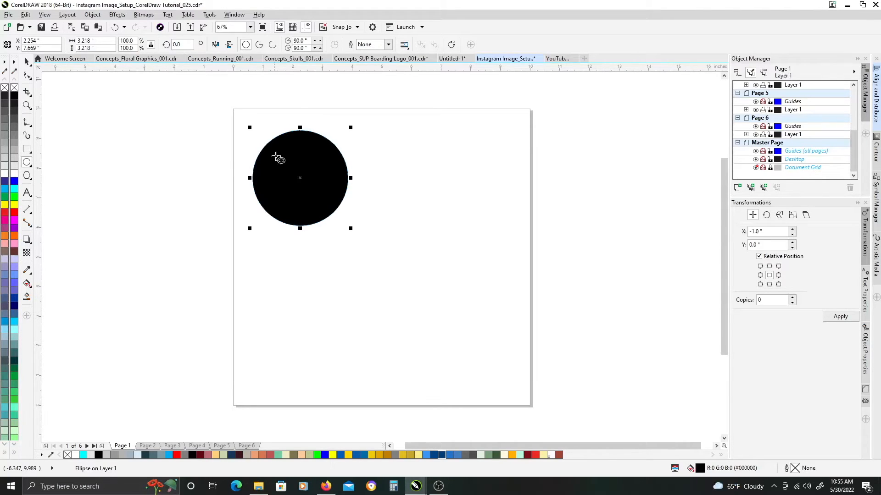
{"action": "mouse_move", "coordinate": [727, 474]}
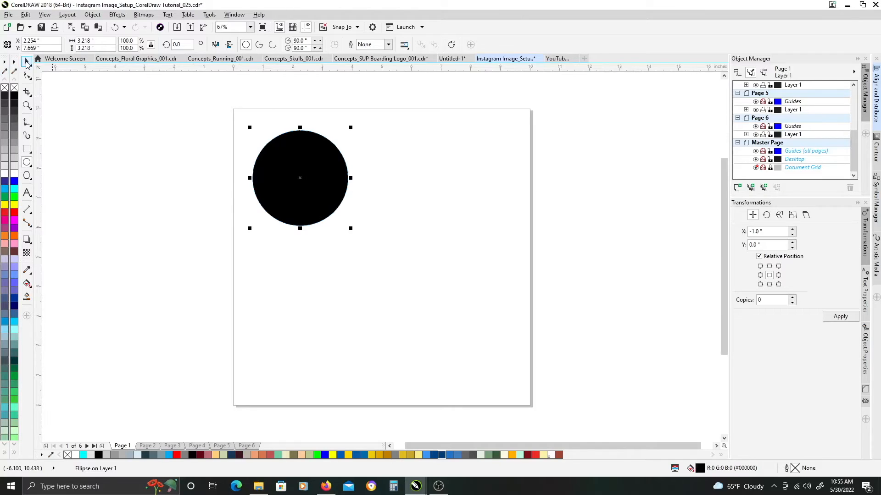
{"action": "mouse_move", "coordinate": [317, 213]}
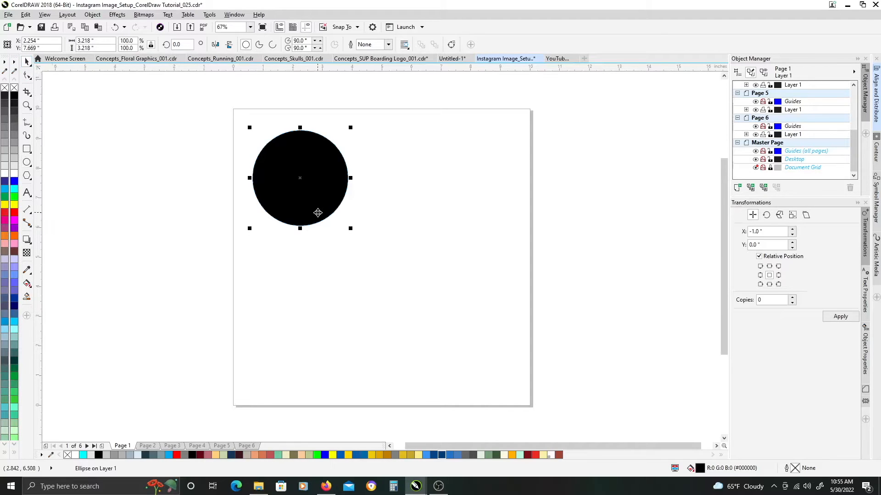
{"action": "mouse_move", "coordinate": [316, 166]}
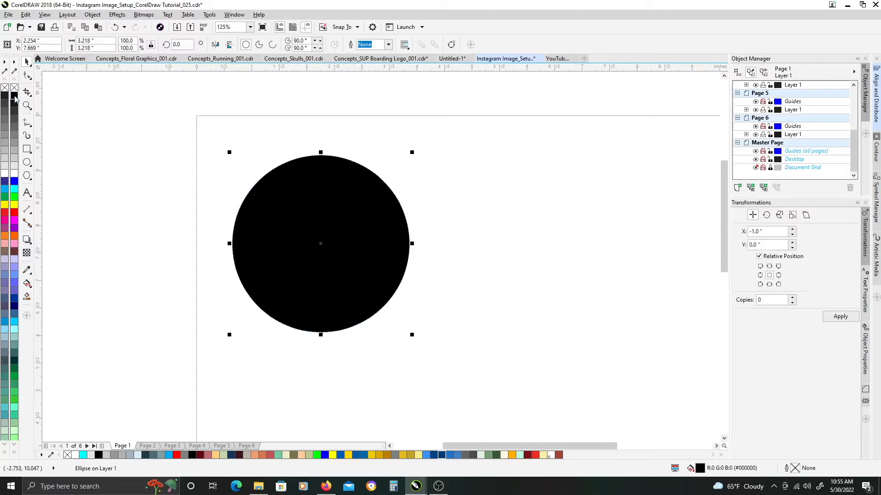
{"action": "mouse_move", "coordinate": [444, 232]}
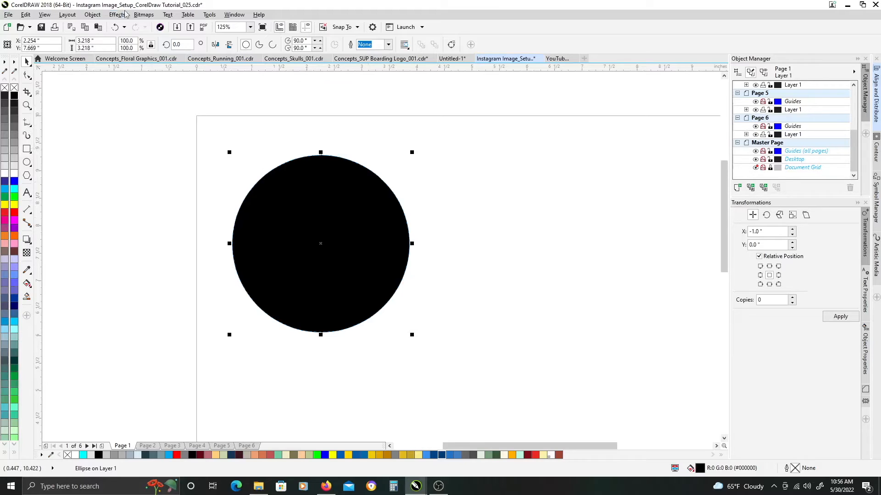
{"action": "mouse_move", "coordinate": [143, 14]}
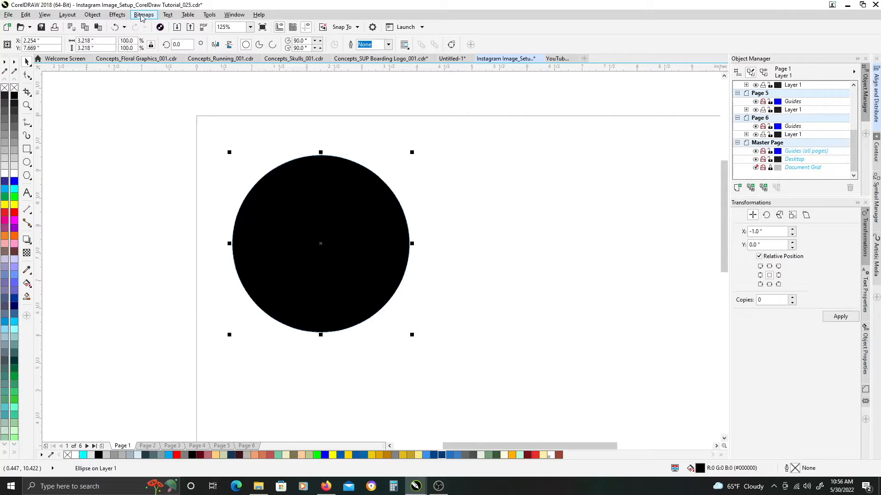
Convert the black circle to a 300 dpi Grayscale (8-bit) bitmap with transparent background.
{"action": "left_click", "coordinate": [144, 14]}
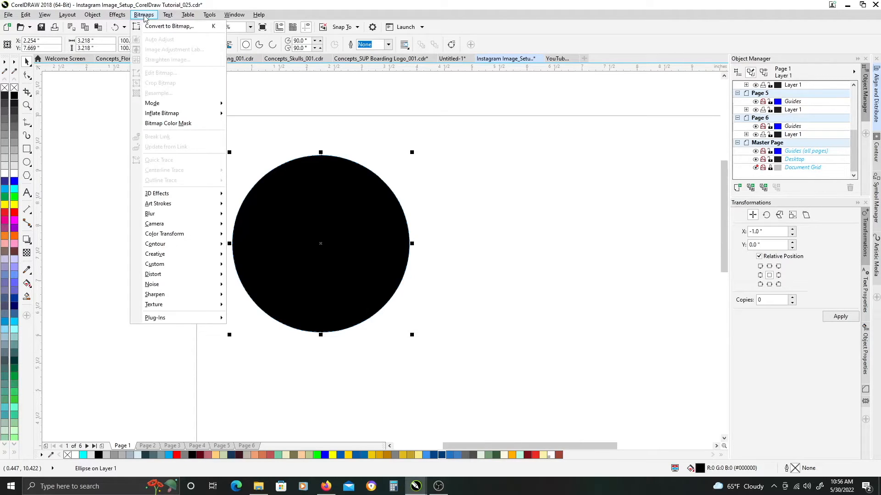
{"action": "mouse_move", "coordinate": [168, 26]}
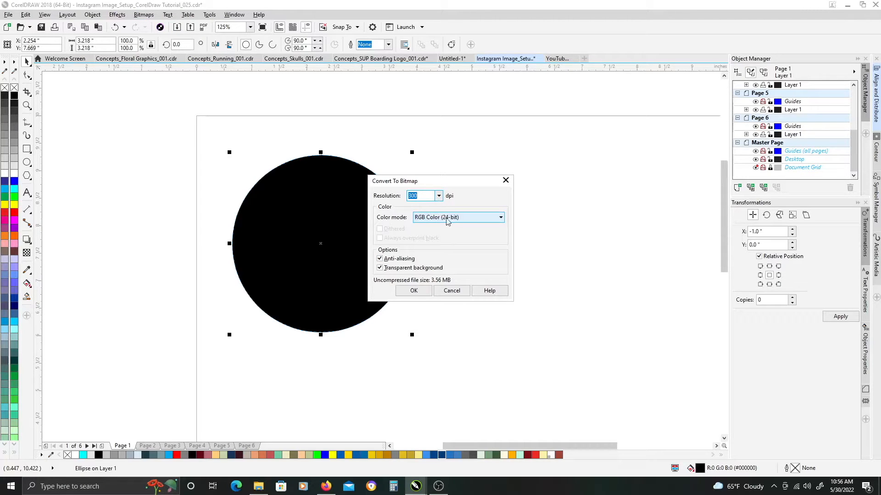
{"action": "left_click", "coordinate": [498, 218]}
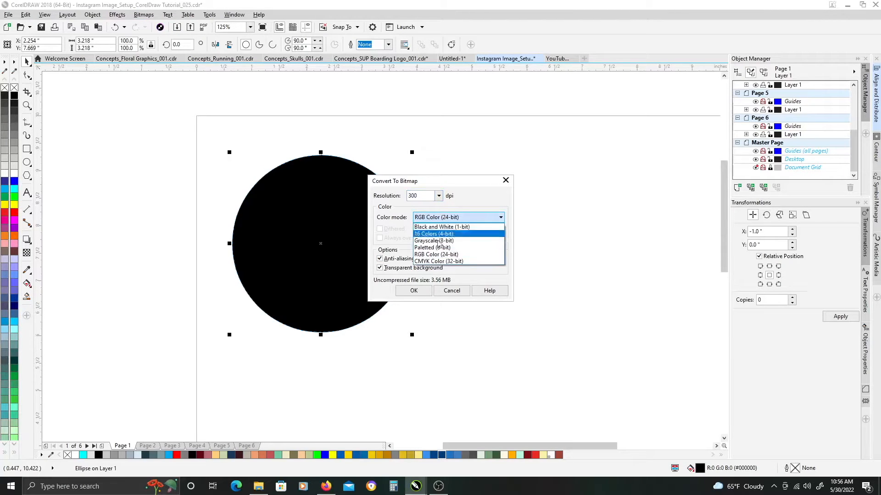
{"action": "mouse_move", "coordinate": [432, 241]}
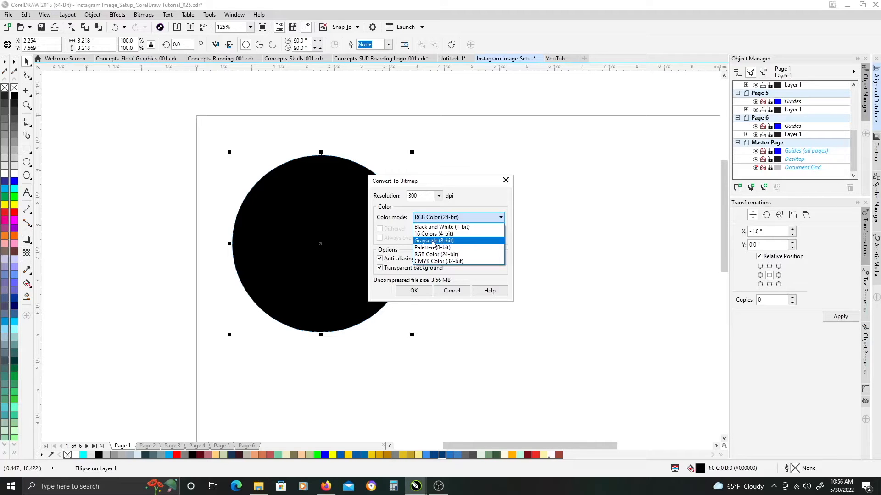
{"action": "mouse_move", "coordinate": [433, 244]}
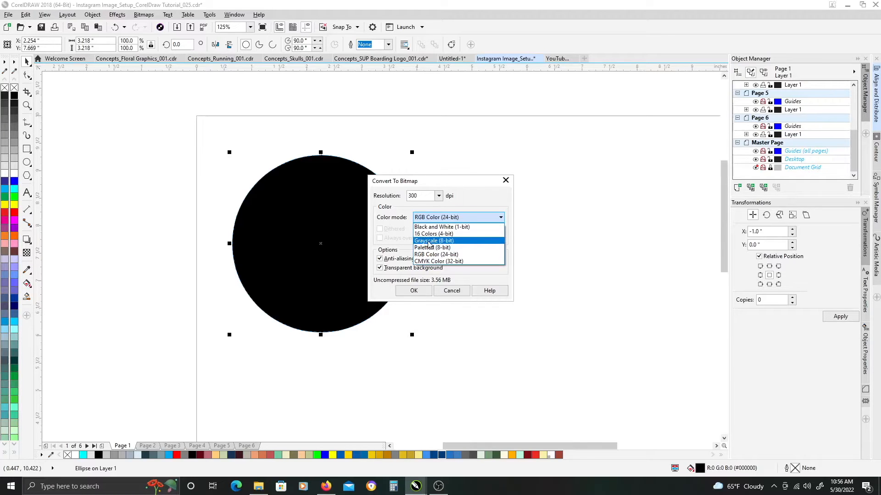
{"action": "left_click", "coordinate": [433, 240]}
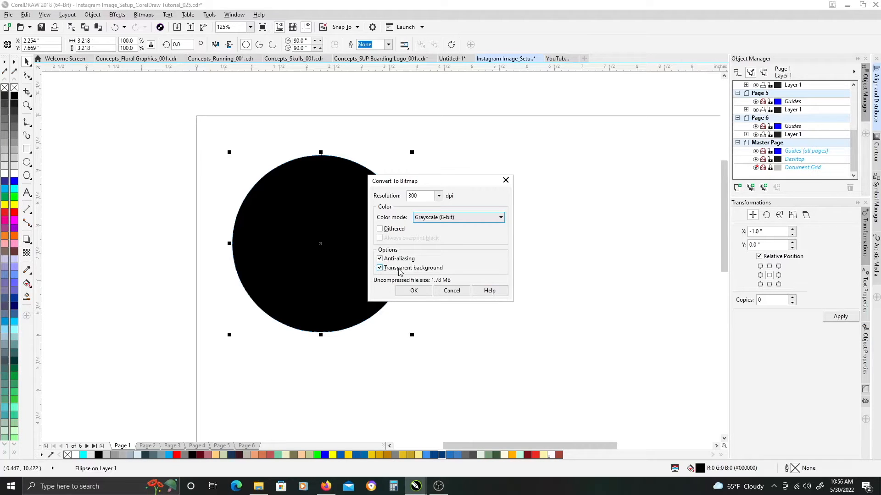
{"action": "mouse_move", "coordinate": [405, 268]}
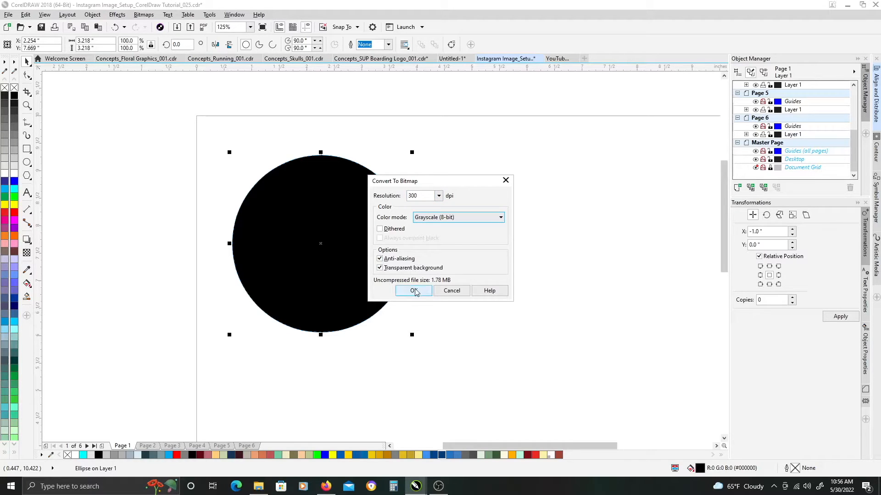
{"action": "left_click", "coordinate": [413, 290]}
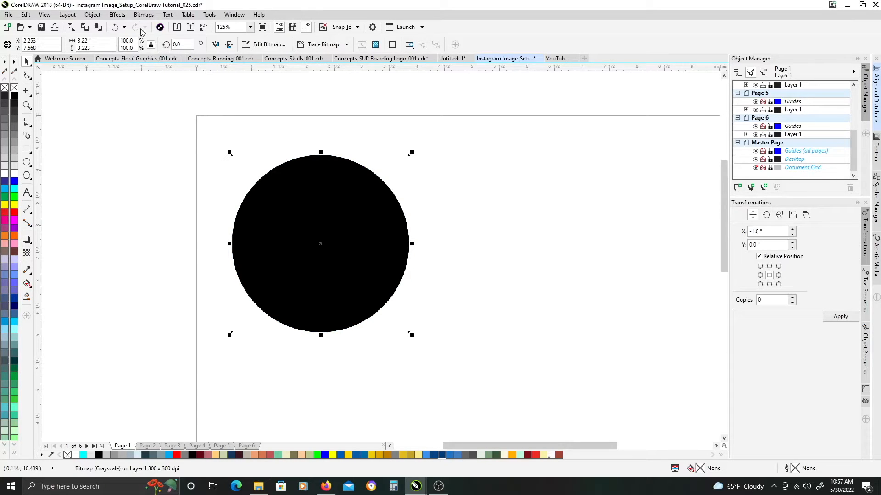
{"action": "mouse_move", "coordinate": [144, 15]}
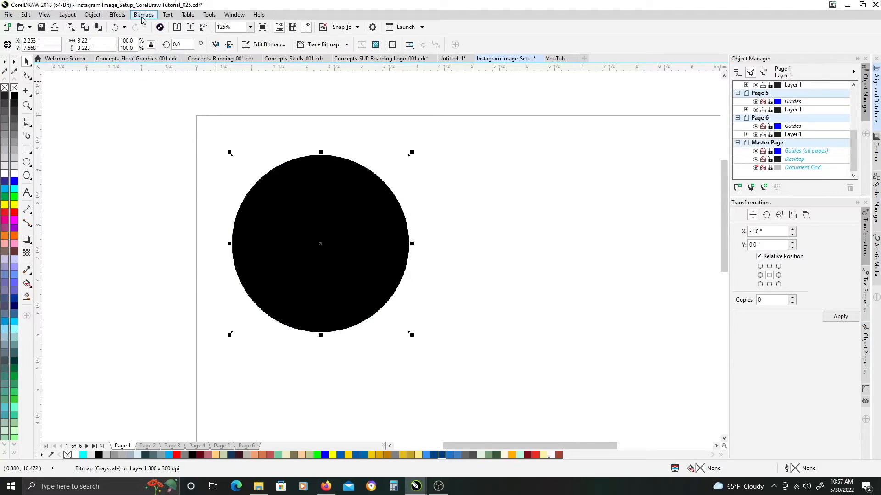
Apply a Gaussian blur with a radius of about 98.3 pixels to the circle bitmap.
{"action": "left_click", "coordinate": [144, 14]}
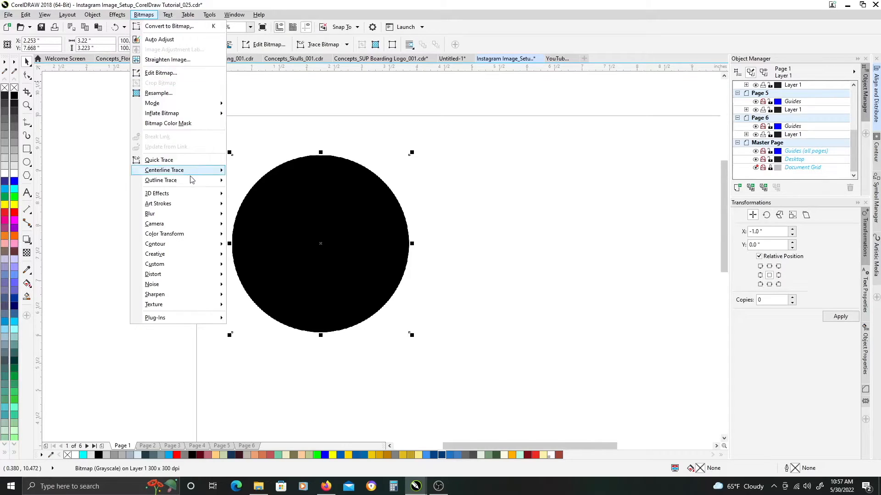
{"action": "mouse_move", "coordinate": [180, 215]}
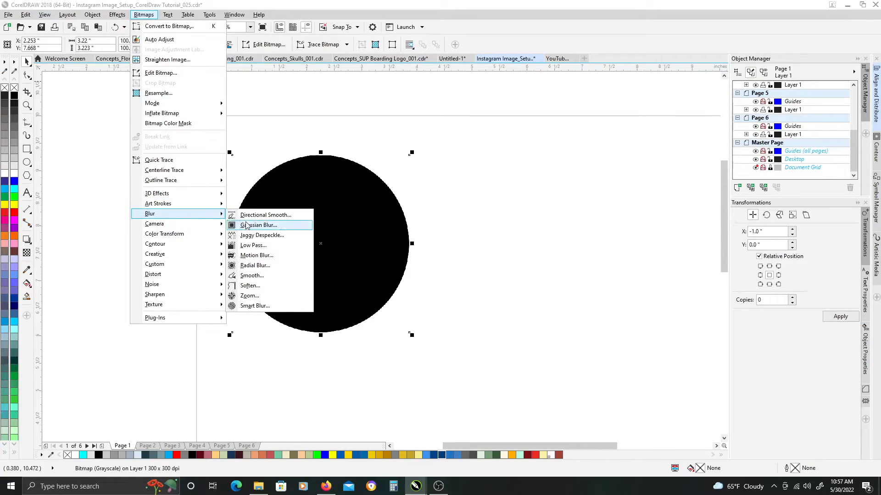
{"action": "left_click", "coordinate": [258, 224]}
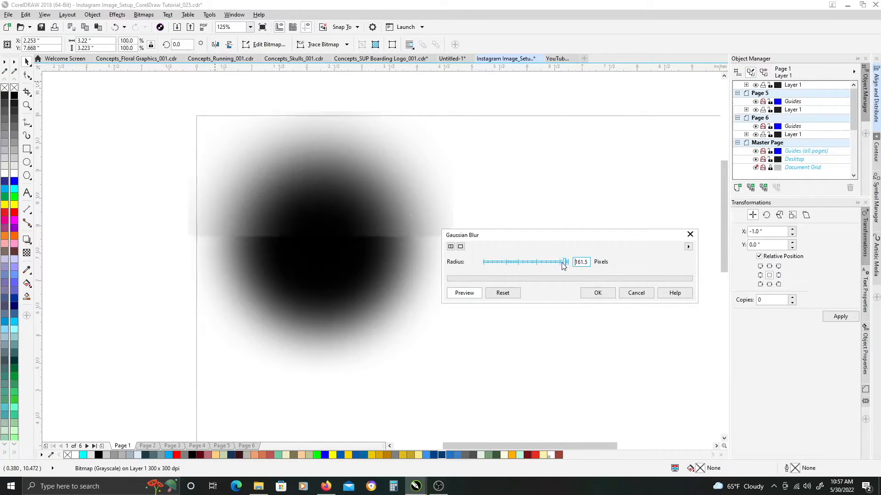
{"action": "left_click", "coordinate": [464, 292]}
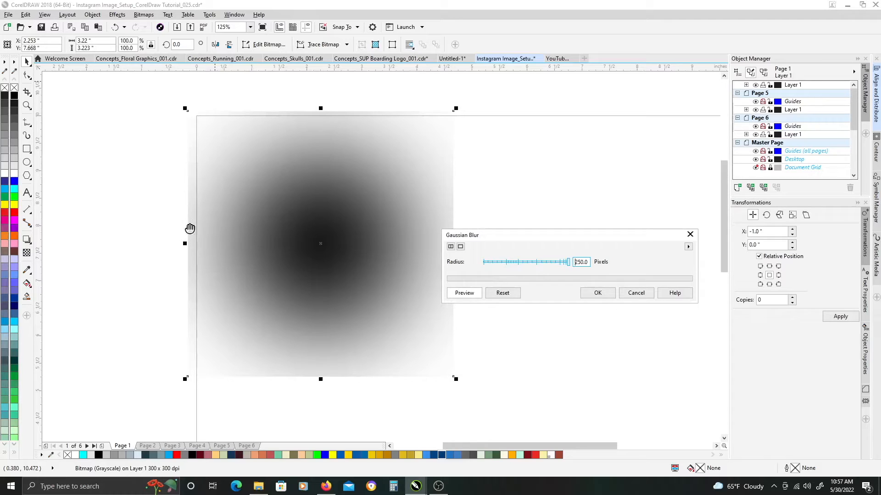
{"action": "mouse_move", "coordinate": [185, 130]}
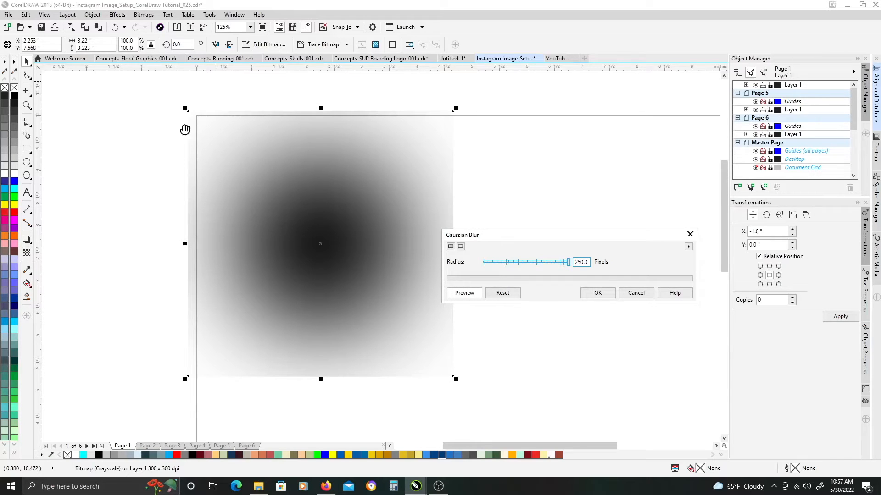
{"action": "mouse_move", "coordinate": [483, 275]}
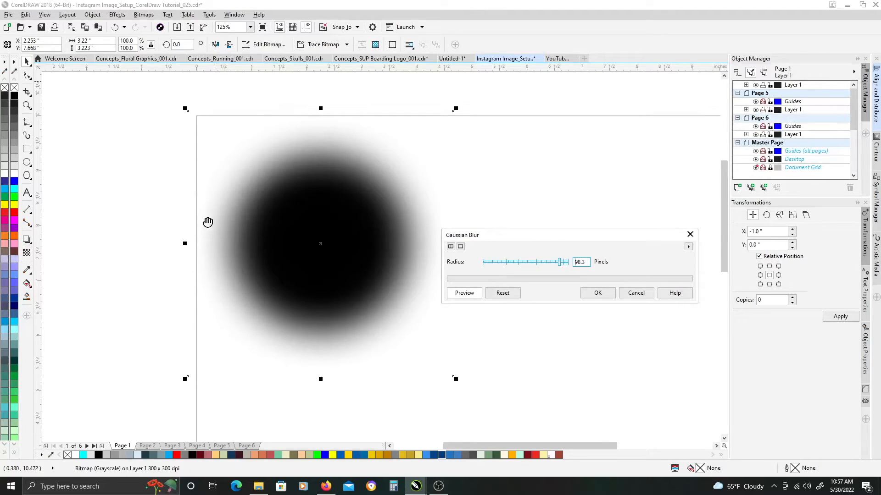
{"action": "mouse_move", "coordinate": [212, 243]}
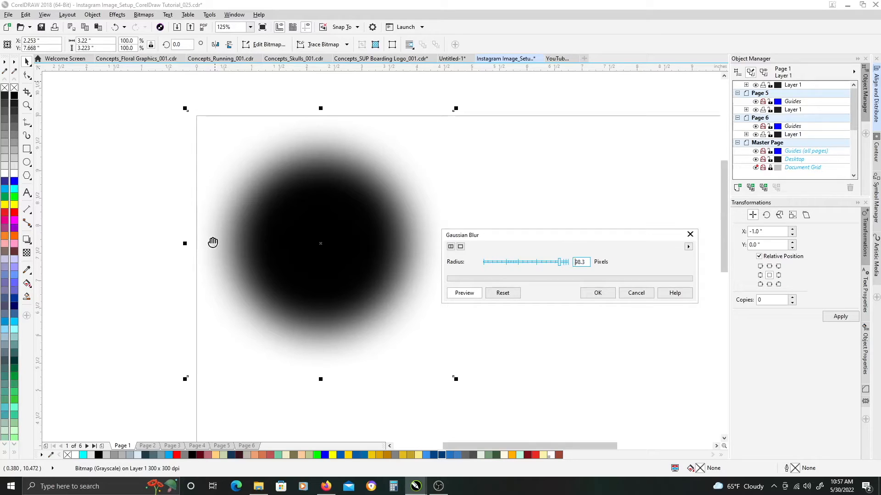
{"action": "mouse_move", "coordinate": [317, 218]}
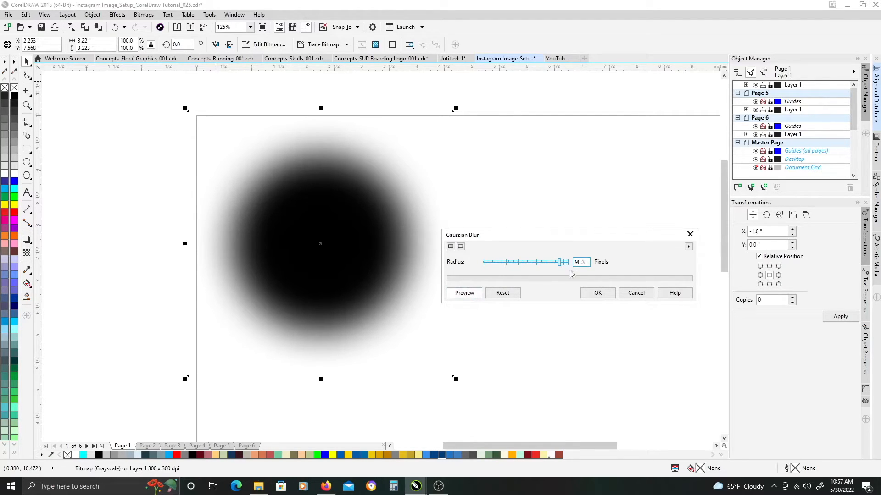
{"action": "mouse_move", "coordinate": [210, 242]}
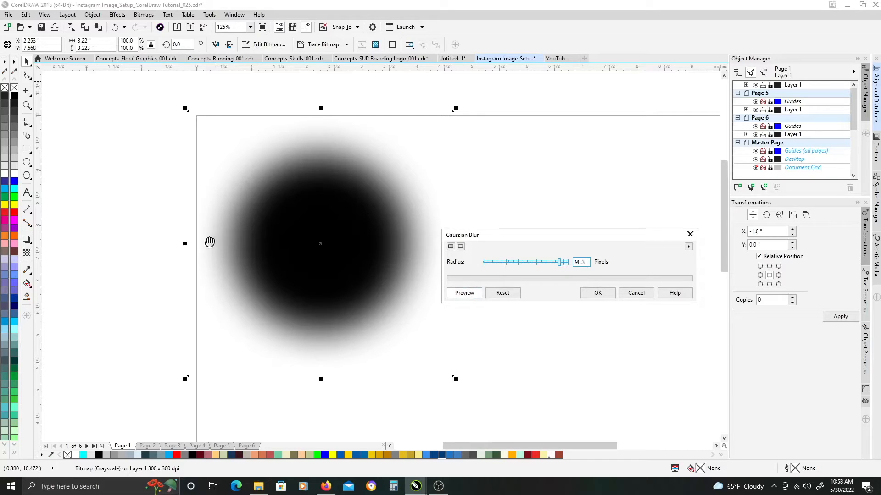
{"action": "mouse_move", "coordinate": [216, 211]}
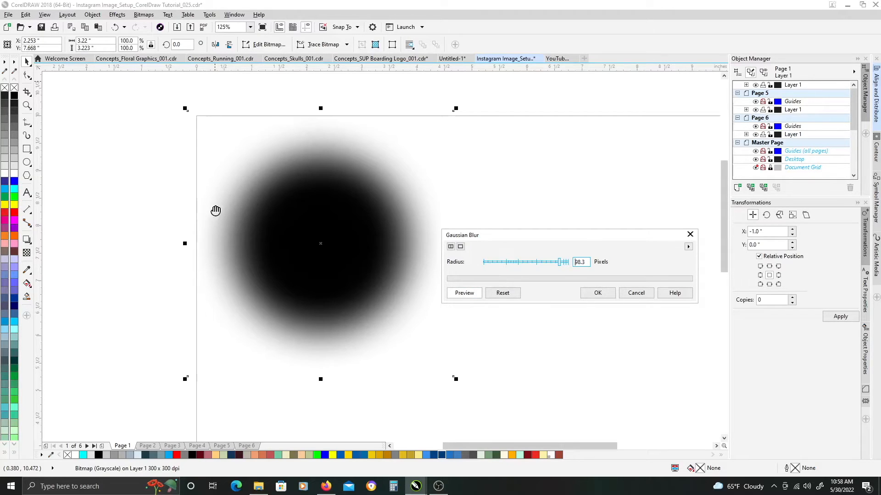
{"action": "mouse_move", "coordinate": [405, 217]}
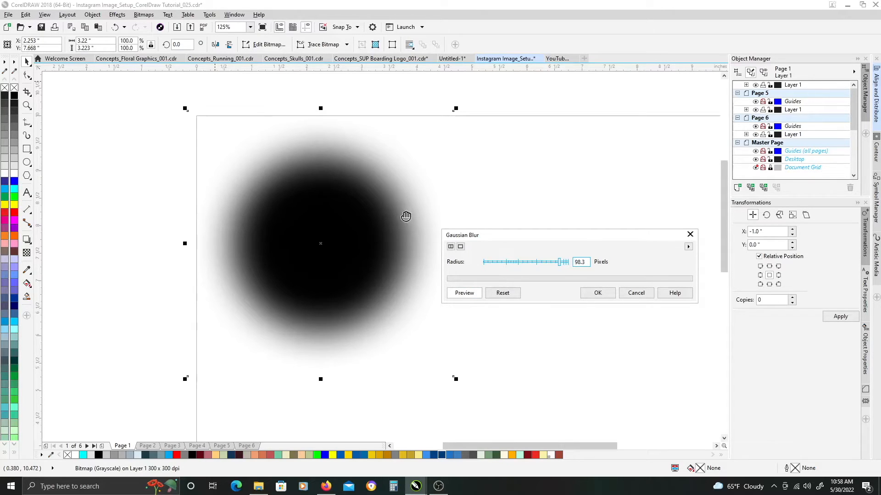
{"action": "mouse_move", "coordinate": [309, 361]}
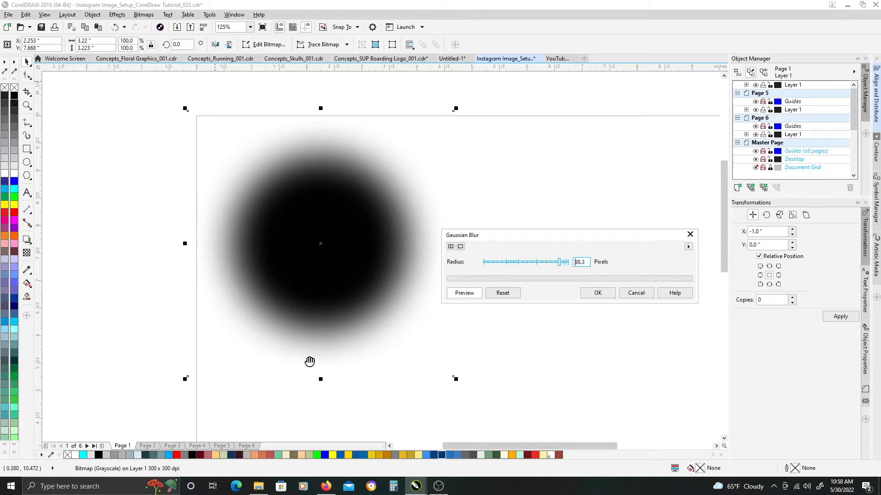
{"action": "mouse_move", "coordinate": [190, 249]}
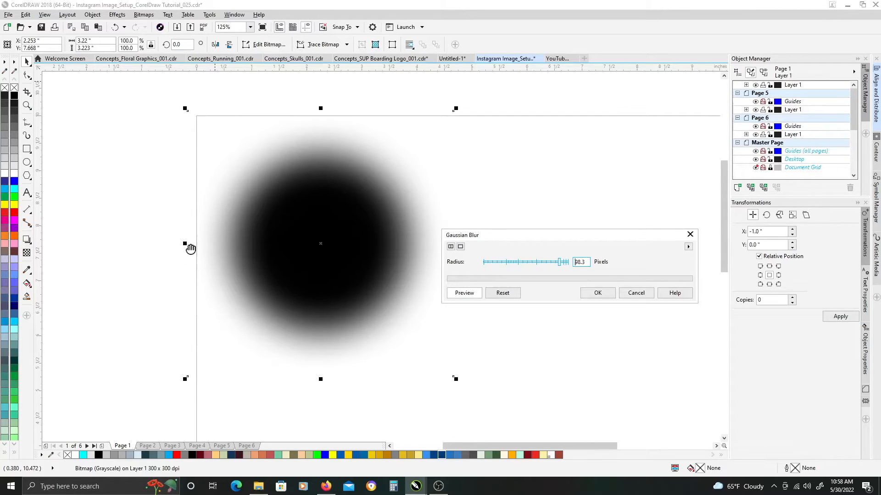
{"action": "mouse_move", "coordinate": [286, 124]}
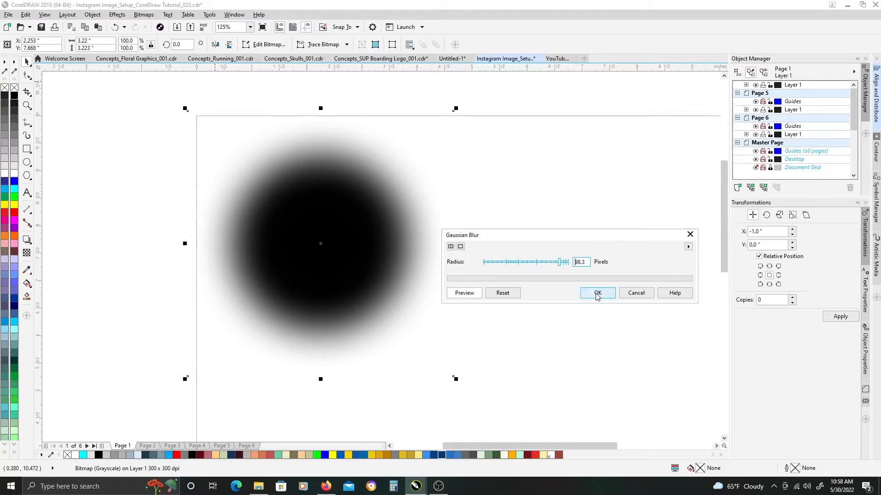
{"action": "left_click", "coordinate": [597, 292]}
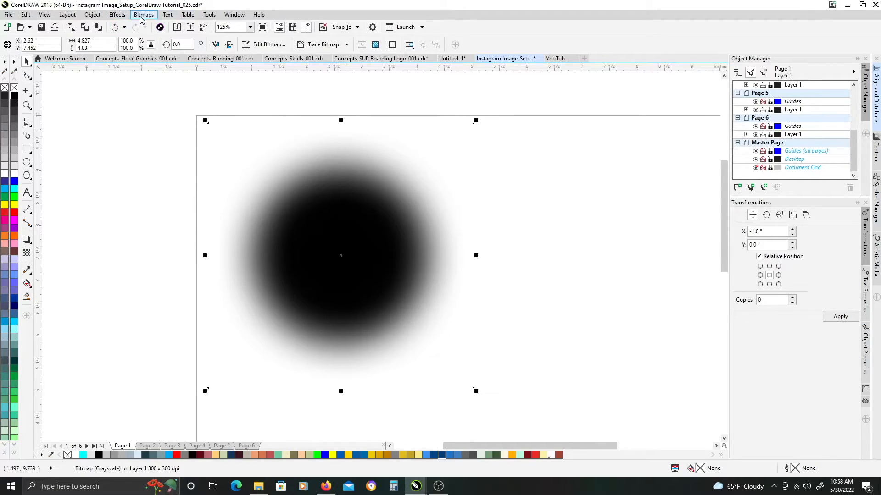
Apply a Halftone colour transform to the blurred circle with maximum dot radius 10.
{"action": "left_click", "coordinate": [144, 14]}
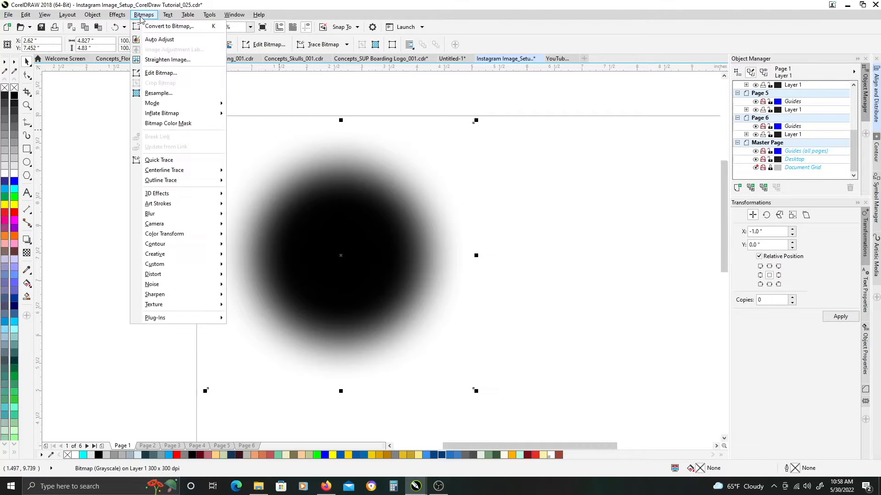
{"action": "mouse_move", "coordinate": [159, 160]}
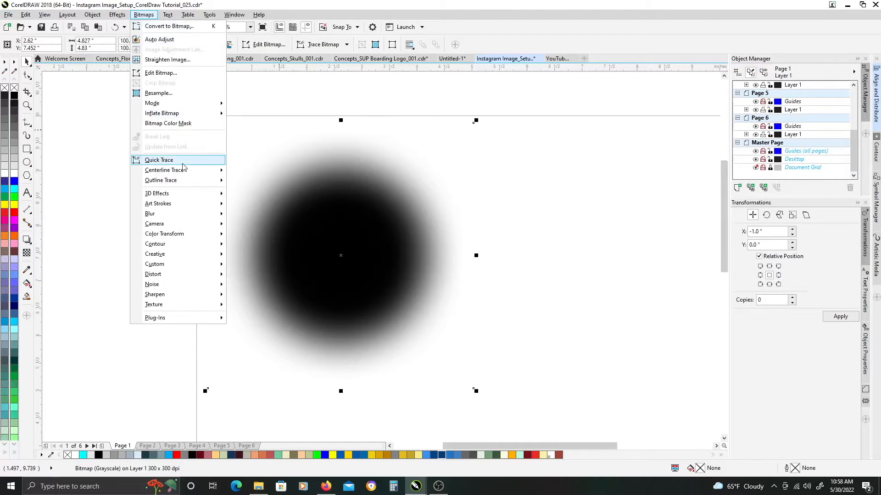
{"action": "mouse_move", "coordinate": [164, 234]}
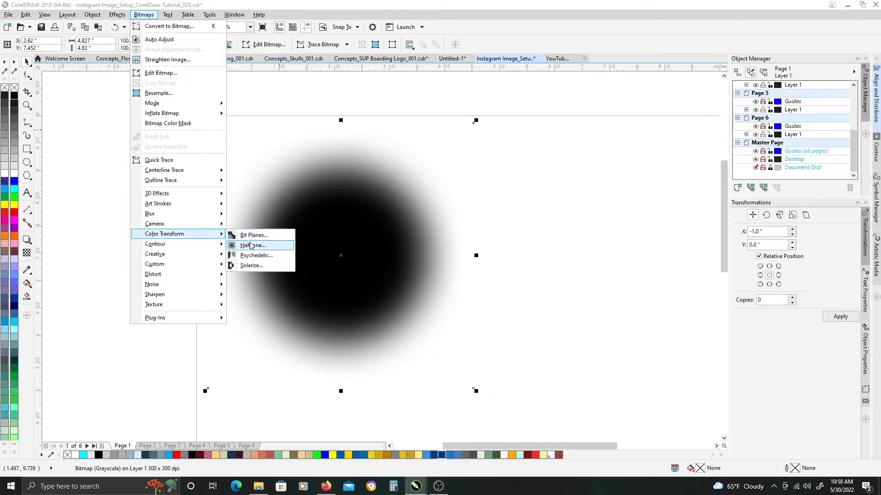
{"action": "mouse_move", "coordinate": [252, 246]}
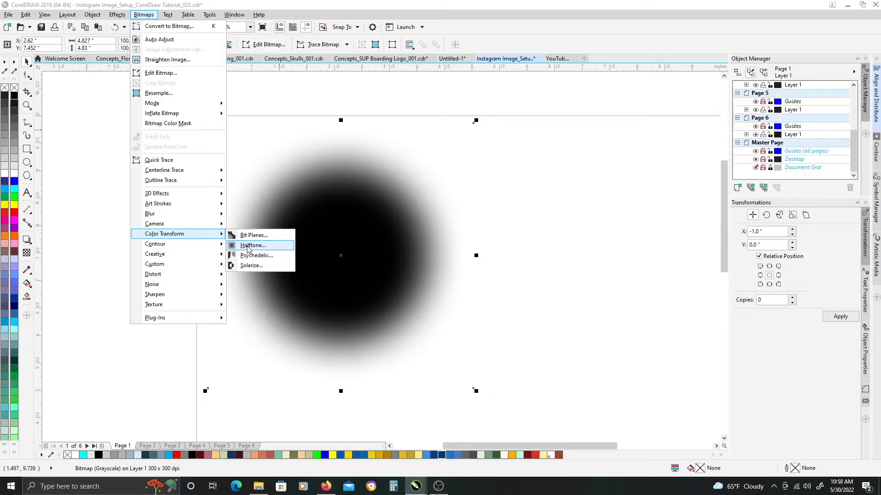
{"action": "left_click", "coordinate": [252, 245]}
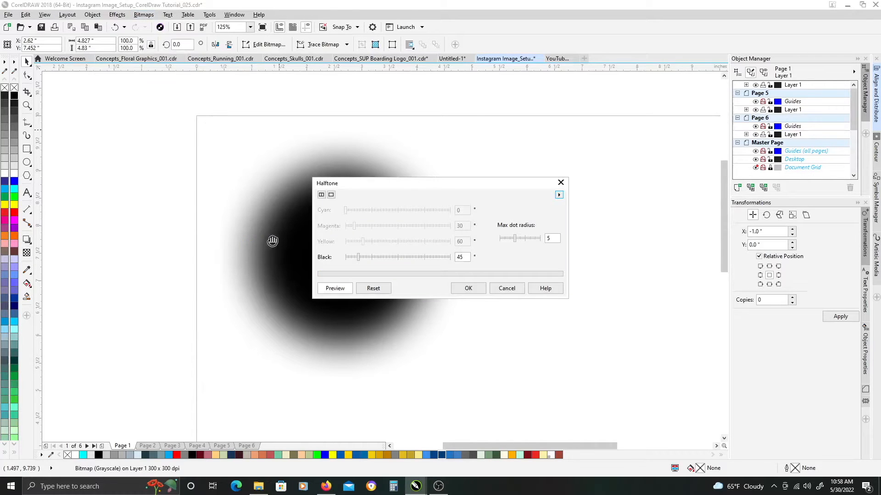
{"action": "left_click", "coordinate": [468, 288]}
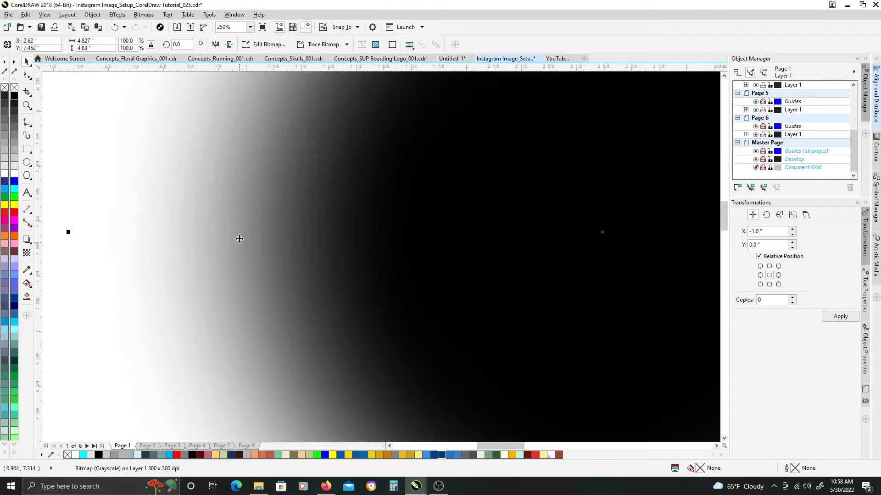
{"action": "left_click", "coordinate": [231, 26]}
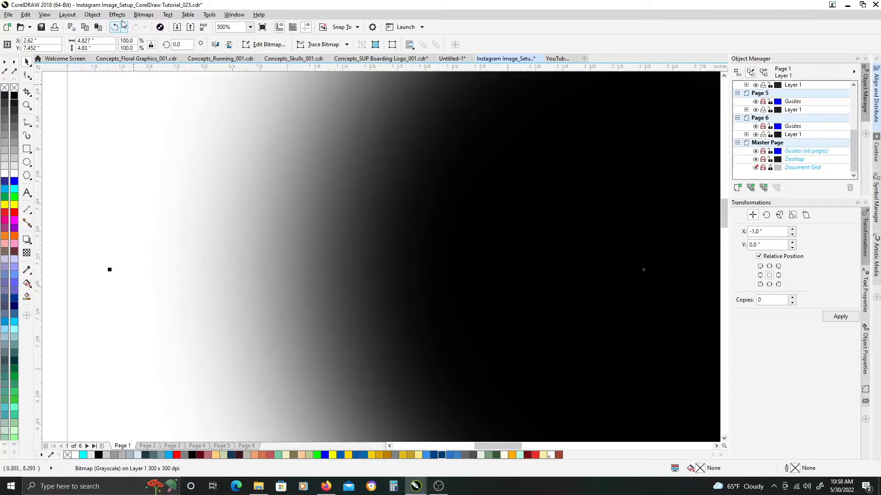
{"action": "left_click", "coordinate": [143, 15]}
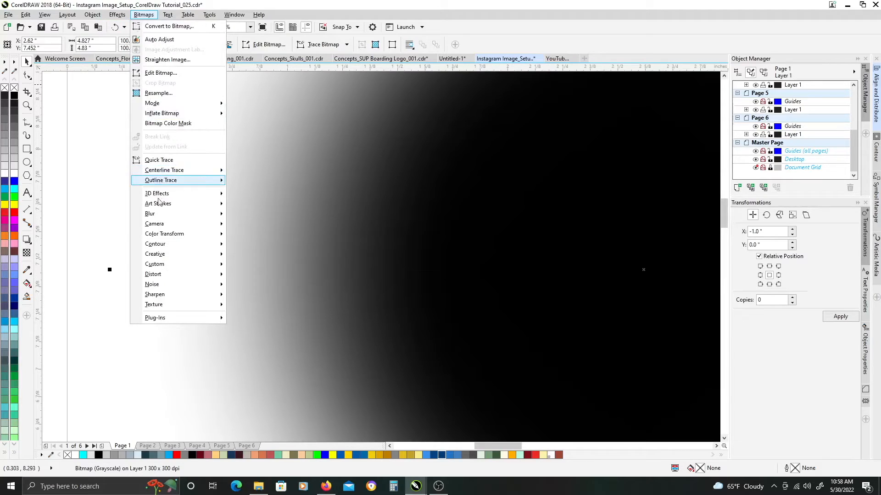
{"action": "mouse_move", "coordinate": [165, 233]}
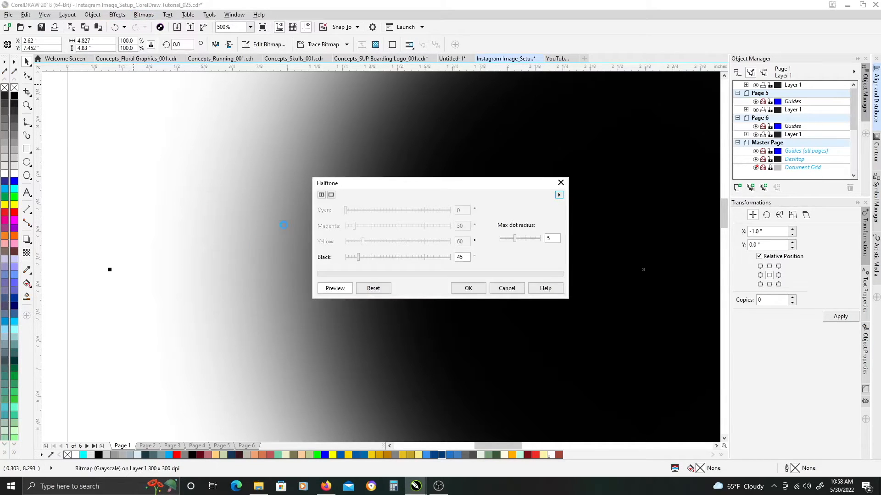
{"action": "left_click", "coordinate": [335, 288]}
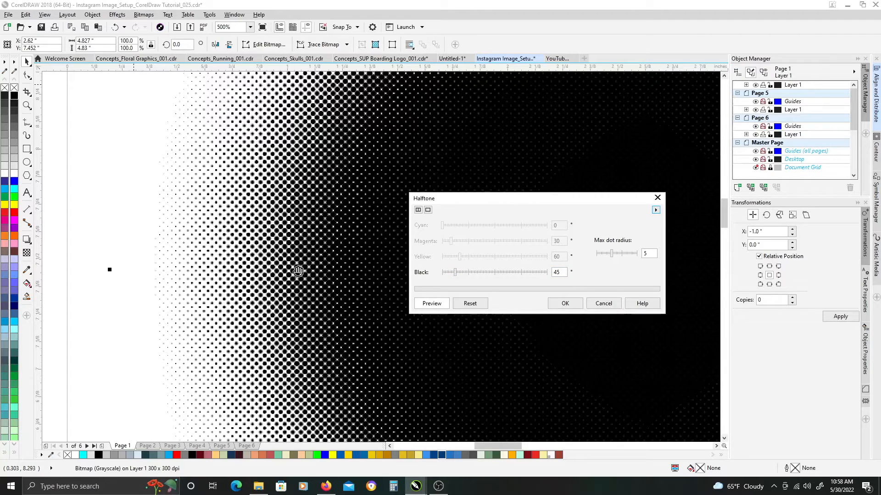
{"action": "mouse_move", "coordinate": [340, 127]}
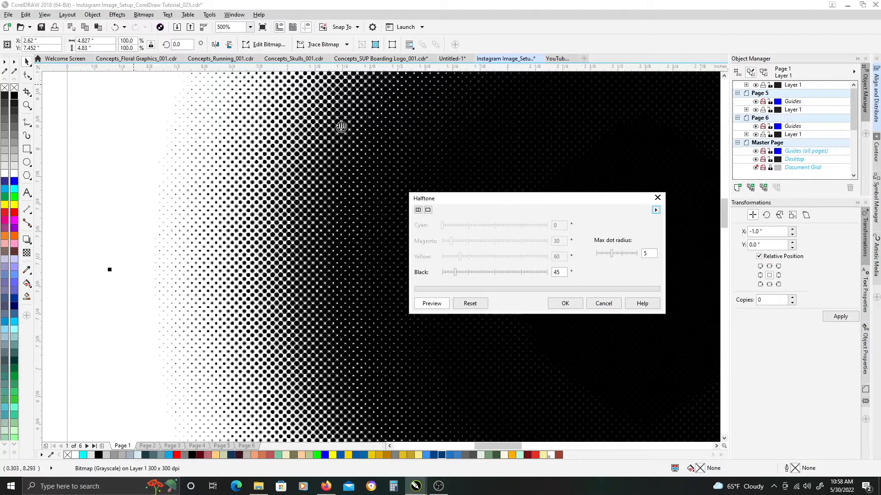
{"action": "mouse_move", "coordinate": [576, 285]}
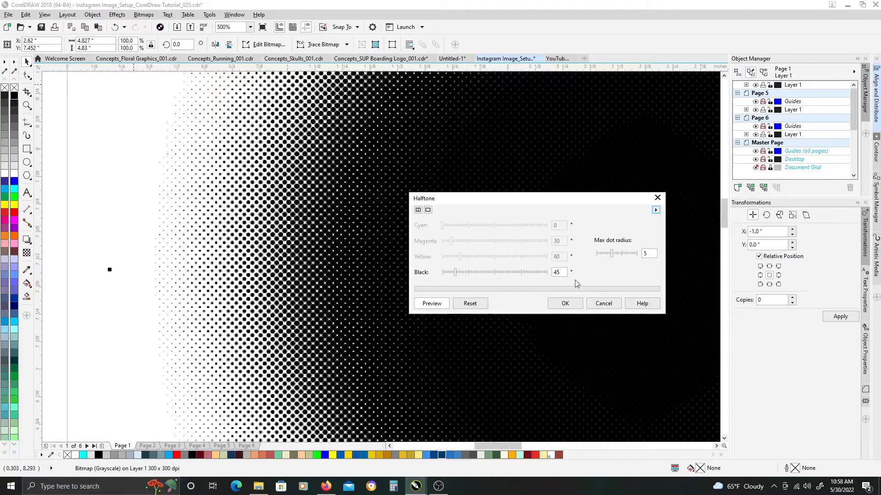
{"action": "left_click", "coordinate": [557, 273]}
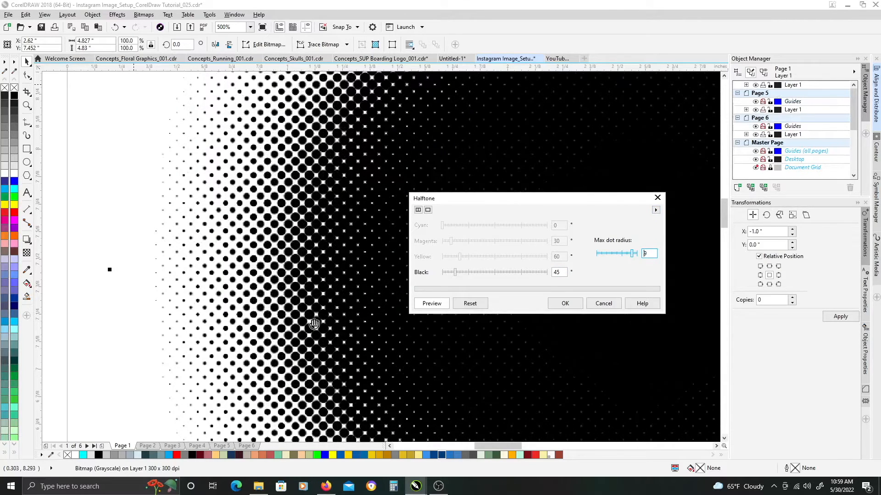
{"action": "type", "text": "9"}
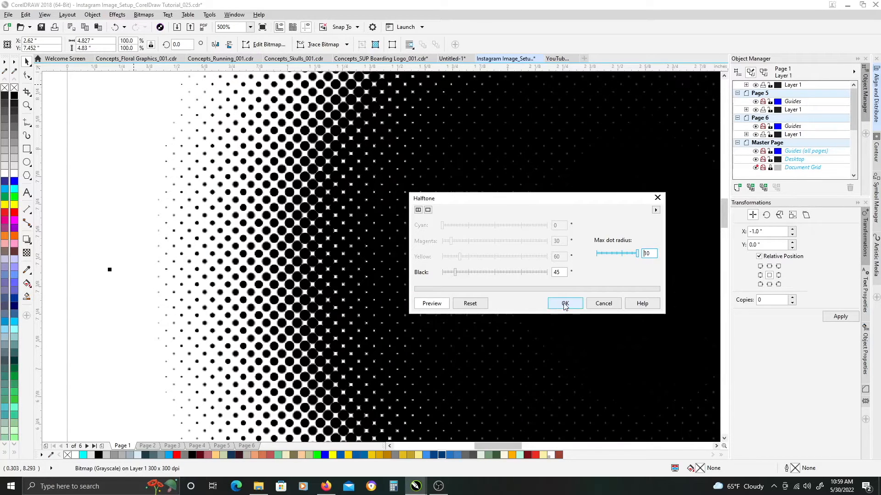
{"action": "left_click", "coordinate": [564, 303]}
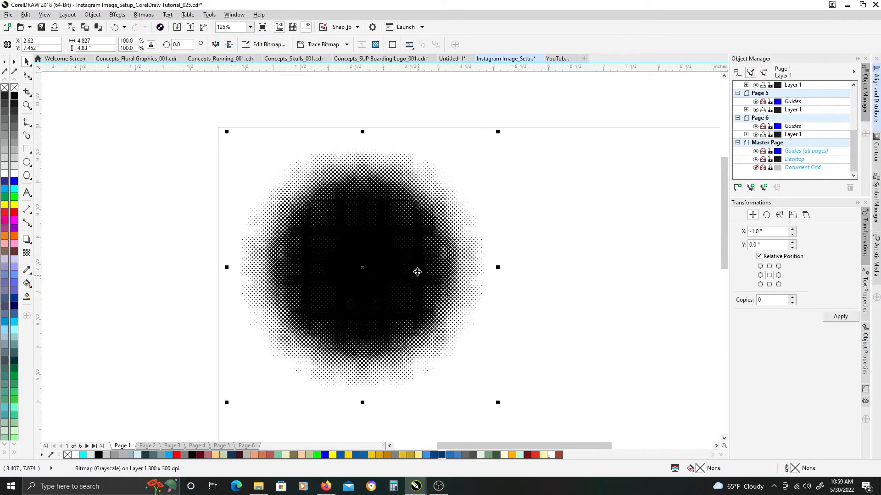
{"action": "mouse_move", "coordinate": [380, 275]}
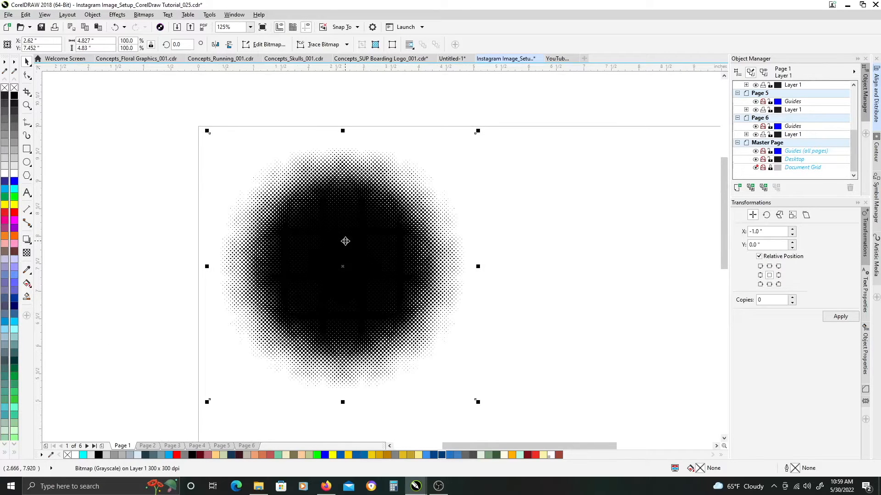
{"action": "mouse_move", "coordinate": [325, 230]}
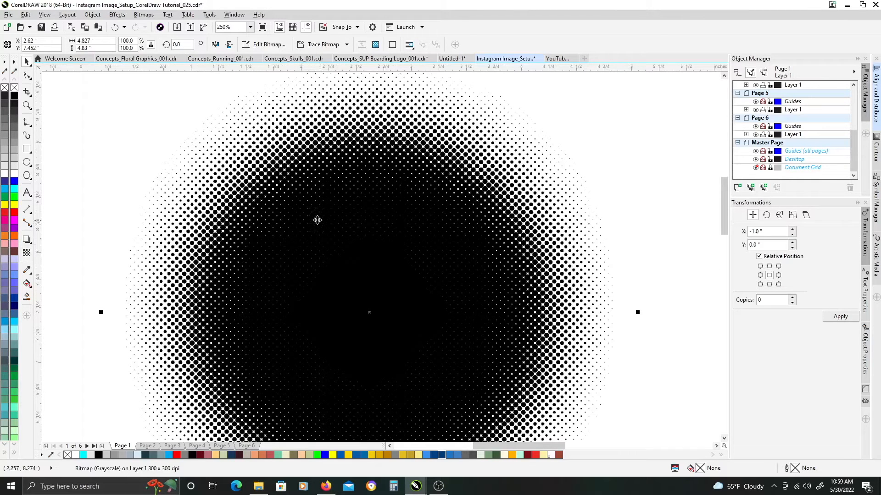
{"action": "mouse_move", "coordinate": [353, 230]}
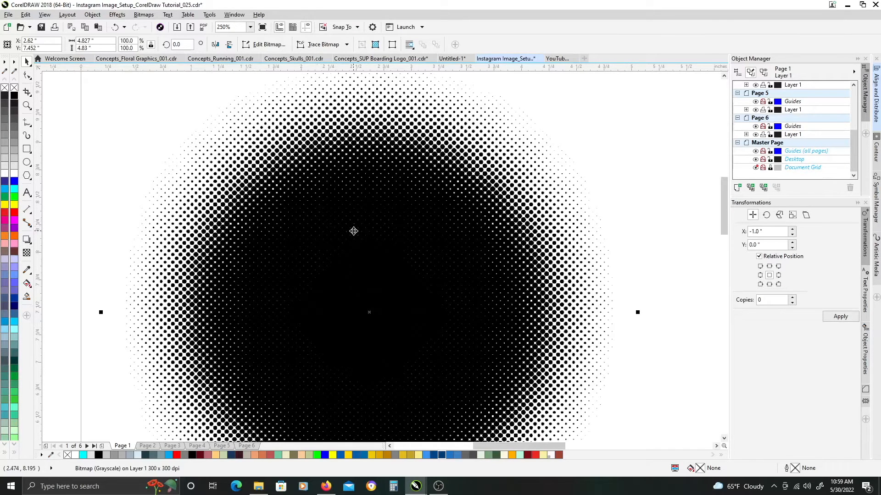
{"action": "left_click", "coordinate": [222, 26]}
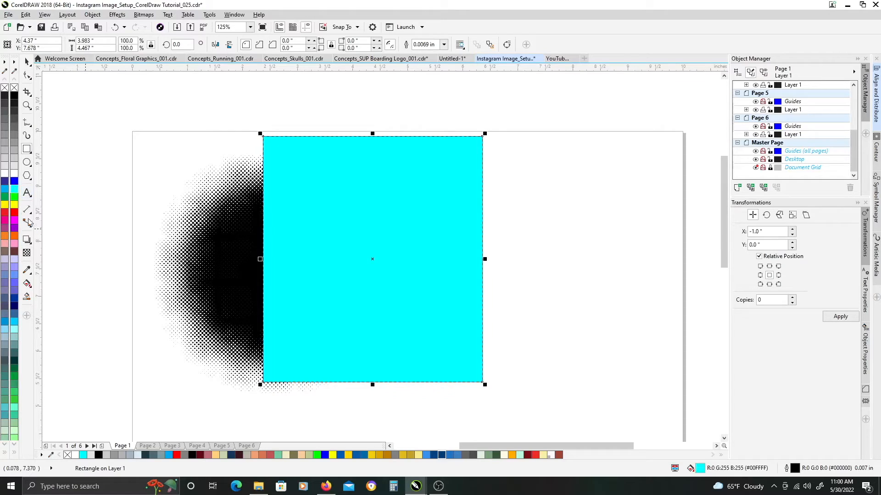
Fill the new square red from the palette.
{"action": "left_click", "coordinate": [15, 219]}
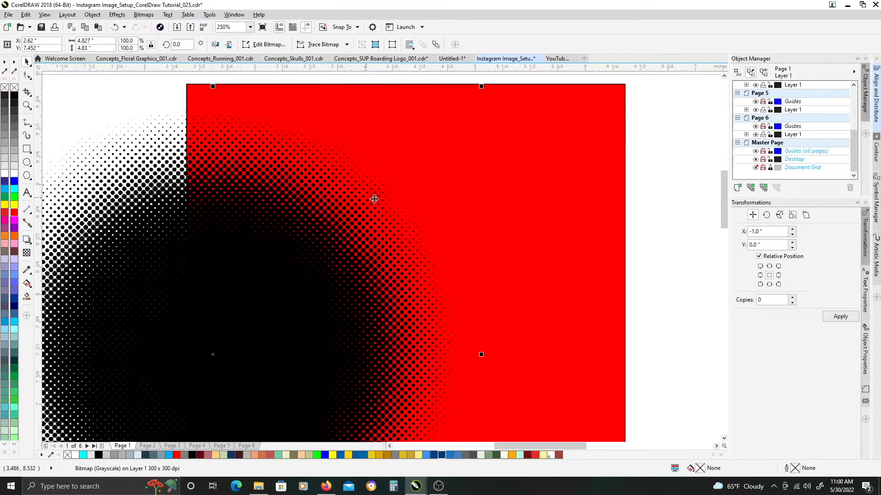
{"action": "mouse_move", "coordinate": [361, 179]}
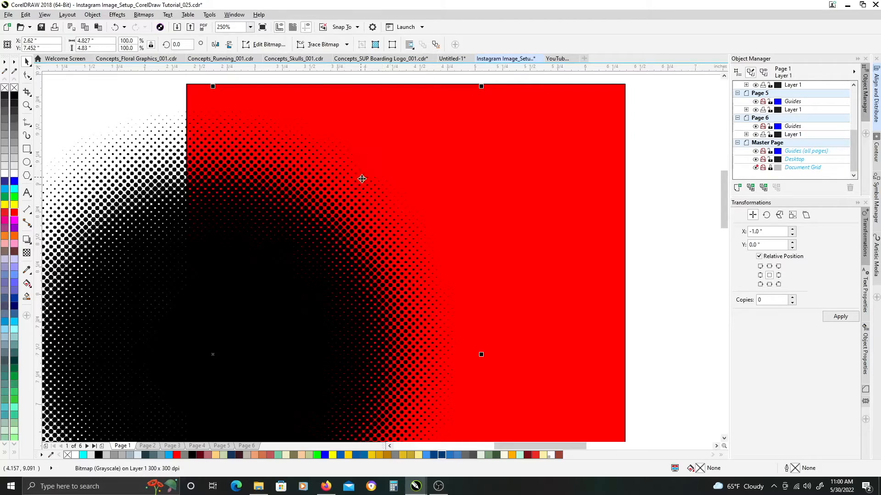
{"action": "mouse_move", "coordinate": [378, 143]}
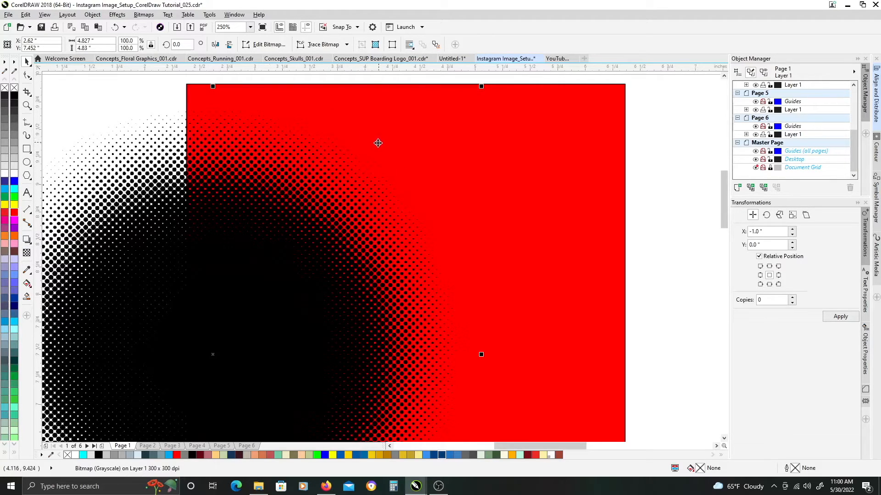
{"action": "mouse_move", "coordinate": [406, 162]}
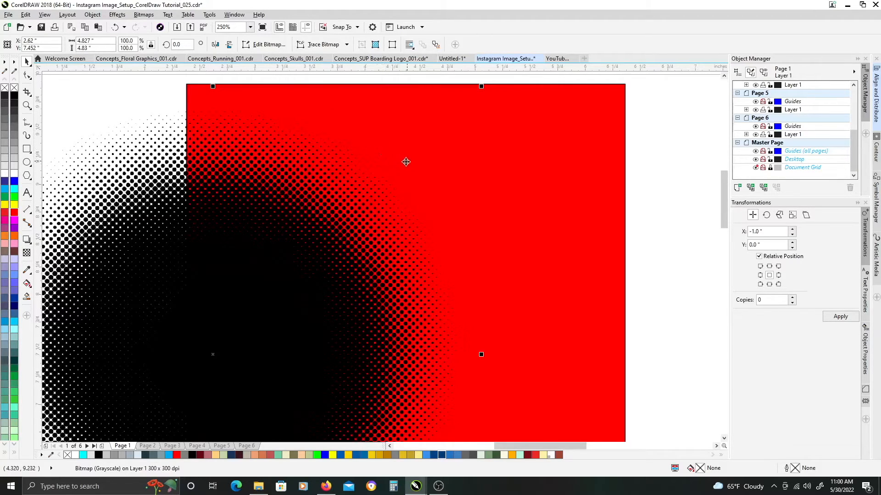
{"action": "mouse_move", "coordinate": [437, 250]}
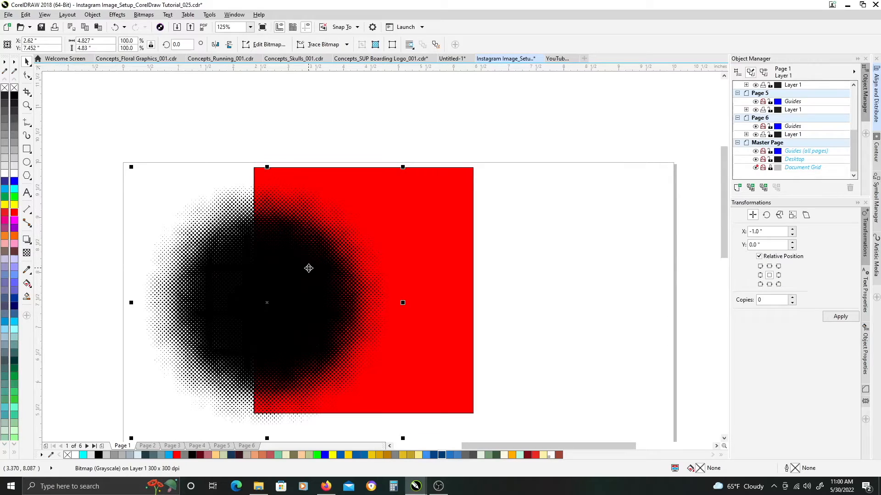
{"action": "mouse_move", "coordinate": [298, 278]}
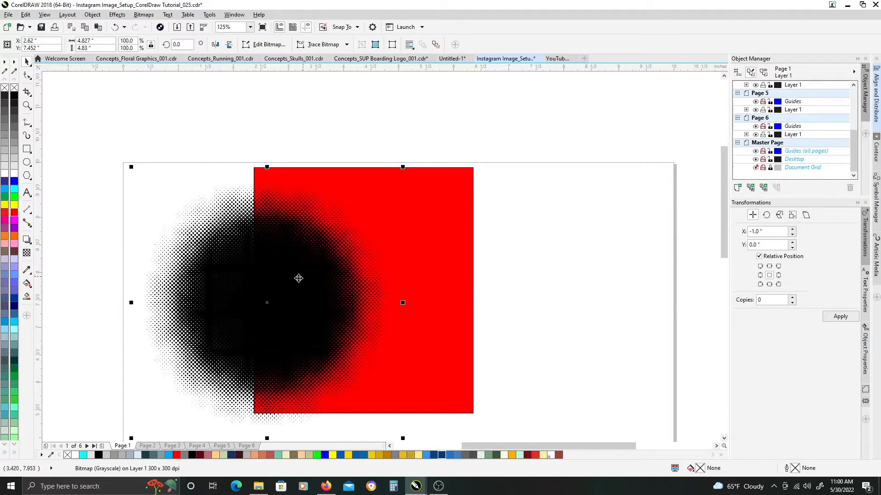
{"action": "mouse_move", "coordinate": [235, 270]}
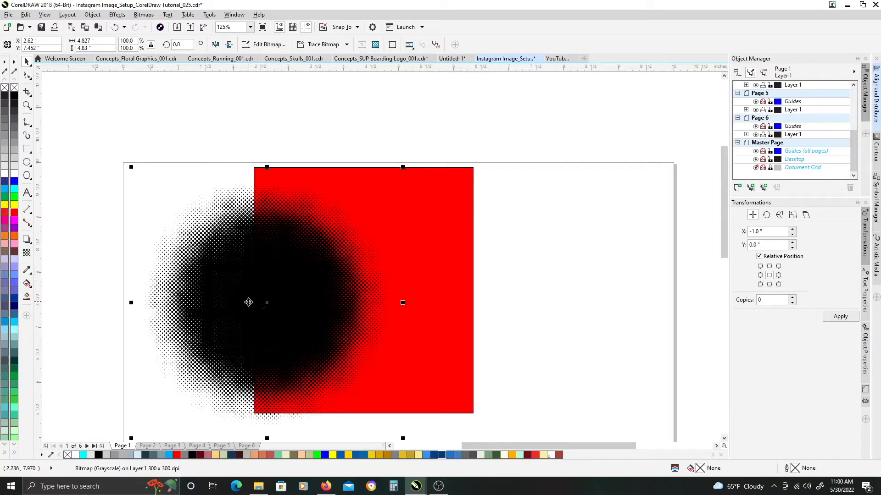
{"action": "mouse_move", "coordinate": [242, 310]}
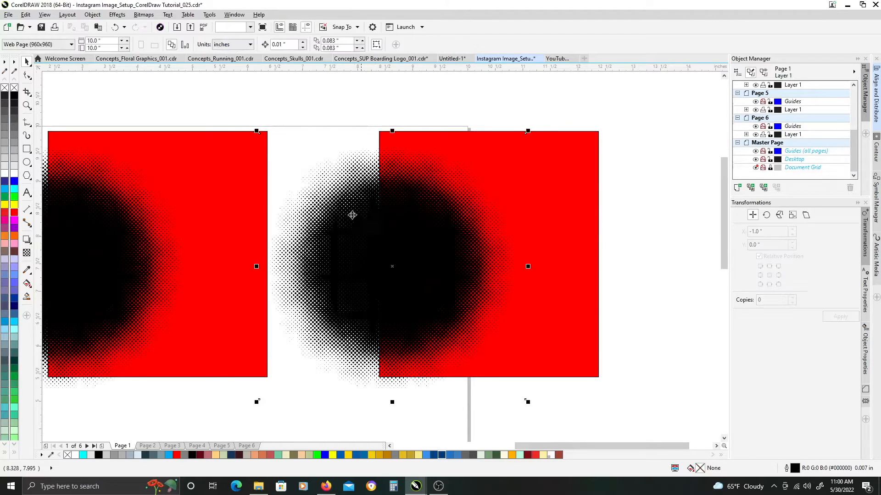
Select the middle halftone circle and convert it to a Black and White (1-bit) bitmap.
{"action": "left_click", "coordinate": [353, 215]}
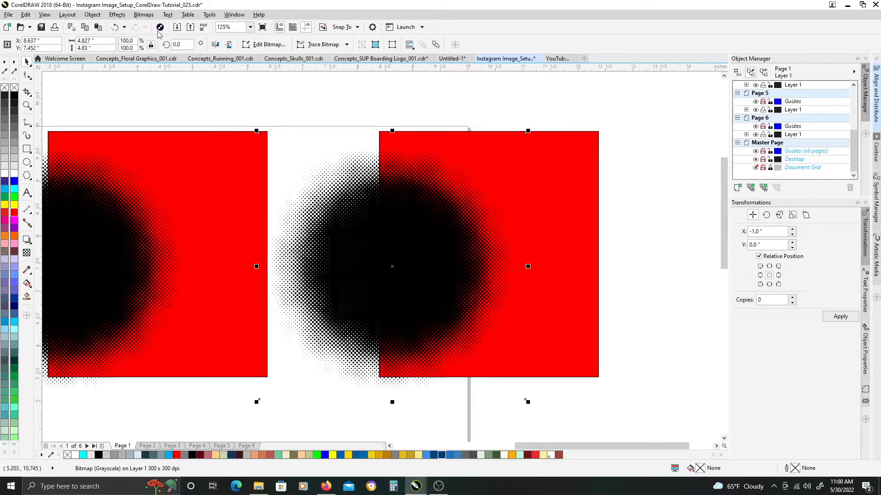
{"action": "left_click", "coordinate": [144, 15]}
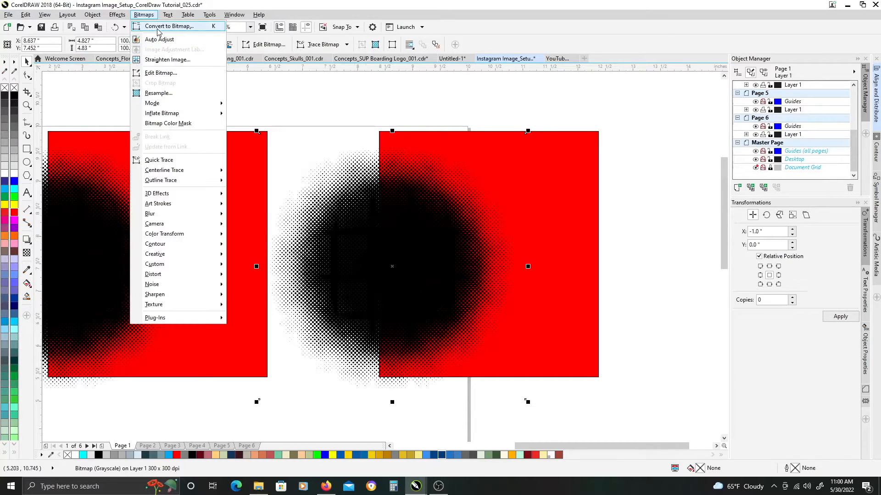
{"action": "left_click", "coordinate": [168, 26]}
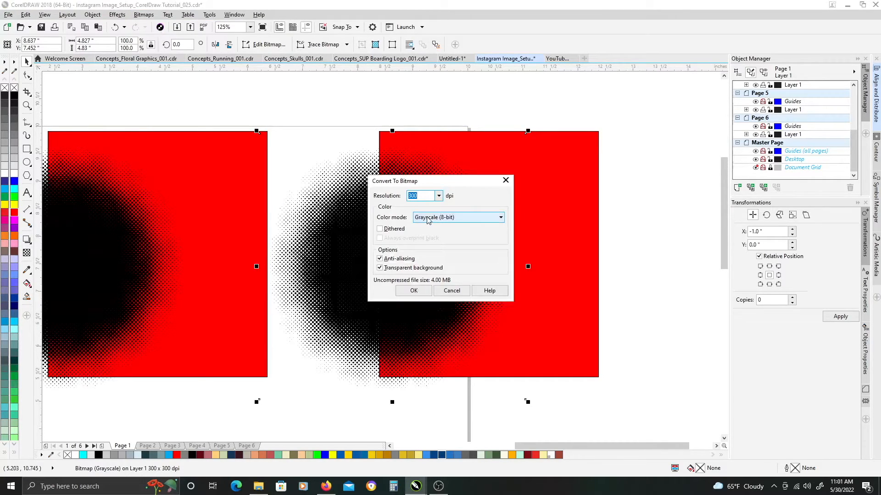
{"action": "left_click", "coordinate": [498, 217]}
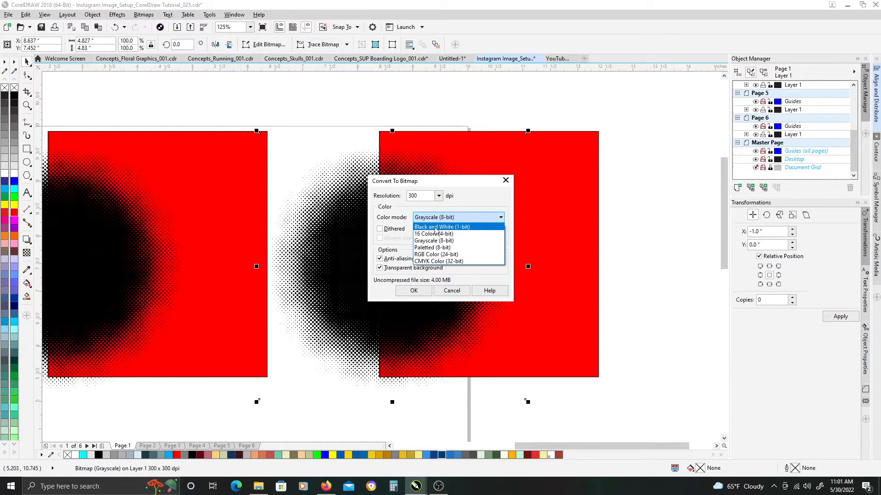
{"action": "left_click", "coordinate": [441, 226]}
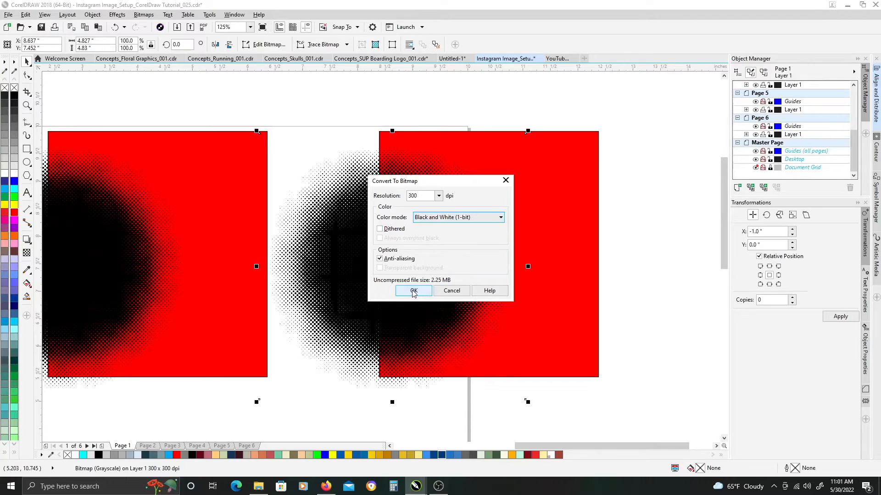
{"action": "left_click", "coordinate": [413, 290]}
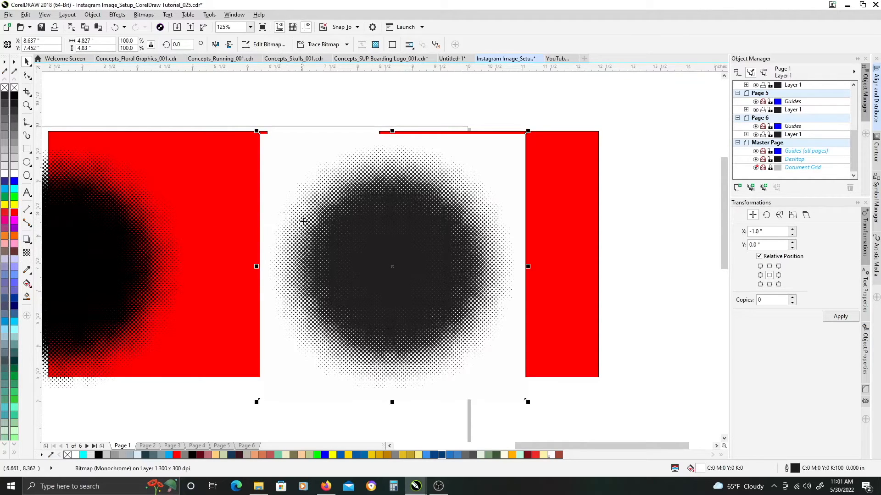
{"action": "mouse_move", "coordinate": [186, 189]}
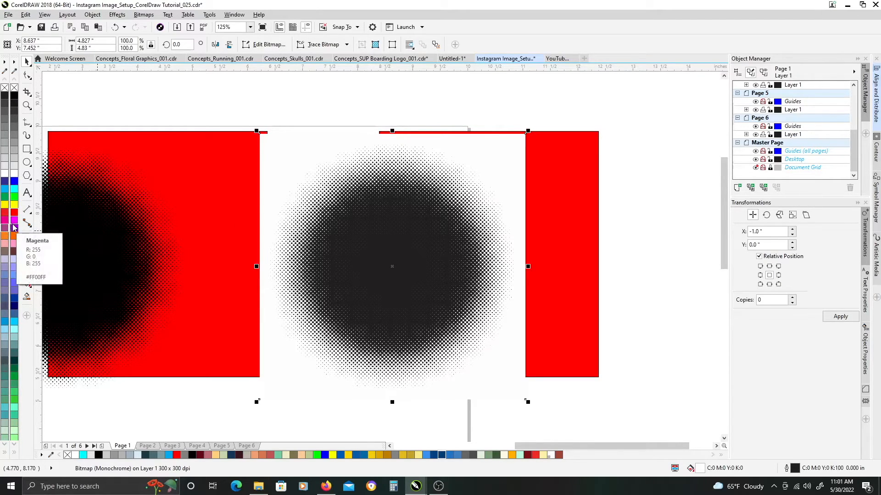
{"action": "mouse_move", "coordinate": [14, 211]}
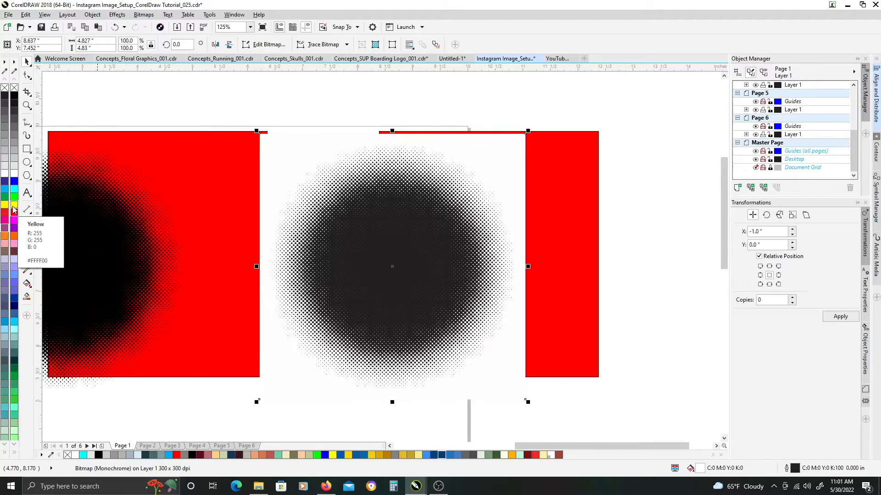
Try yellow, magenta, blue and purple swatches as the monochrome bitmap's background colour.
{"action": "left_click", "coordinate": [14, 206]}
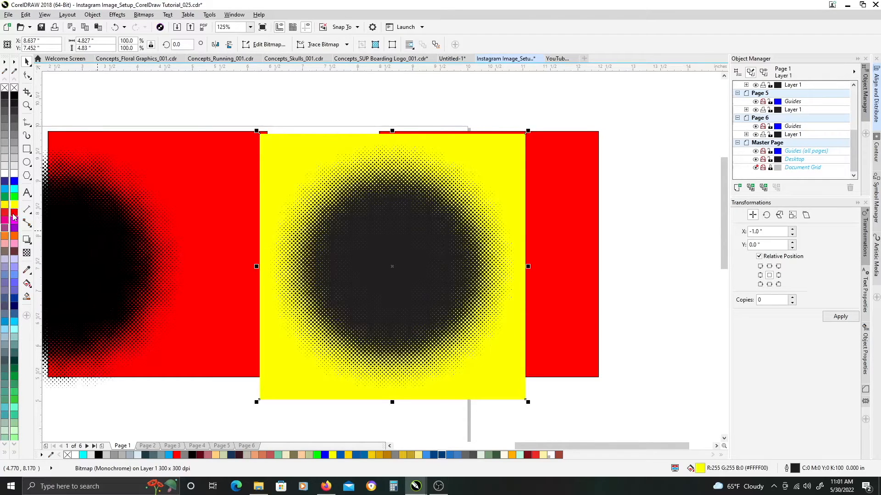
{"action": "left_click", "coordinate": [15, 219]}
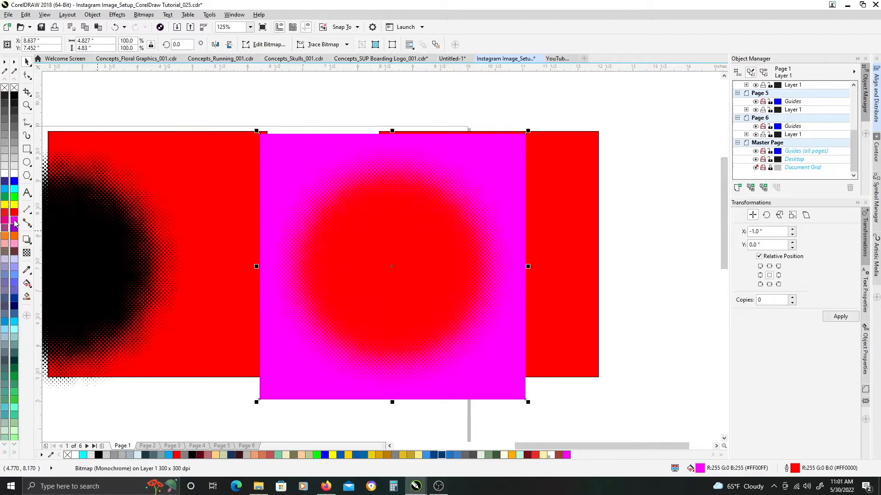
{"action": "mouse_move", "coordinate": [15, 190]}
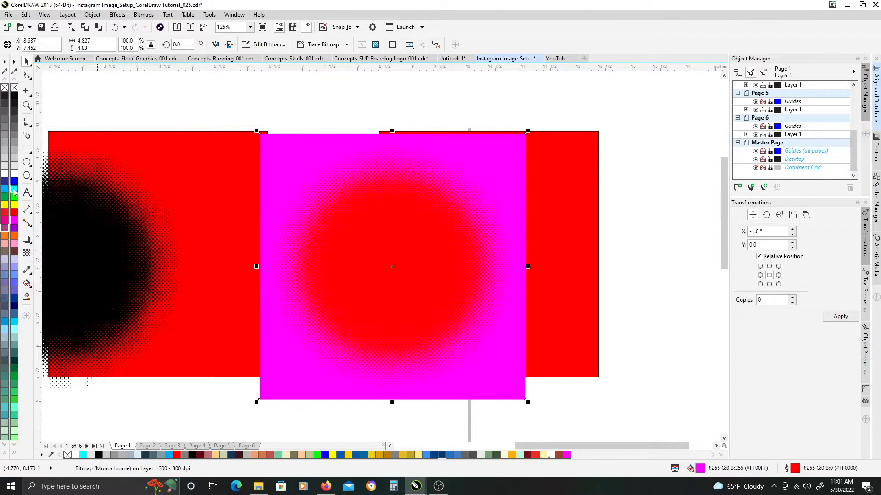
{"action": "left_click", "coordinate": [14, 188]}
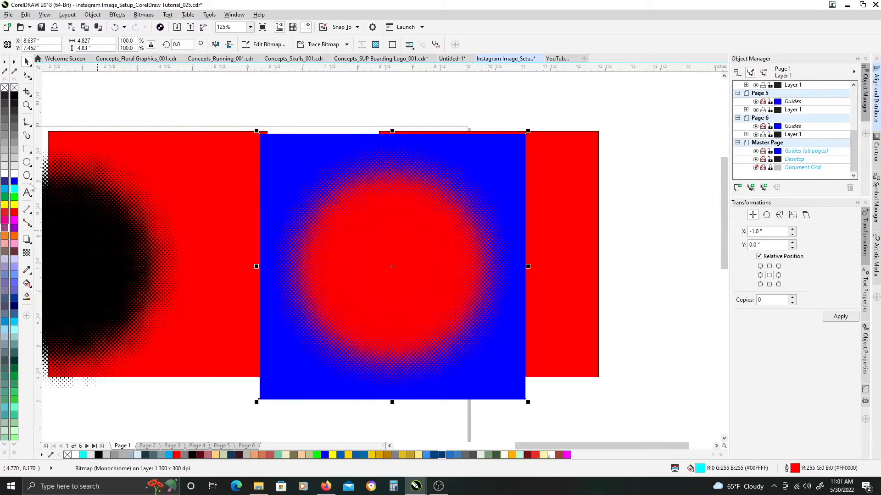
{"action": "mouse_move", "coordinate": [458, 350]}
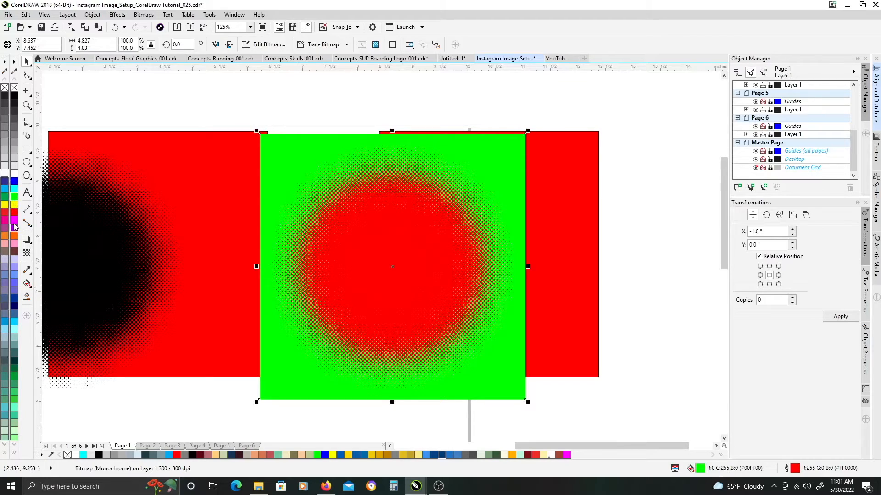
{"action": "left_click", "coordinate": [14, 223]}
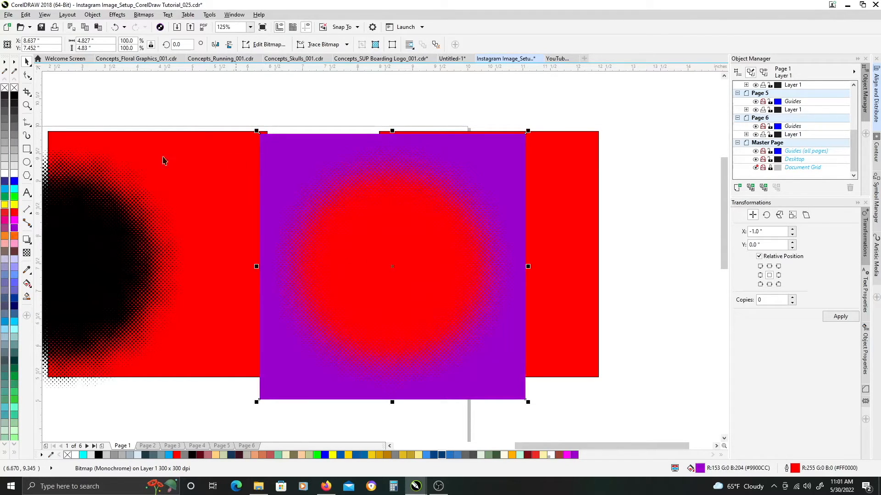
{"action": "mouse_move", "coordinate": [14, 150]}
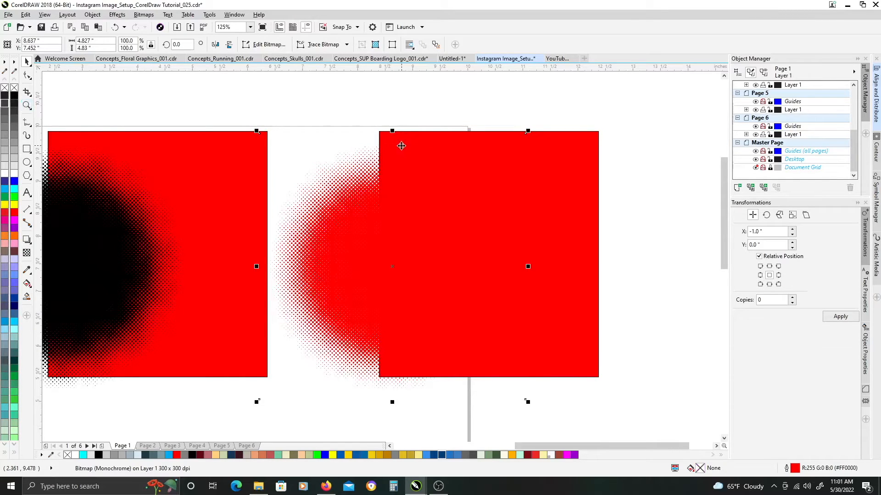
{"action": "mouse_move", "coordinate": [461, 171]}
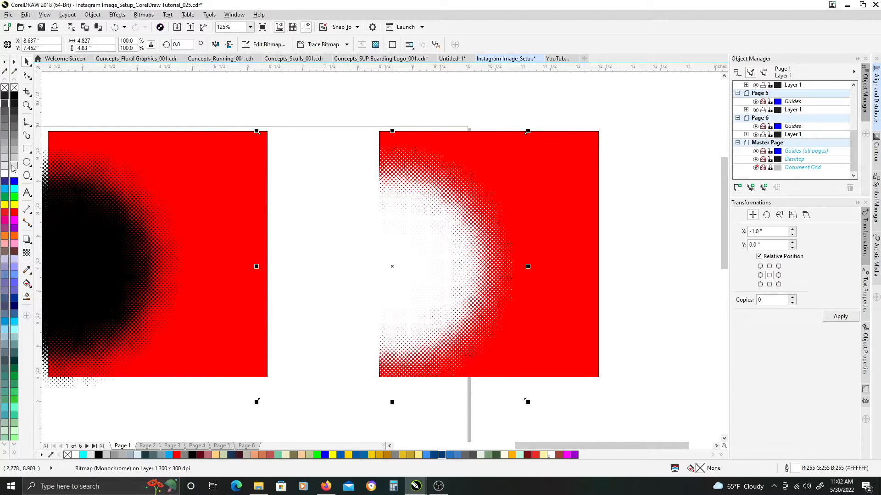
{"action": "mouse_move", "coordinate": [15, 171]}
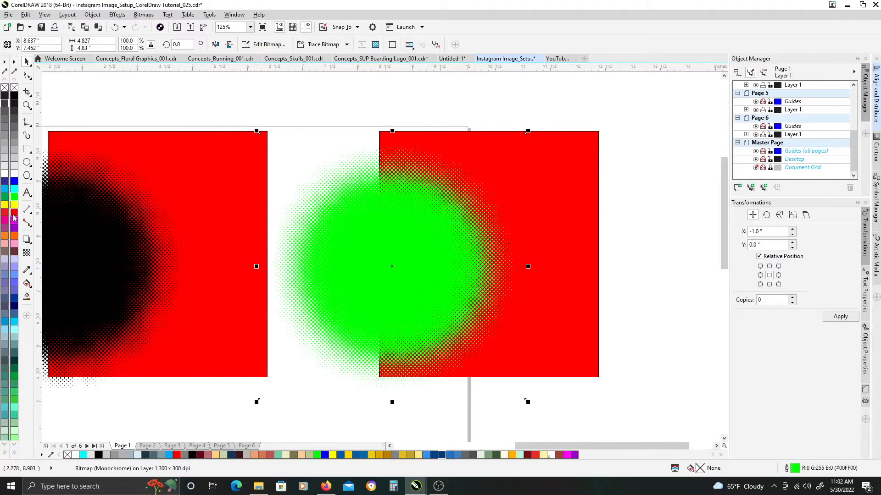
Recolour the halftone dots purple, then orange, then light blue.
{"action": "left_click", "coordinate": [14, 238]}
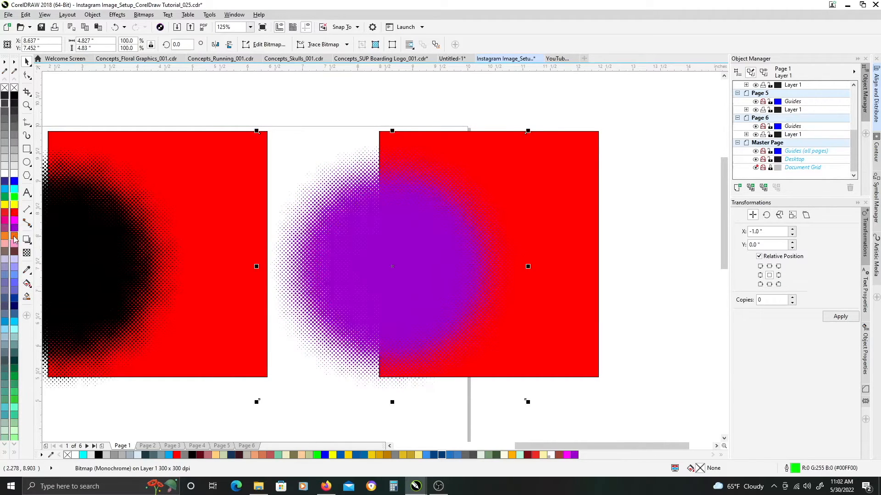
{"action": "left_click", "coordinate": [15, 284]}
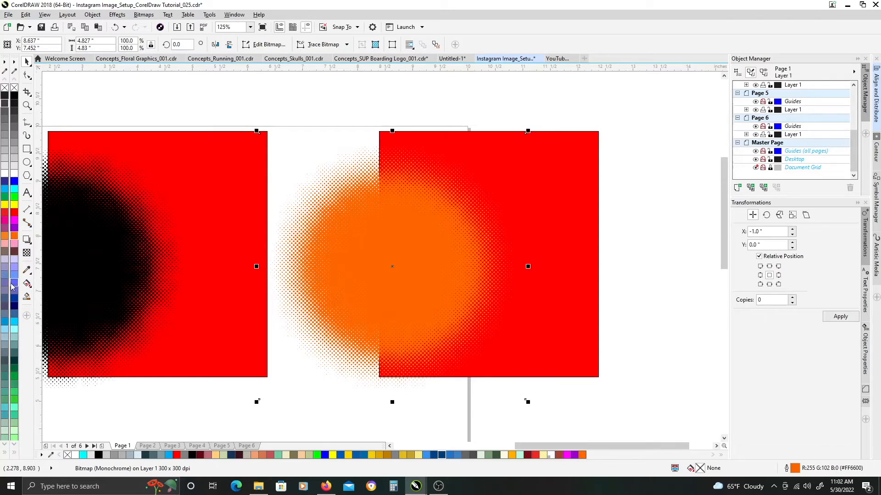
{"action": "left_click", "coordinate": [14, 283]}
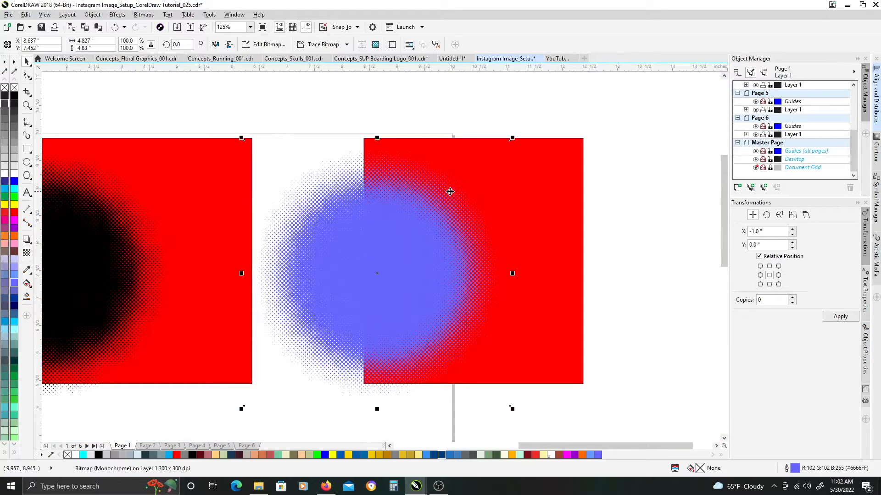
{"action": "mouse_move", "coordinate": [424, 199]}
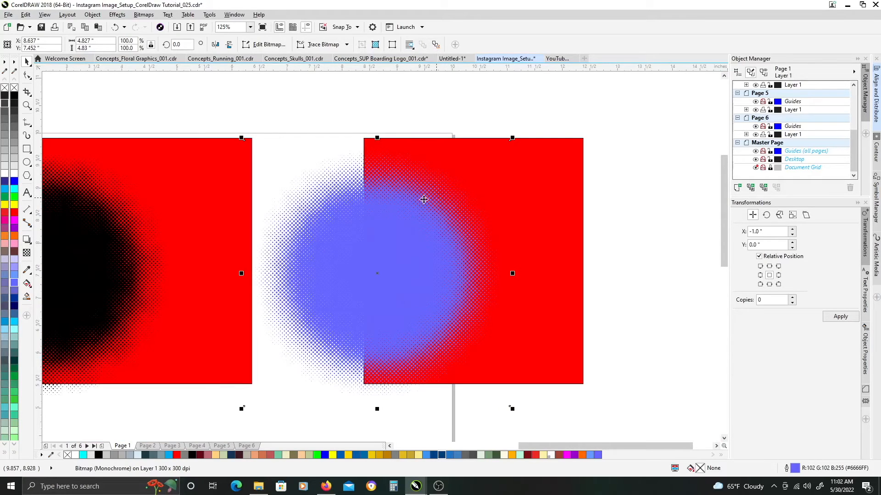
{"action": "mouse_move", "coordinate": [8, 110]}
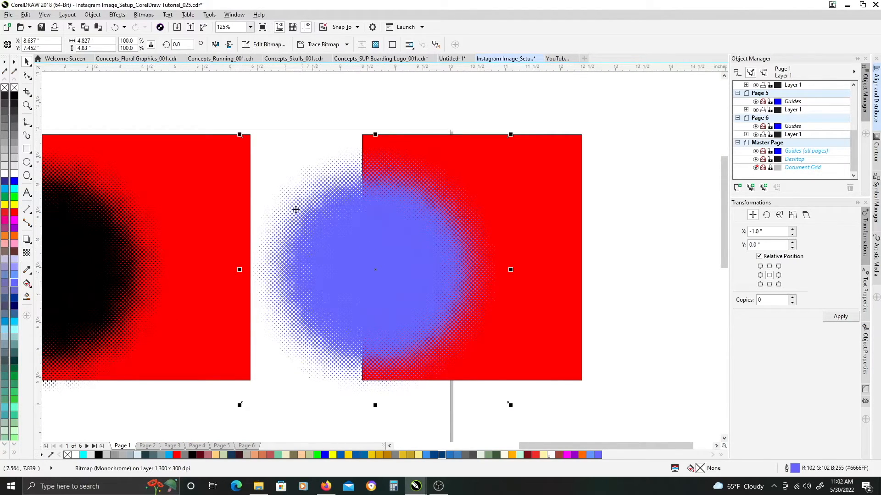
{"action": "mouse_move", "coordinate": [383, 237]}
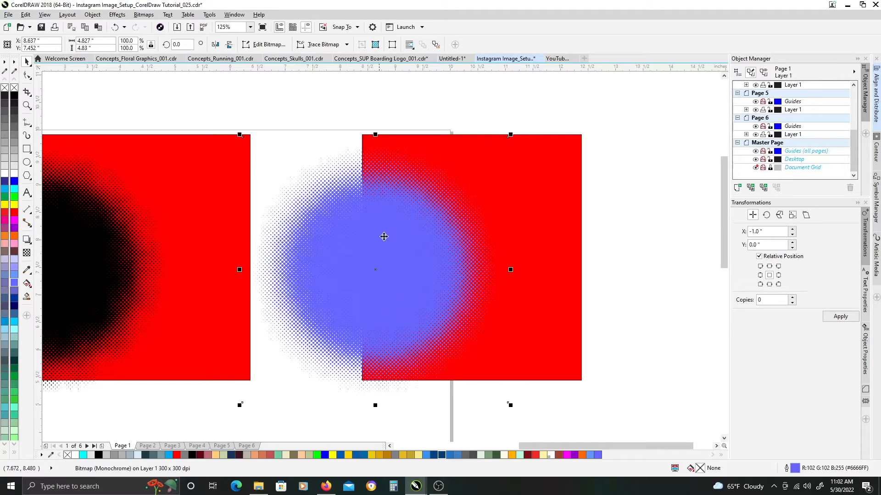
{"action": "mouse_move", "coordinate": [440, 212]}
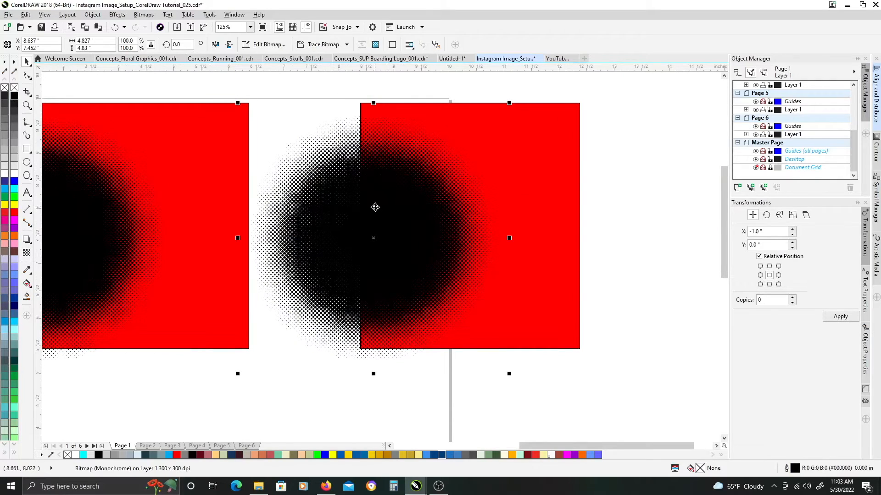
Select the middle circle bitmap and start a Low Quality Image outline trace.
{"action": "left_click", "coordinate": [374, 238]}
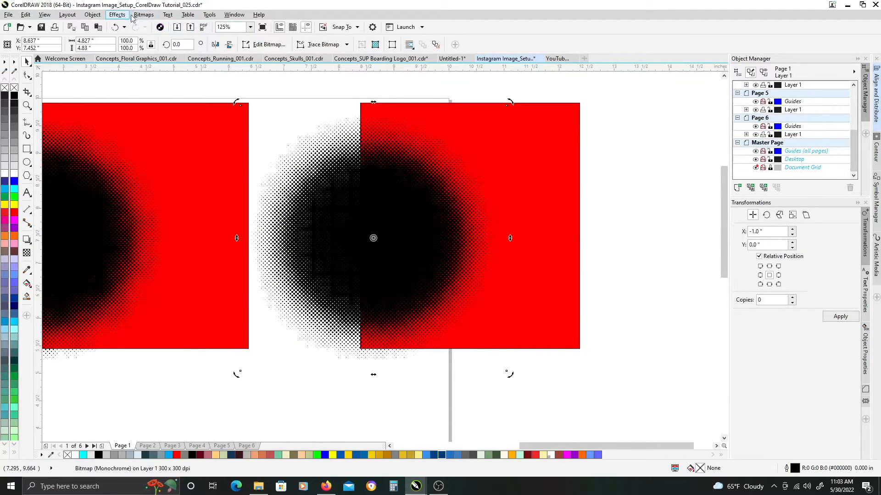
{"action": "left_click", "coordinate": [143, 14]}
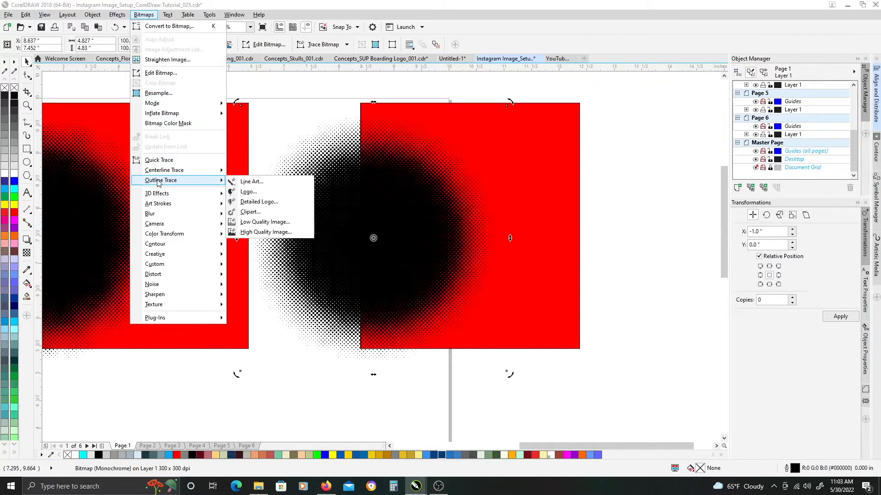
{"action": "mouse_move", "coordinate": [264, 222]}
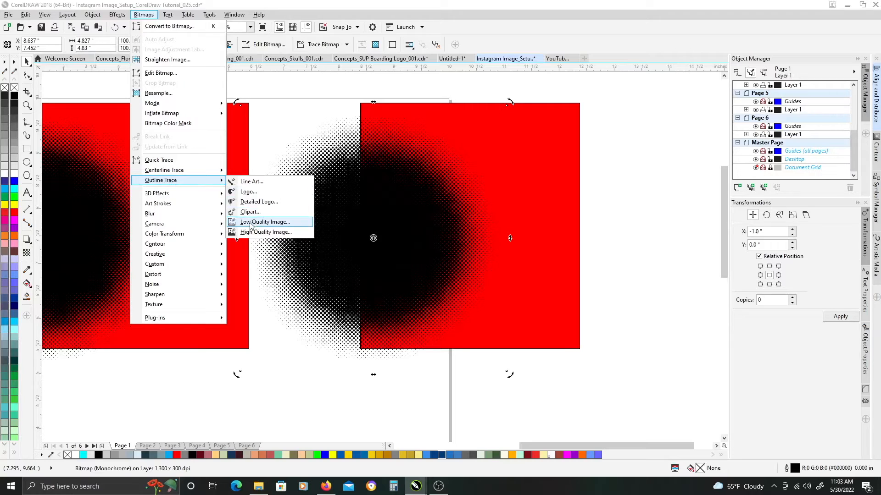
{"action": "left_click", "coordinate": [268, 222]}
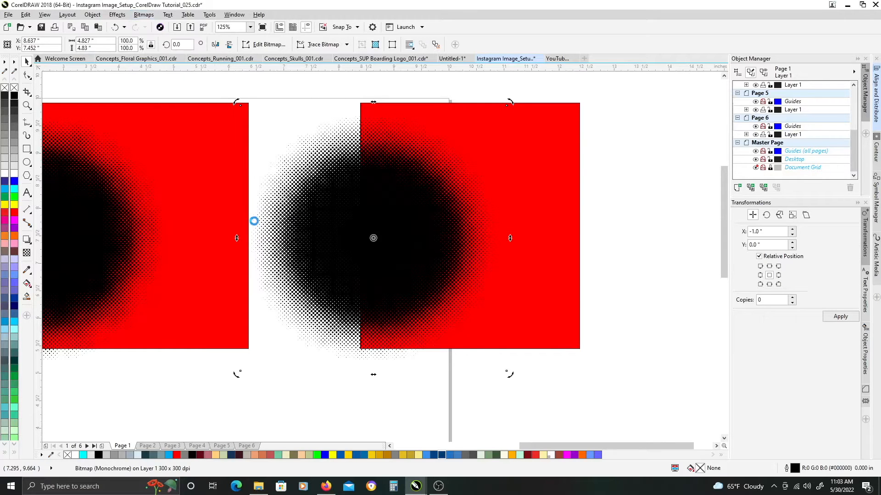
Accept the PowerTRACE preview to create the 3,159-curve single-colour trace.
{"action": "left_click", "coordinate": [322, 45]}
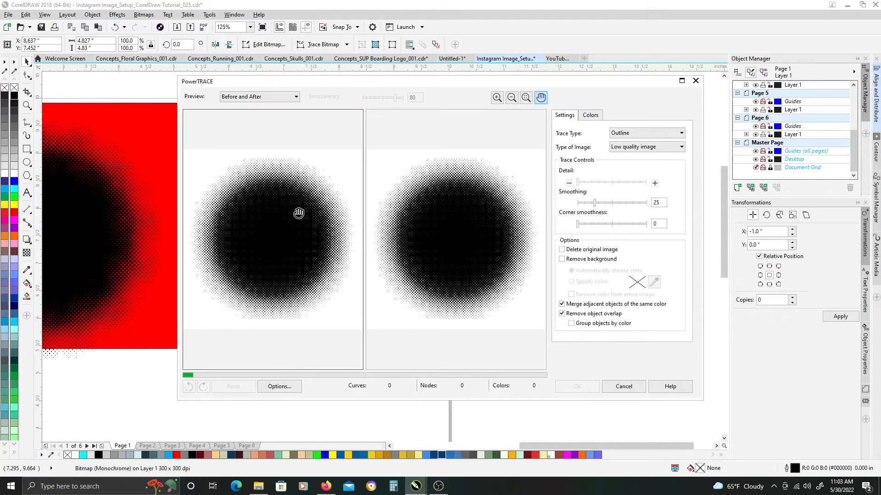
{"action": "mouse_move", "coordinate": [587, 193]}
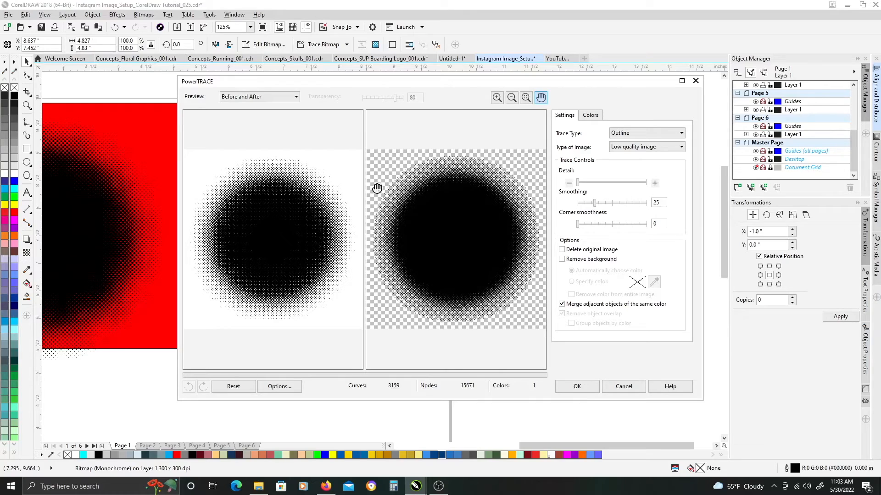
{"action": "mouse_move", "coordinate": [491, 313]}
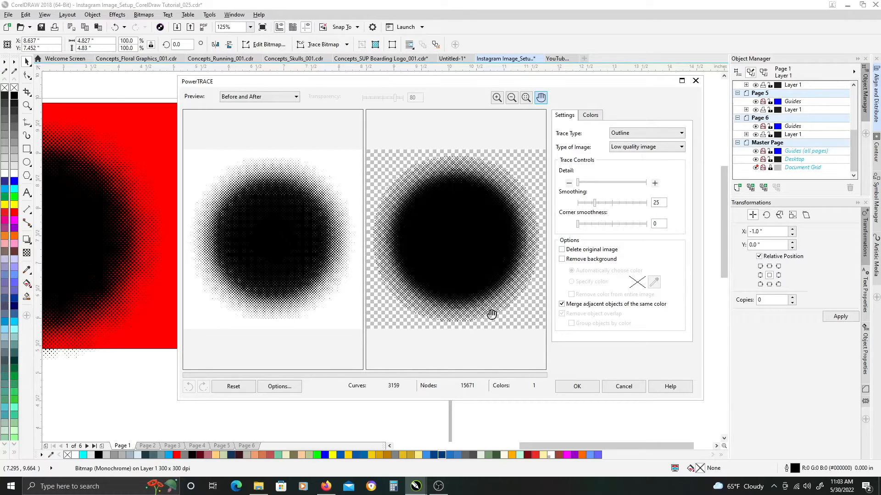
{"action": "mouse_move", "coordinate": [408, 244]}
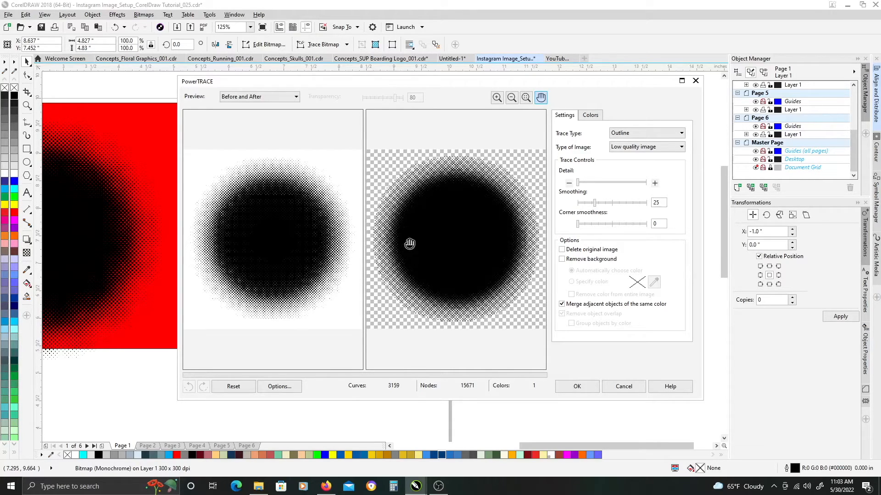
{"action": "mouse_move", "coordinate": [395, 207]}
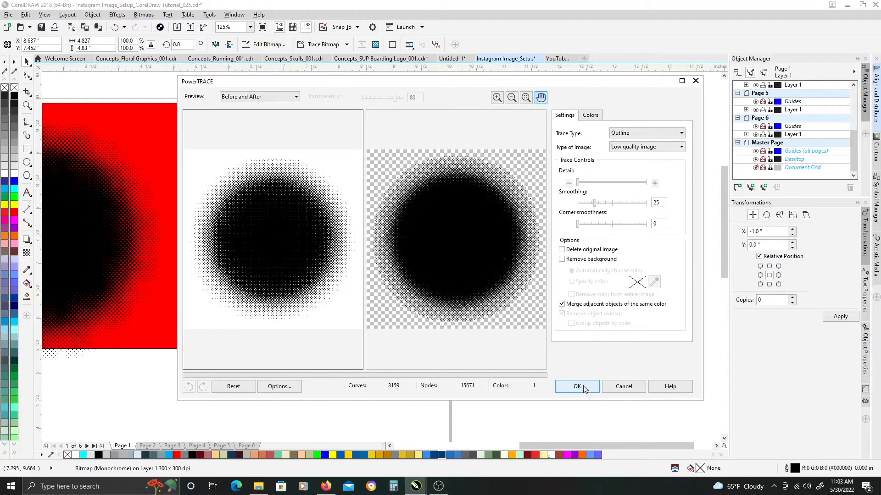
{"action": "mouse_move", "coordinate": [453, 262]}
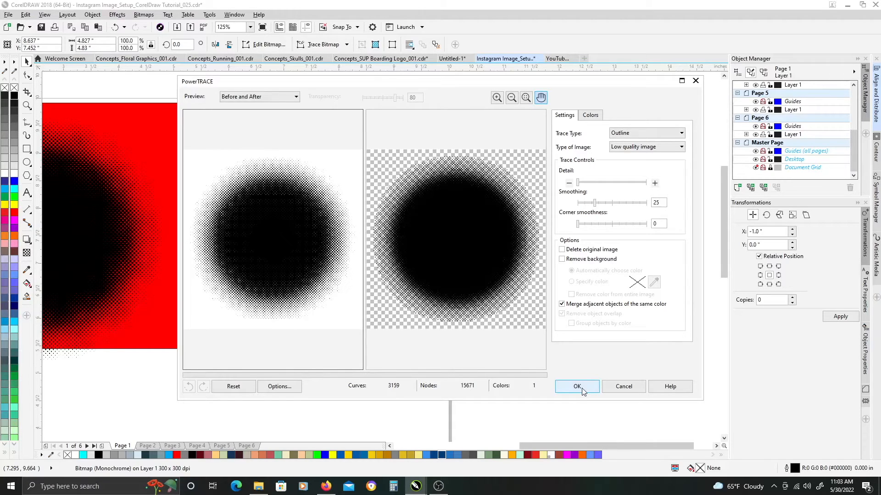
{"action": "left_click", "coordinate": [576, 386]}
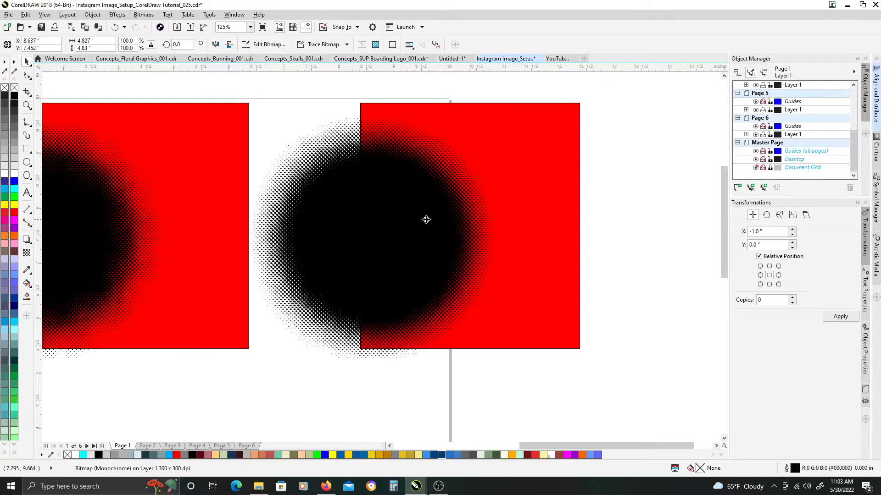
Select the large radial halftone circle and zoom in and out to inspect its dots.
{"action": "left_click", "coordinate": [373, 225]}
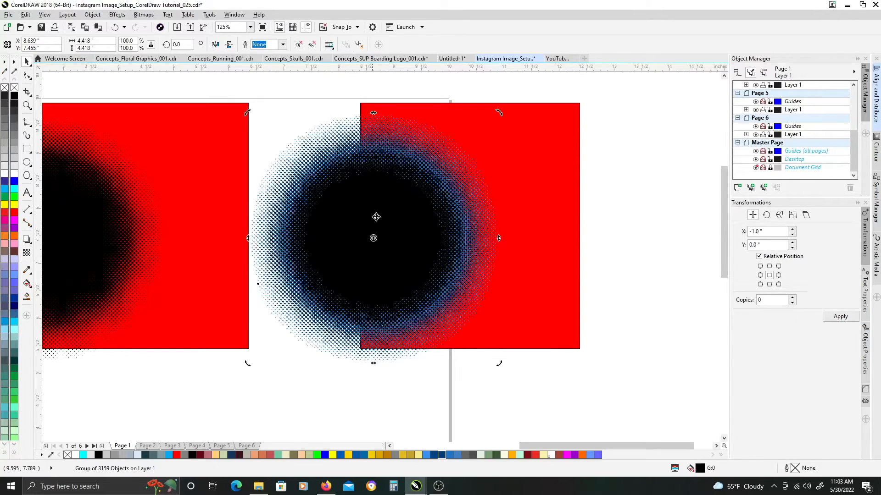
{"action": "scroll", "scroll_direction": "down", "scroll_amount": 3}
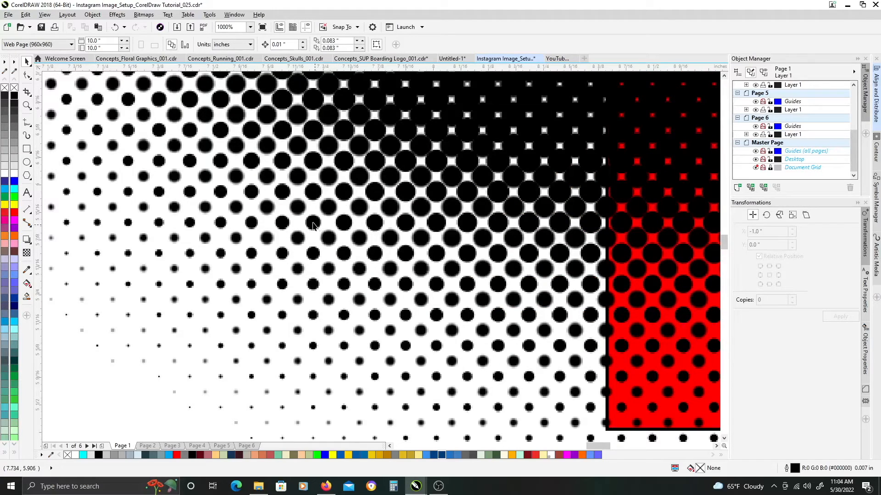
{"action": "mouse_move", "coordinate": [308, 235]}
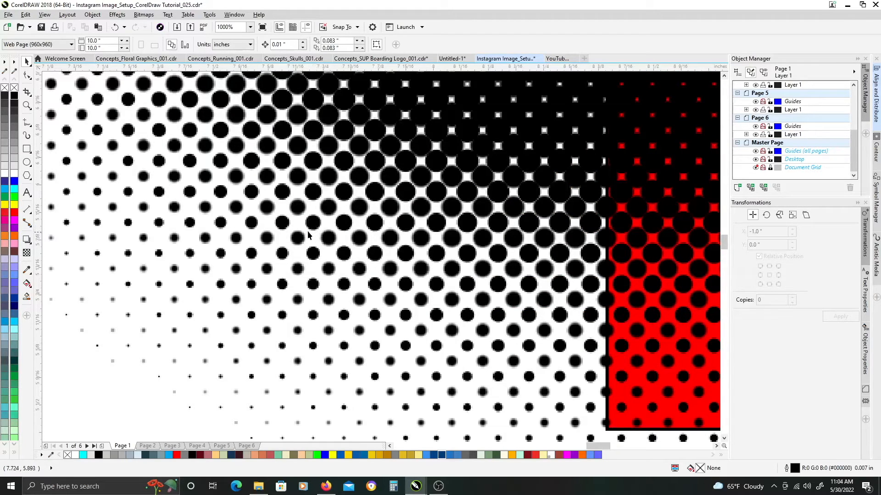
{"action": "mouse_move", "coordinate": [167, 286]}
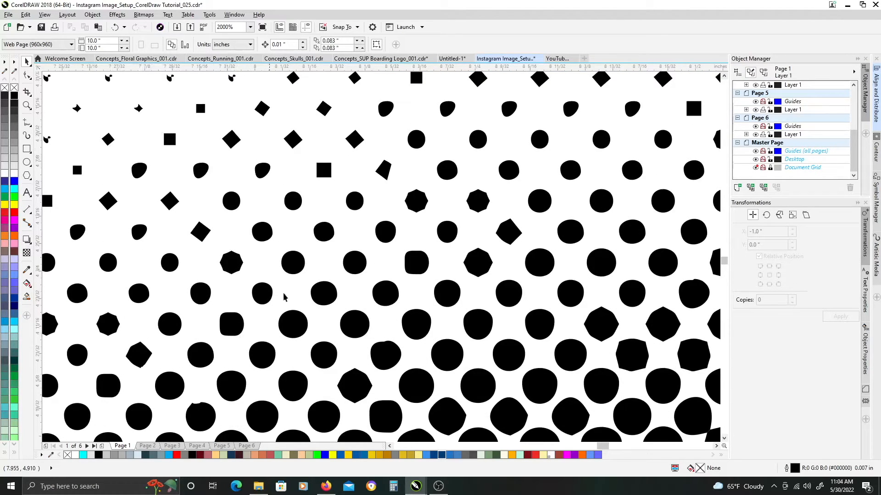
{"action": "mouse_move", "coordinate": [343, 189]}
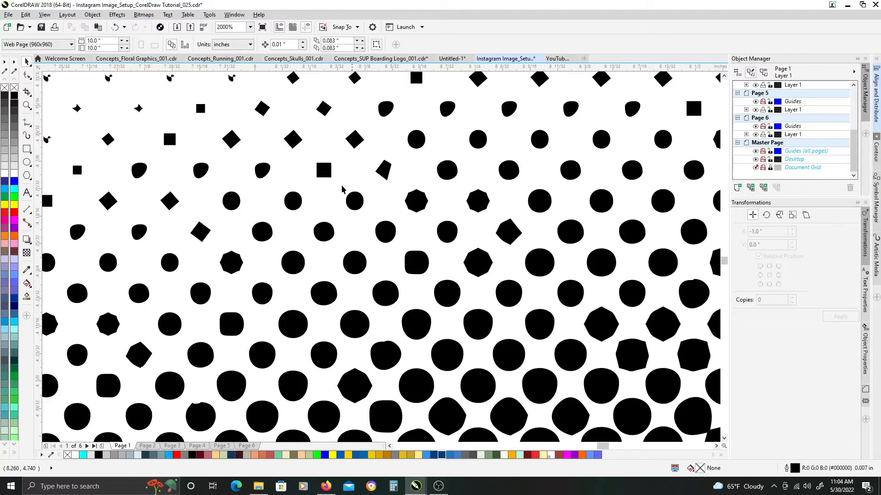
{"action": "mouse_move", "coordinate": [165, 156]}
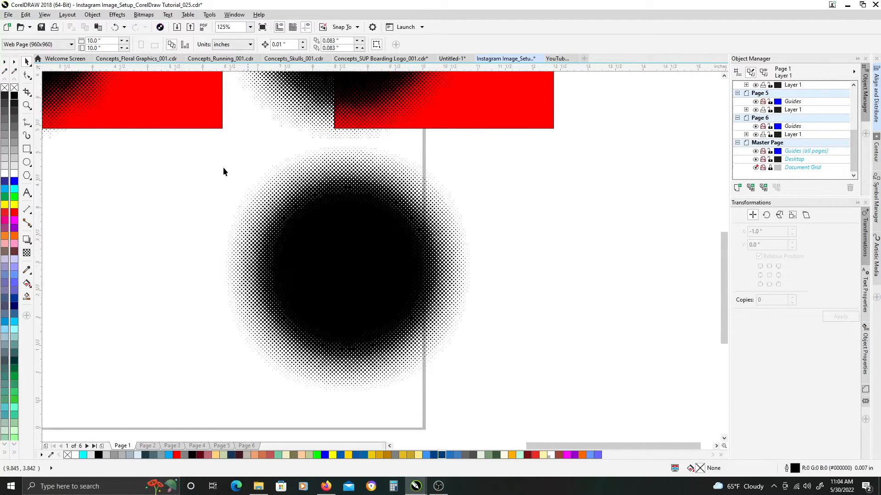
{"action": "mouse_move", "coordinate": [269, 200]}
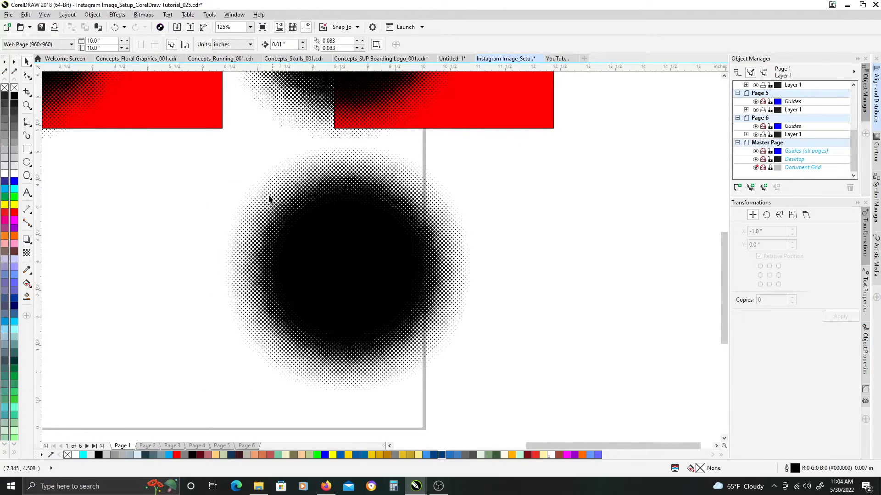
{"action": "mouse_move", "coordinate": [302, 286]}
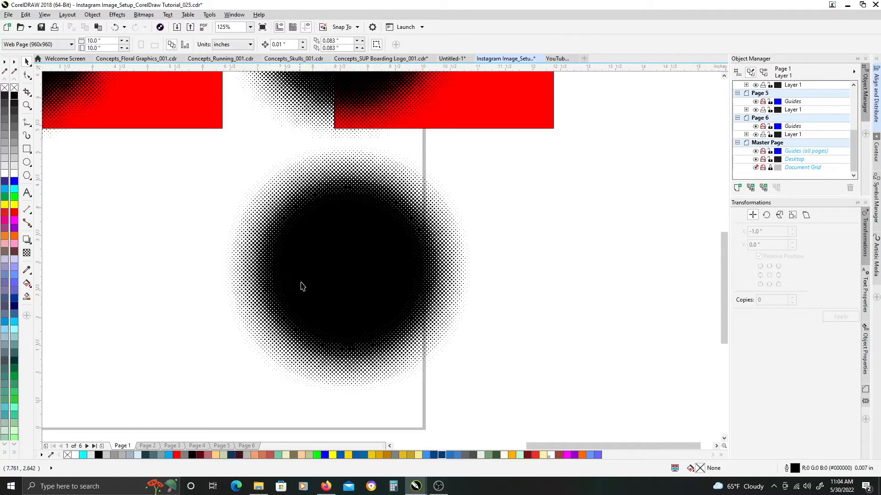
{"action": "mouse_move", "coordinate": [318, 289]}
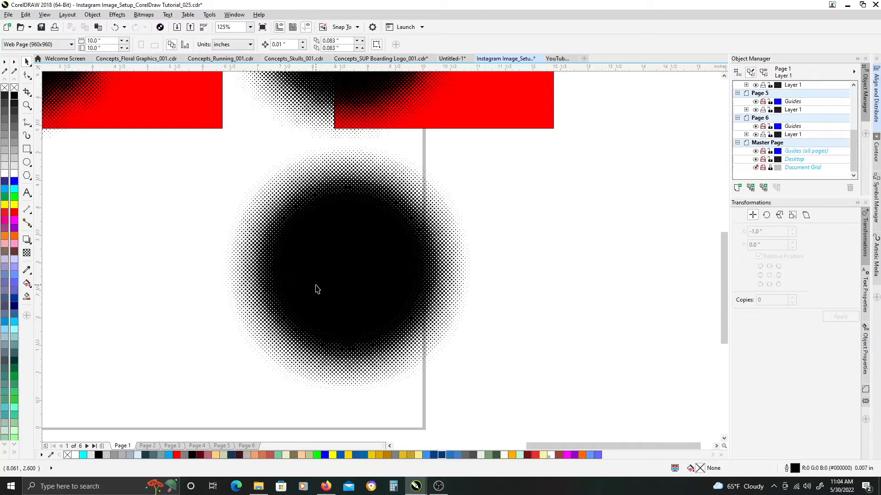
{"action": "mouse_move", "coordinate": [315, 166]}
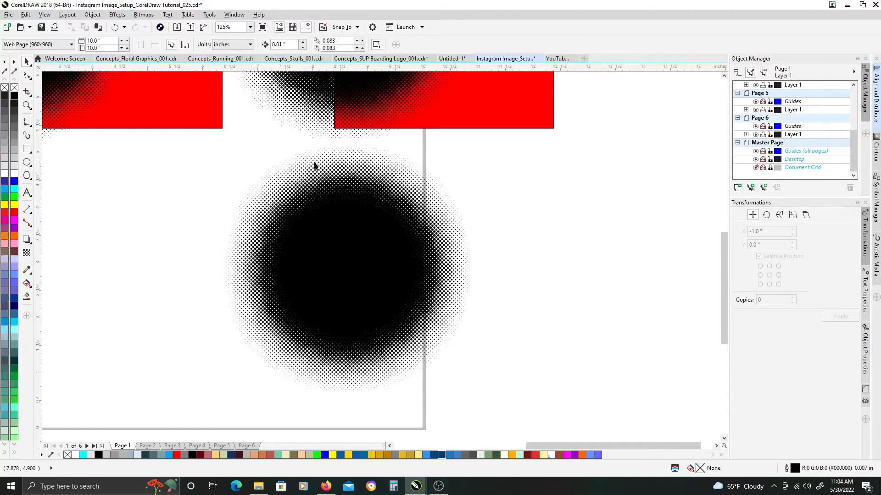
{"action": "mouse_move", "coordinate": [399, 292]}
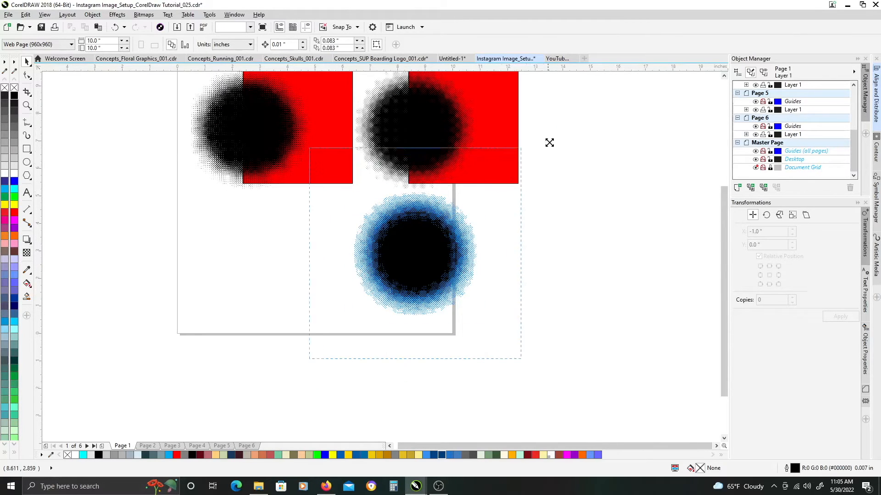
{"action": "left_click", "coordinate": [415, 253]}
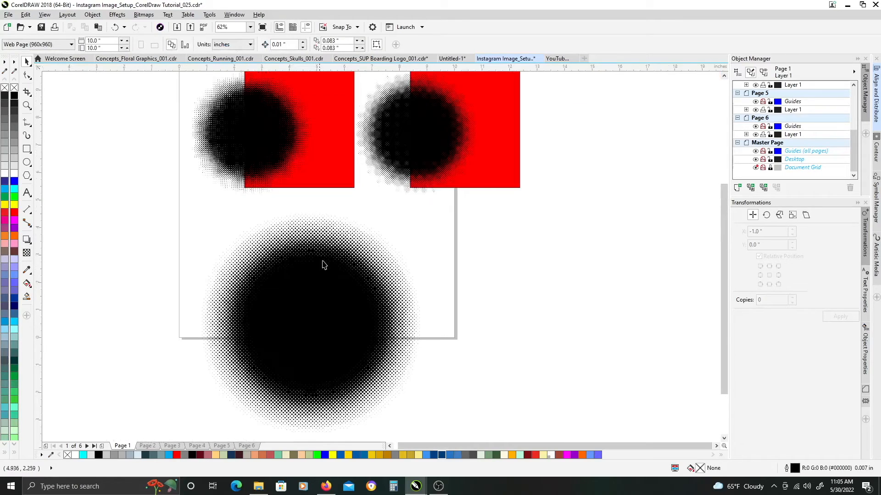
{"action": "scroll", "scroll_direction": "up", "scroll_amount": 3}
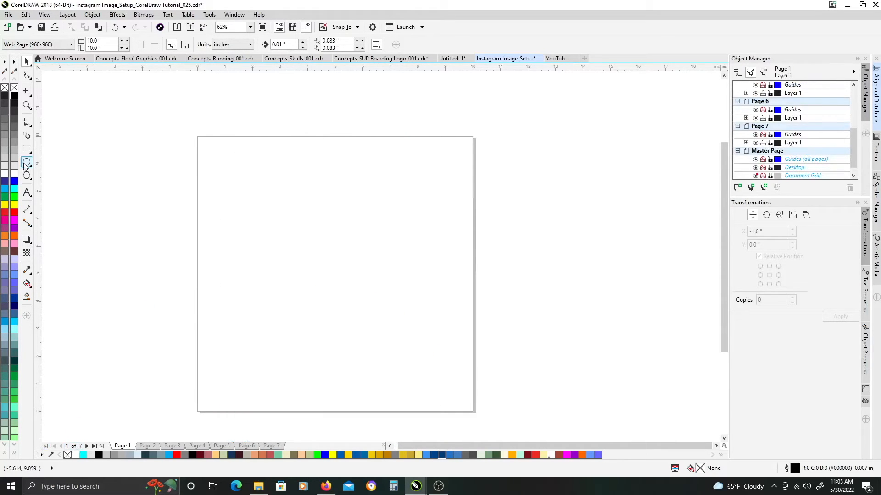
Draw a circle, fill it solid black, and give it an elliptical fountain fill fading outward.
{"action": "left_click_drag", "start_coordinate": [221, 155], "coordinate": [275, 222]}
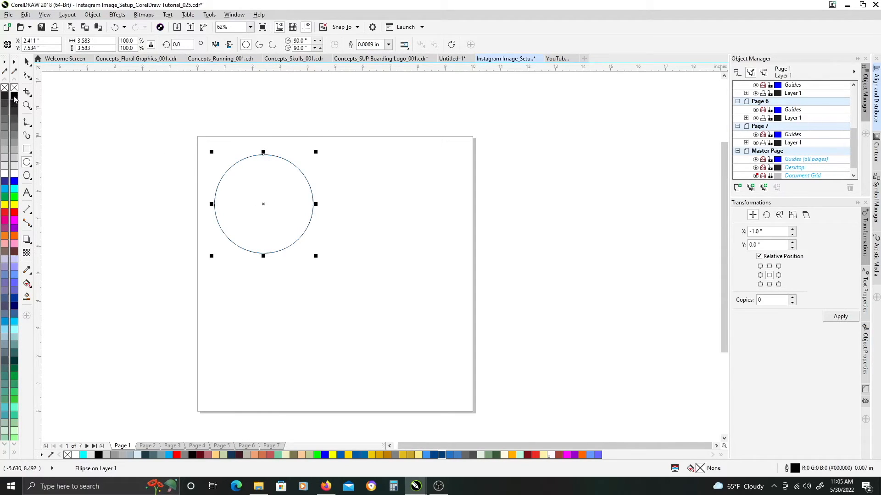
{"action": "left_click", "coordinate": [14, 93]}
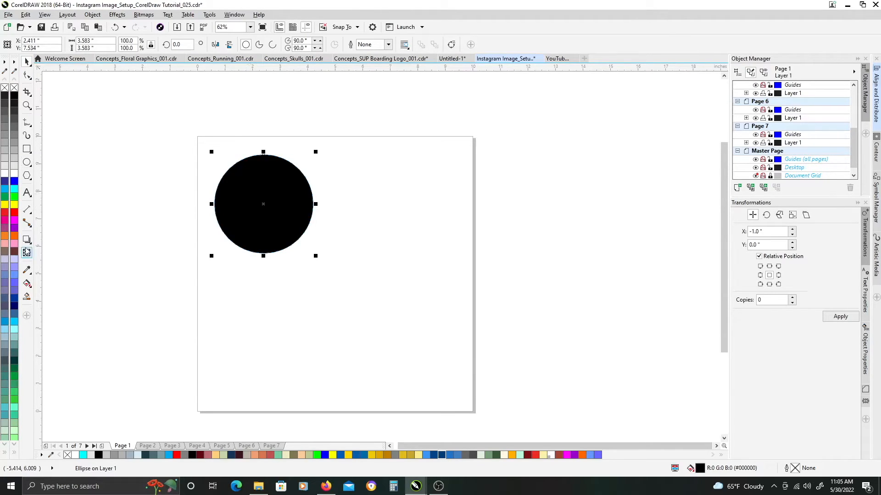
{"action": "left_click", "coordinate": [27, 252]}
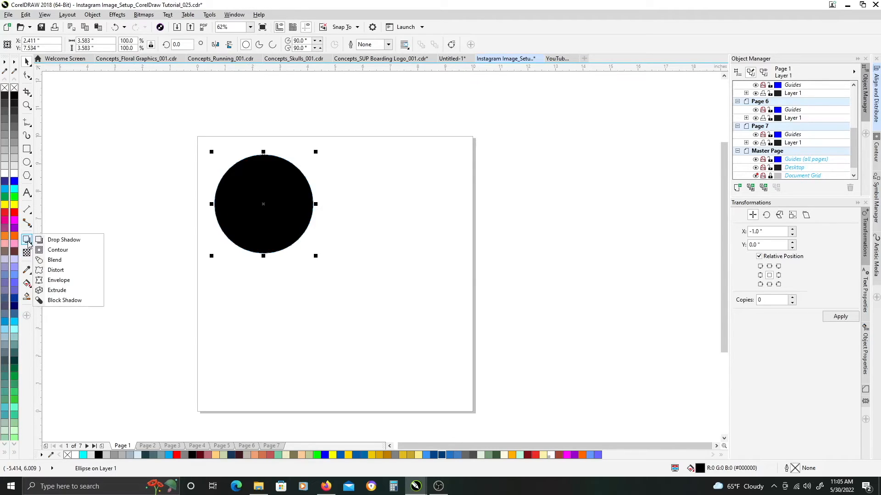
{"action": "left_click", "coordinate": [98, 190]}
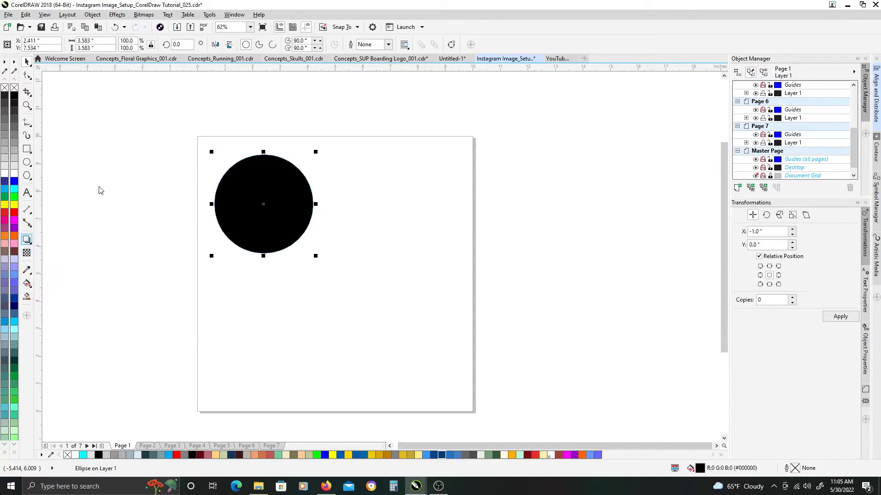
{"action": "left_click", "coordinate": [263, 204]}
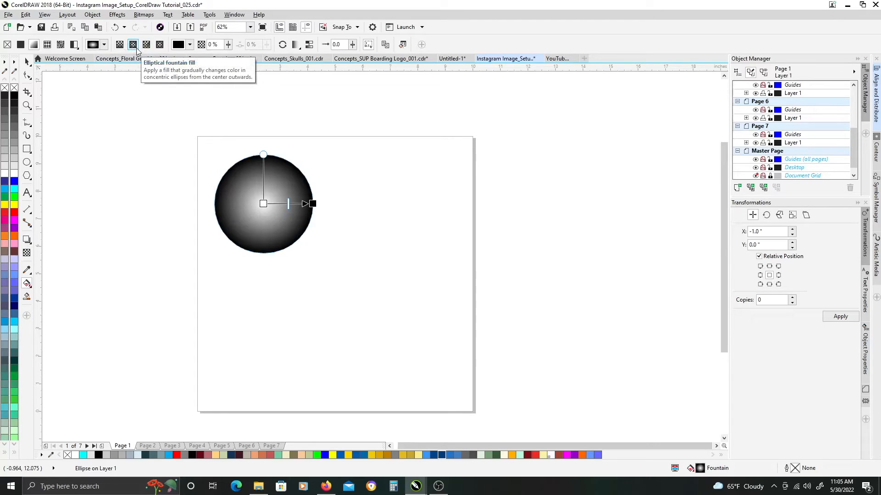
{"action": "mouse_move", "coordinate": [272, 216]}
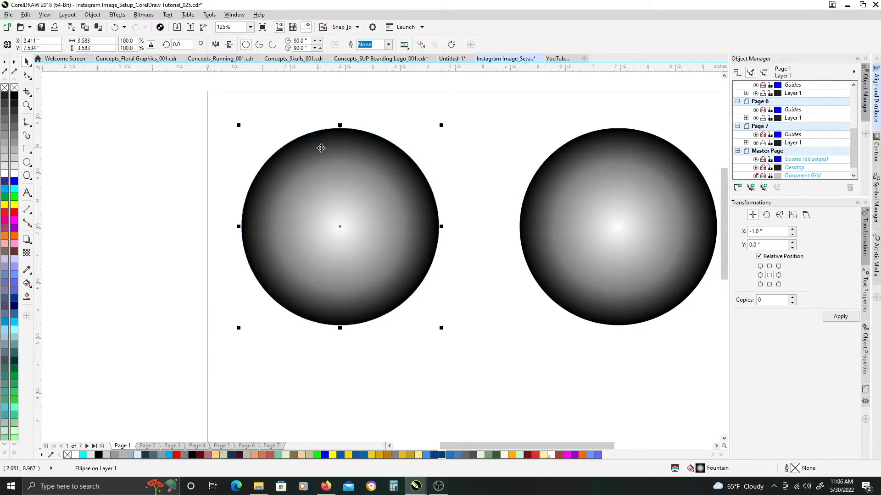
{"action": "mouse_move", "coordinate": [318, 215]}
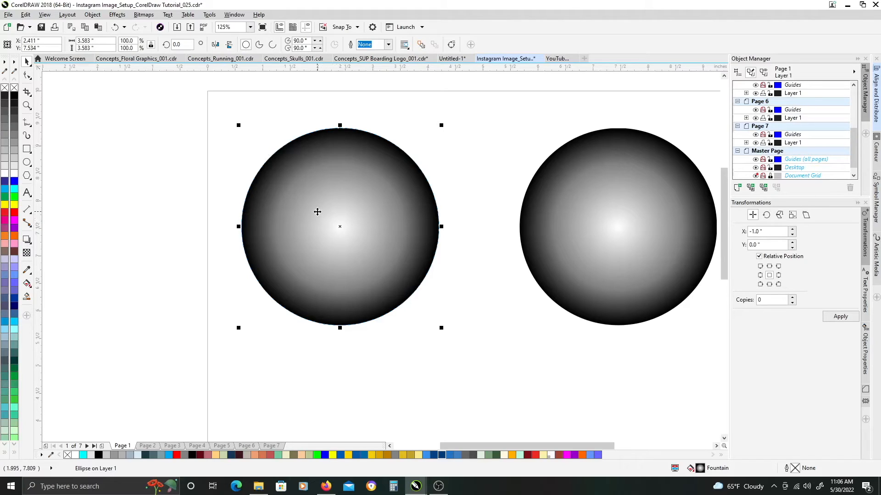
Convert the left gradient circle to a Grayscale (8-bit) bitmap with transparent background.
{"action": "left_click", "coordinate": [498, 218]}
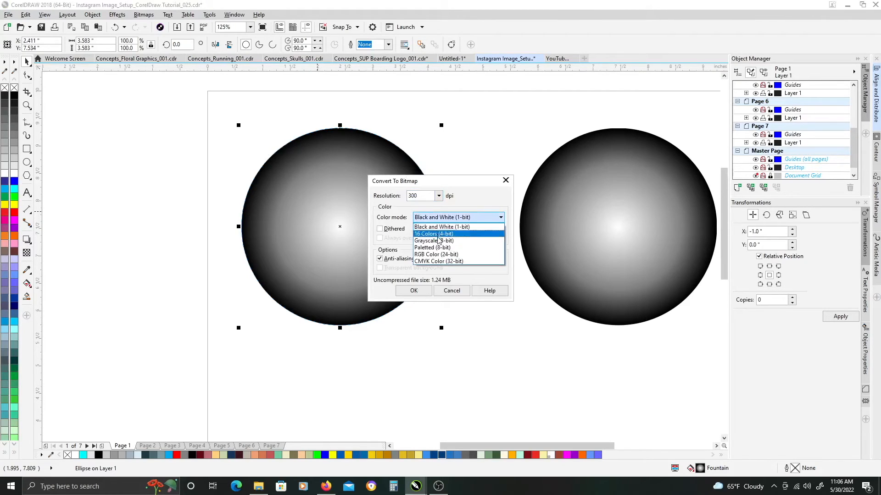
{"action": "left_click", "coordinate": [433, 240]}
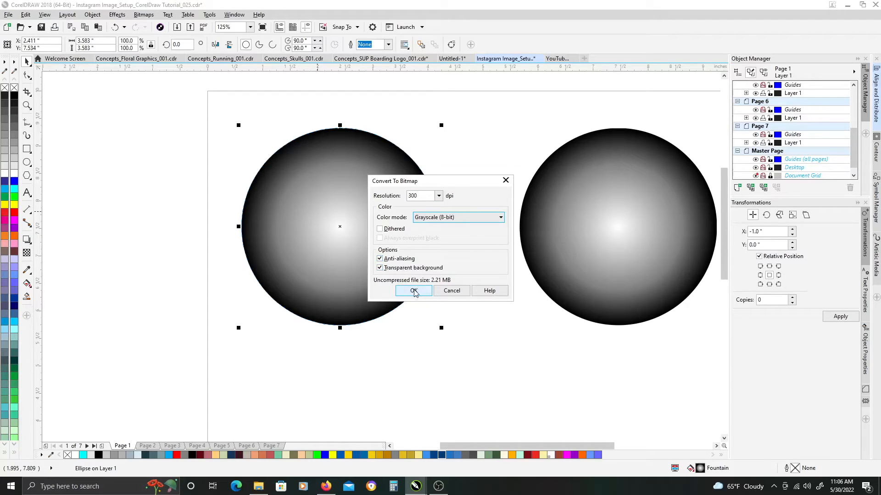
{"action": "left_click", "coordinate": [414, 291]}
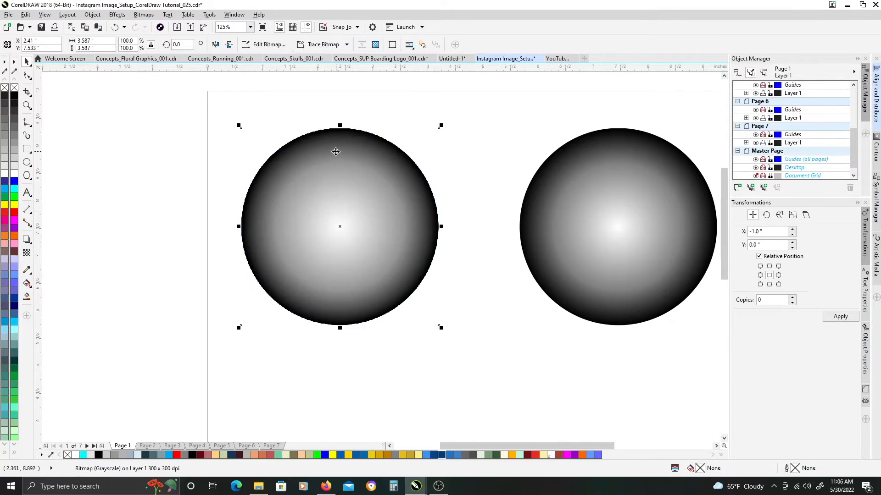
{"action": "mouse_move", "coordinate": [300, 159]}
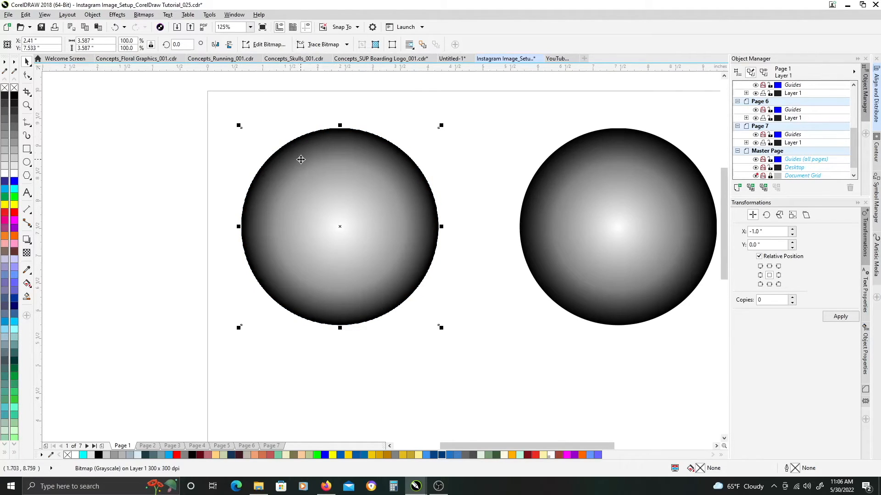
{"action": "mouse_move", "coordinate": [270, 282]}
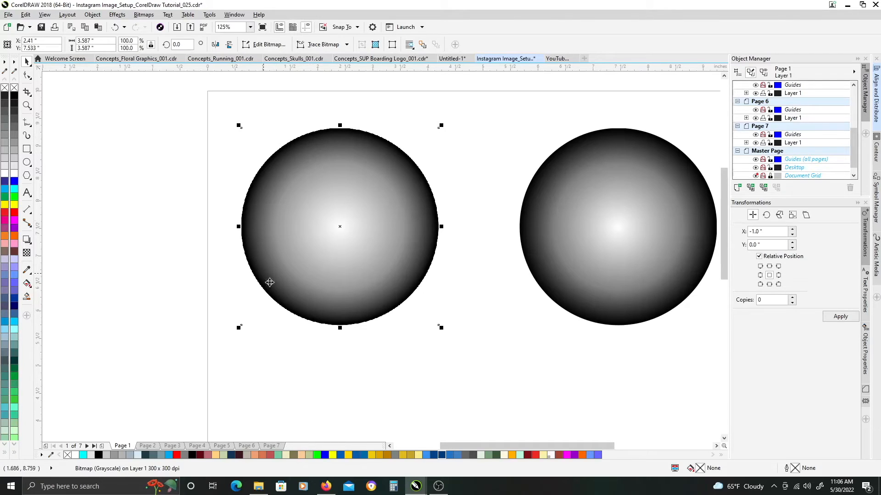
{"action": "mouse_move", "coordinate": [363, 316]}
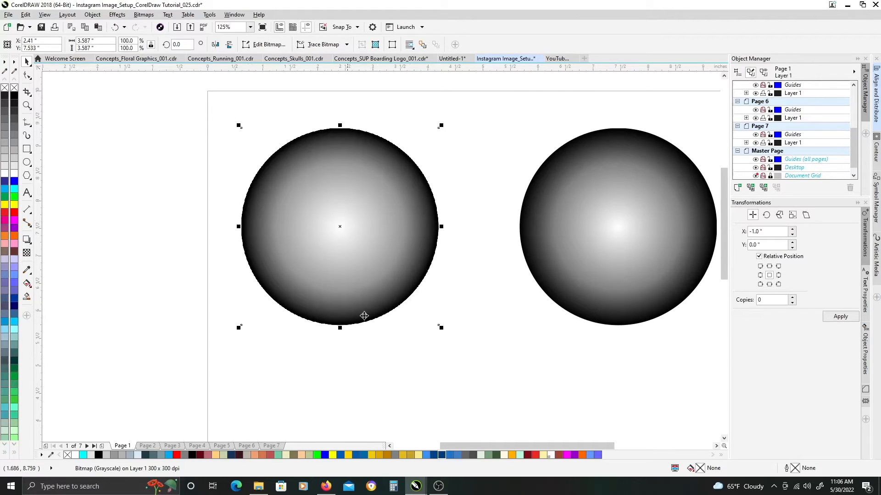
{"action": "mouse_move", "coordinate": [233, 187]}
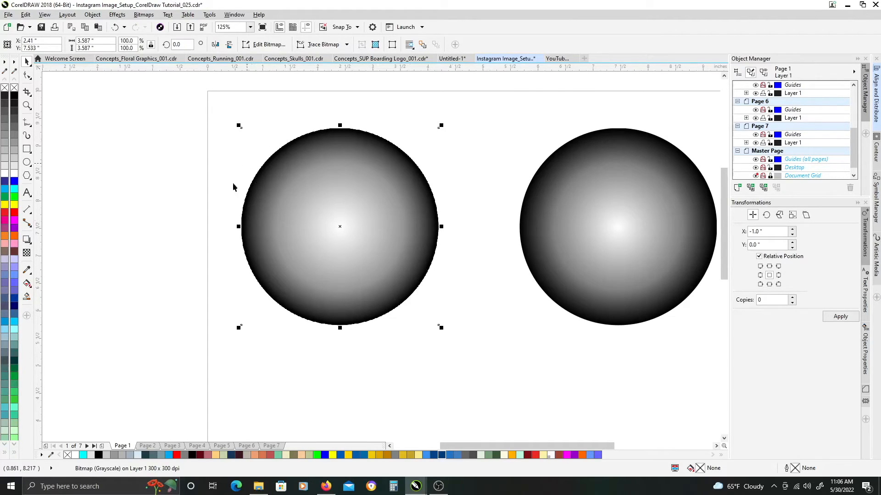
{"action": "mouse_move", "coordinate": [228, 102]}
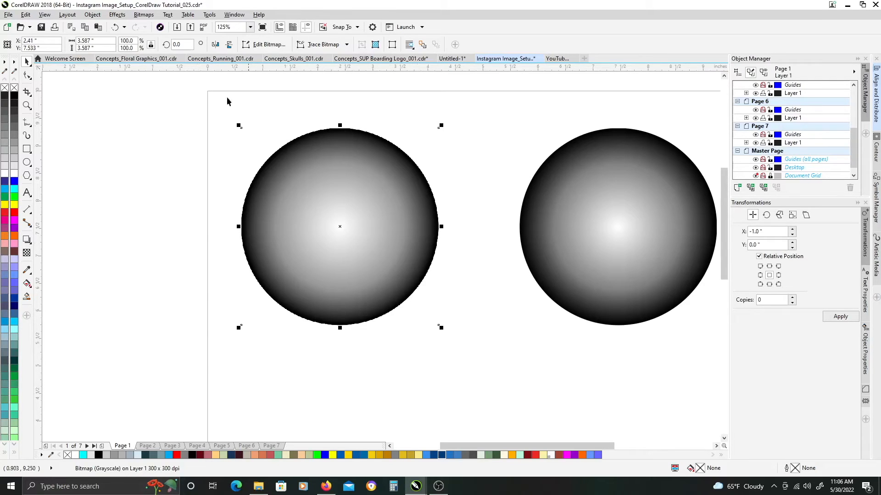
Apply Halftone to the left circle bitmap with Black 45 and max dot radius 10.
{"action": "left_click", "coordinate": [144, 15]}
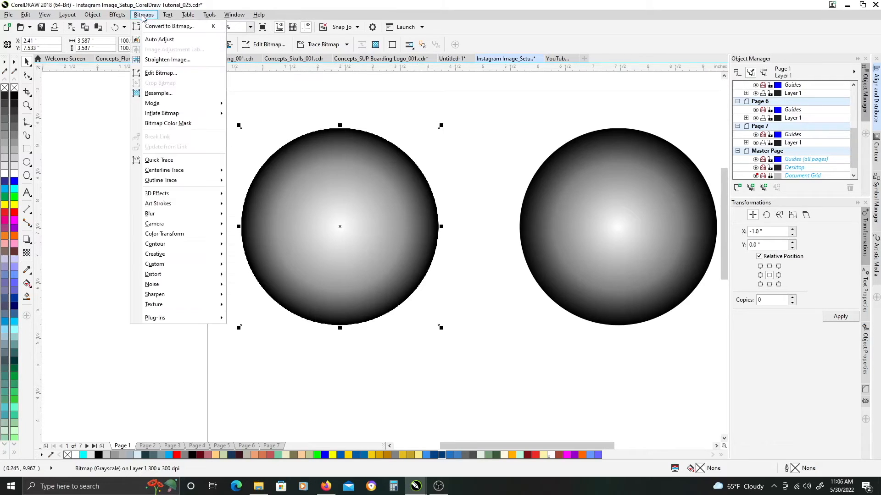
{"action": "mouse_move", "coordinate": [165, 233]}
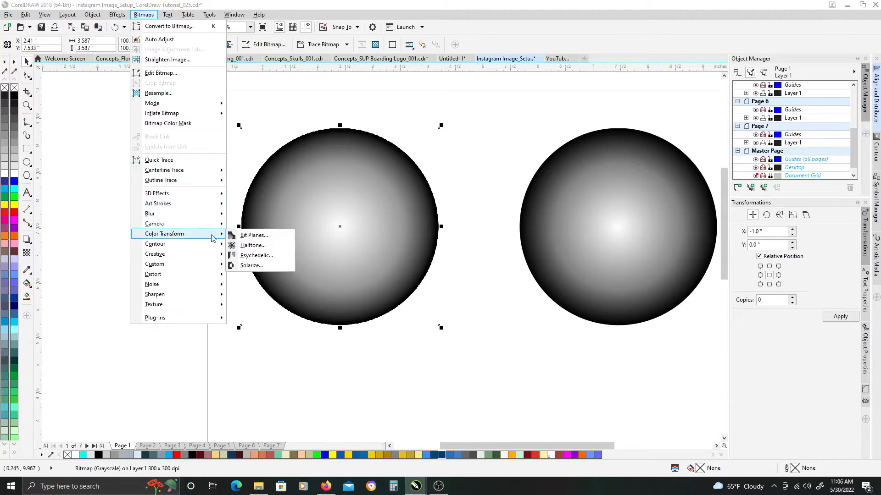
{"action": "left_click", "coordinate": [251, 245]}
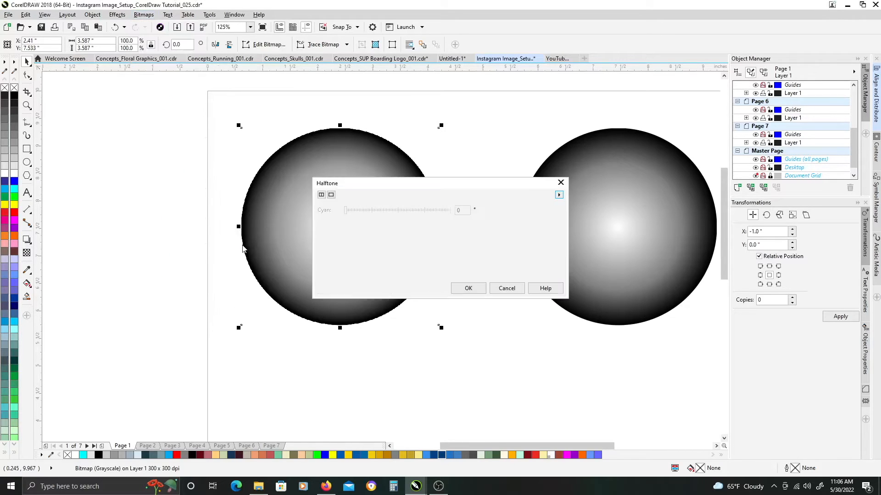
{"action": "left_click", "coordinate": [558, 194]}
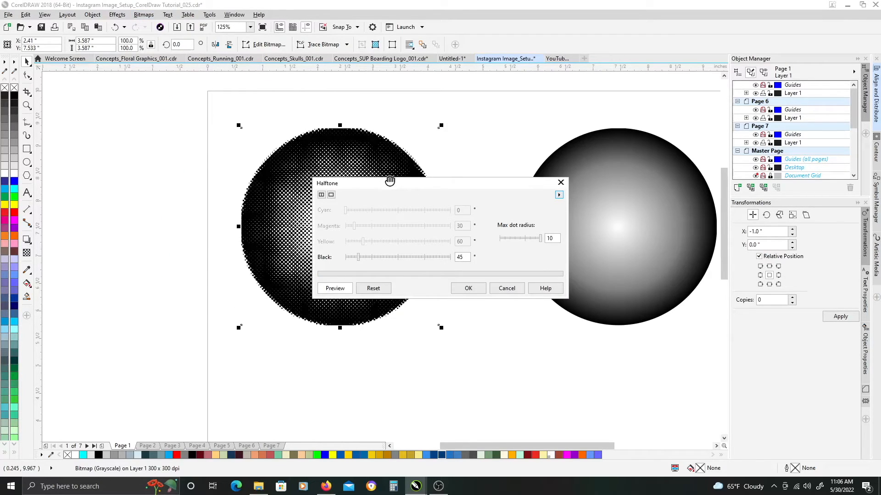
{"action": "mouse_move", "coordinate": [481, 248]}
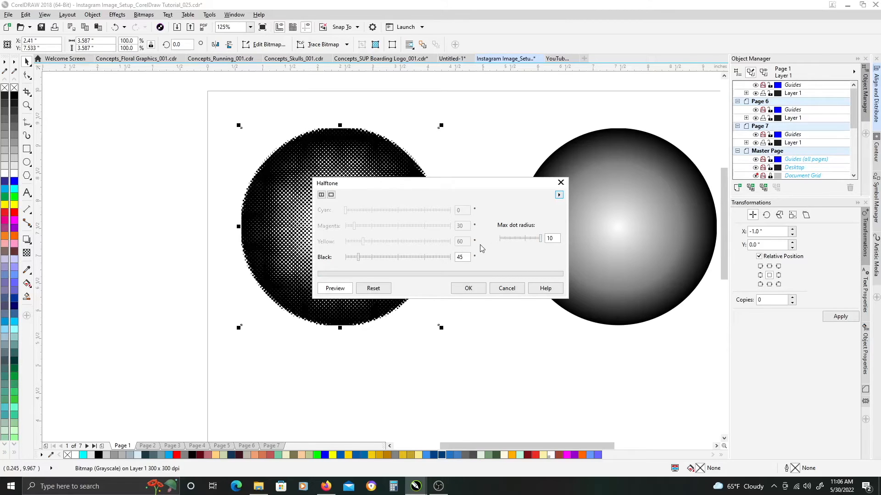
{"action": "left_click", "coordinate": [468, 288]}
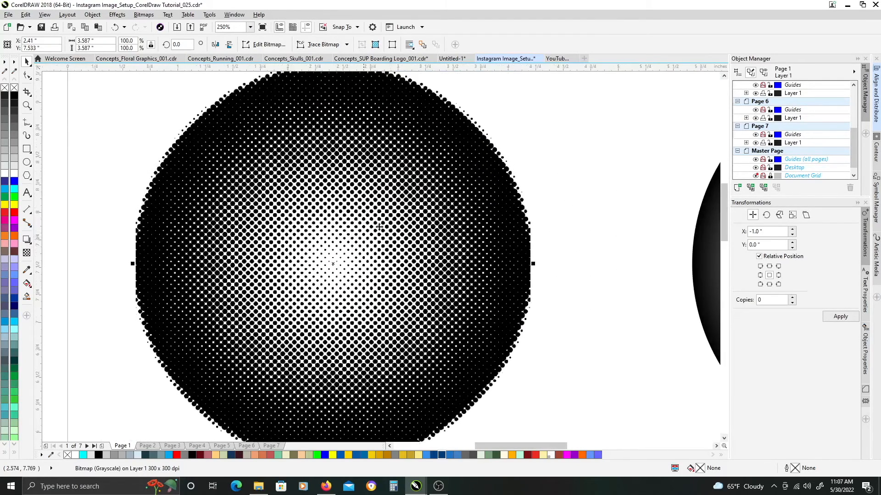
{"action": "mouse_move", "coordinate": [180, 264]}
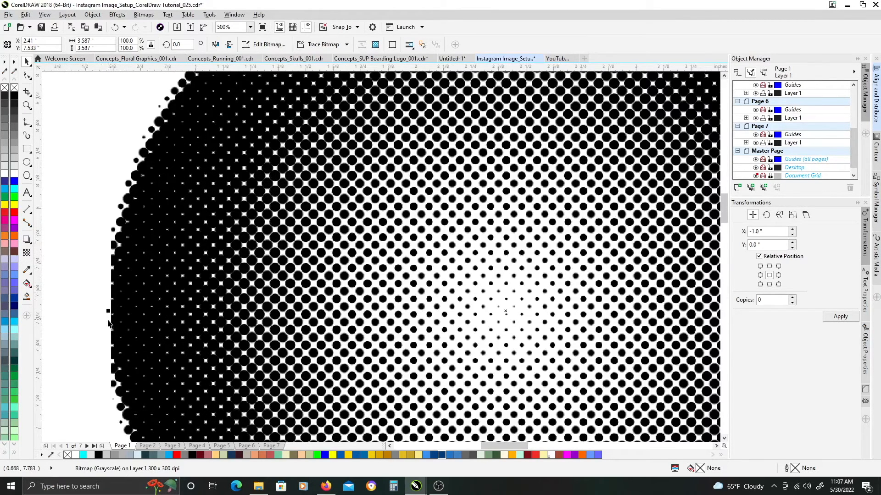
{"action": "mouse_move", "coordinate": [394, 312]}
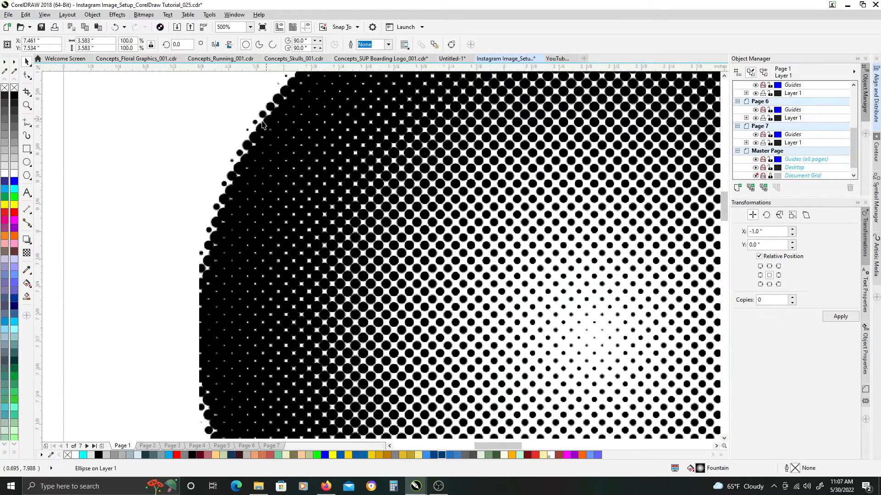
{"action": "mouse_move", "coordinate": [203, 319]}
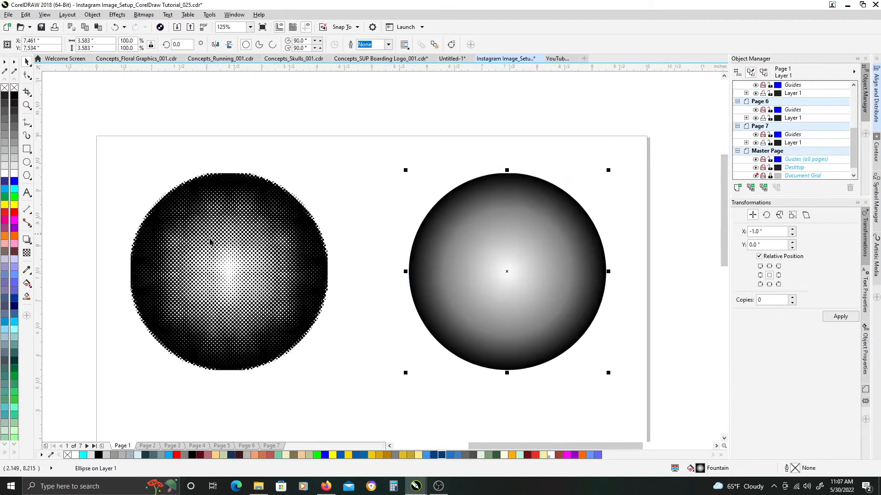
{"action": "mouse_move", "coordinate": [133, 278]}
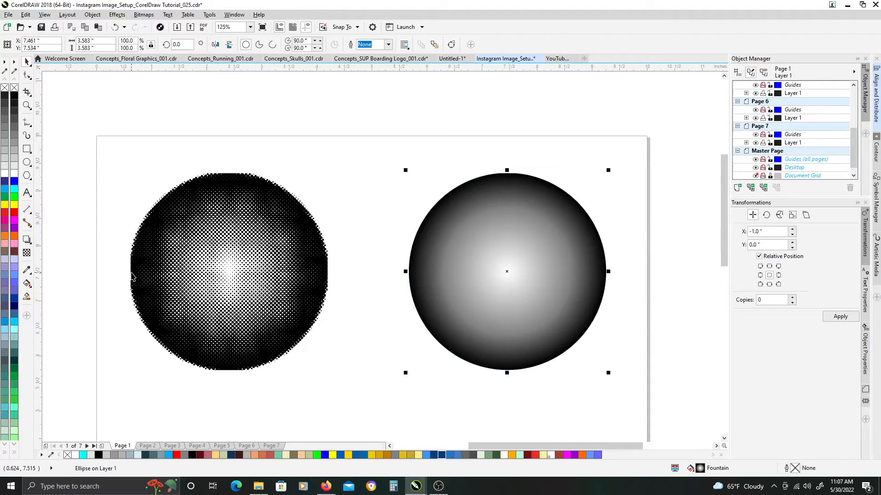
{"action": "mouse_move", "coordinate": [272, 188]}
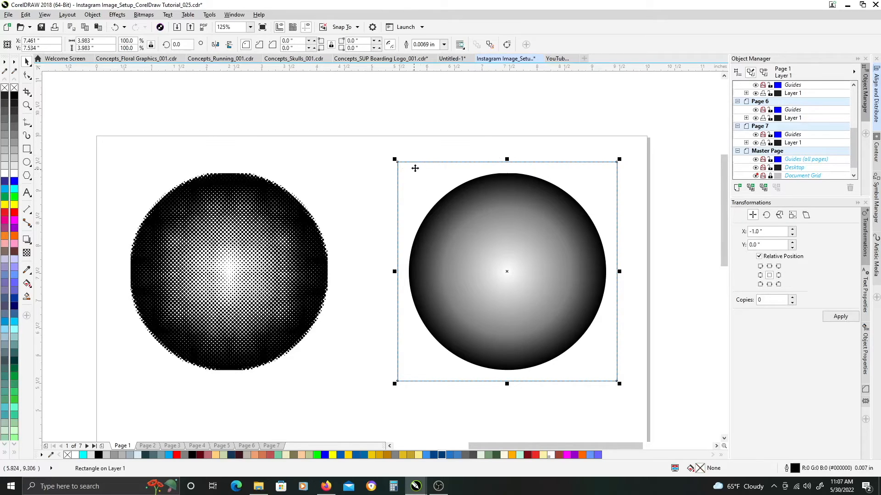
{"action": "mouse_move", "coordinate": [110, 113]}
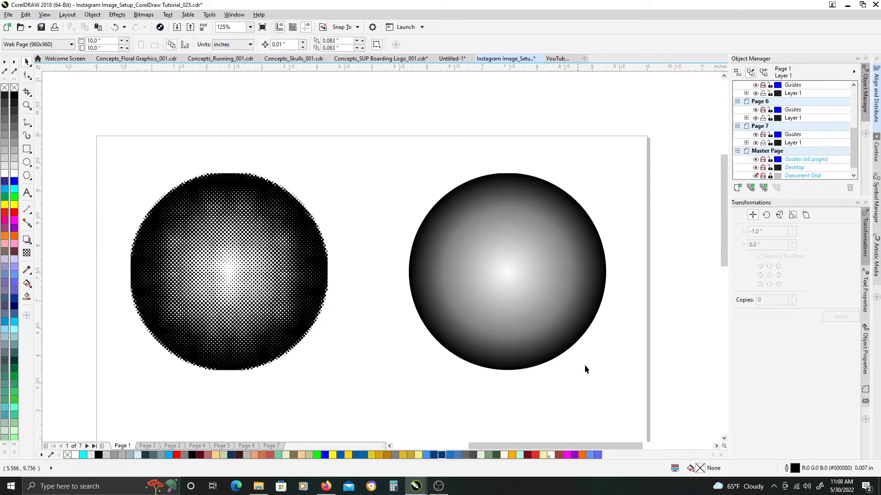
{"action": "mouse_move", "coordinate": [662, 425]}
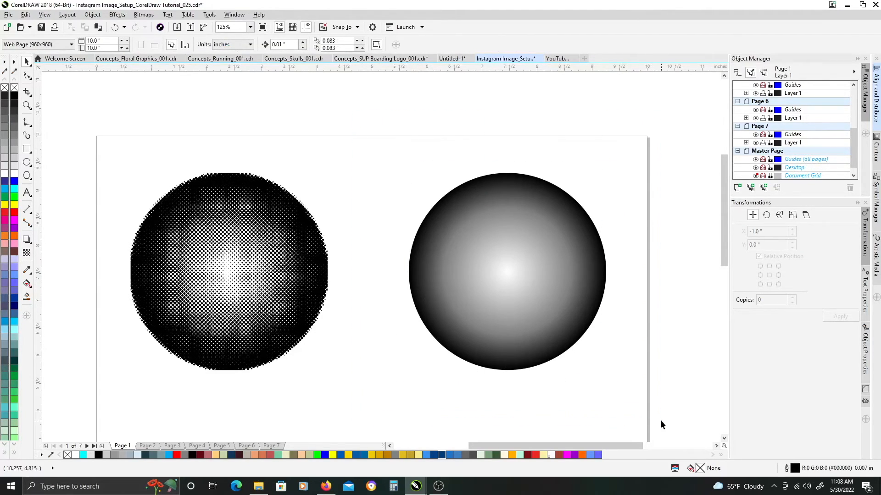
Convert the right circle and its frame to a 300 dpi grayscale bitmap.
{"action": "left_click", "coordinate": [506, 271]}
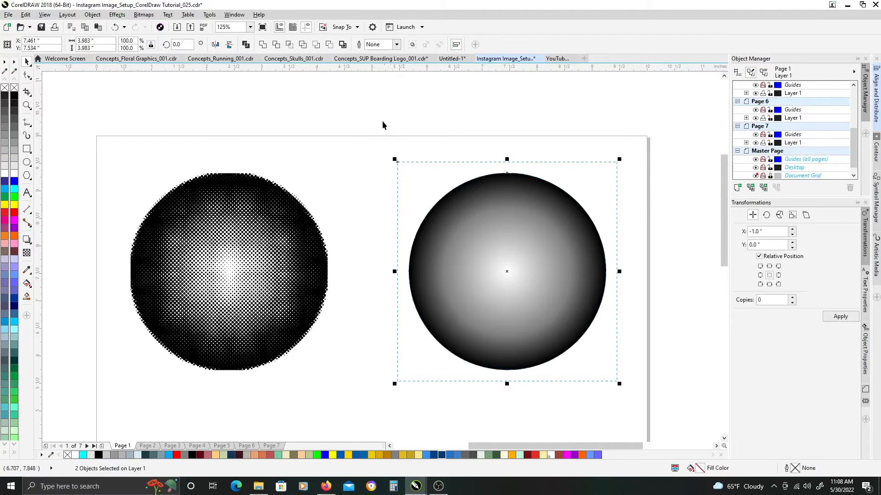
{"action": "mouse_move", "coordinate": [398, 257]}
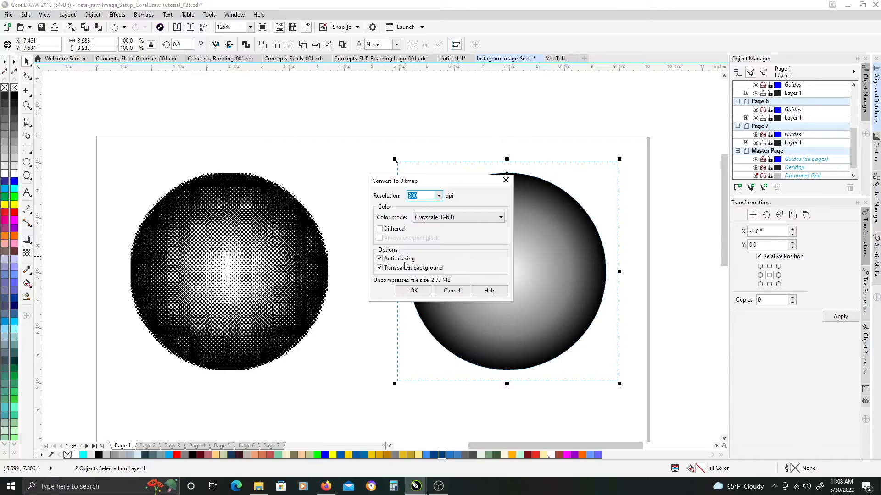
{"action": "left_click", "coordinate": [413, 290]}
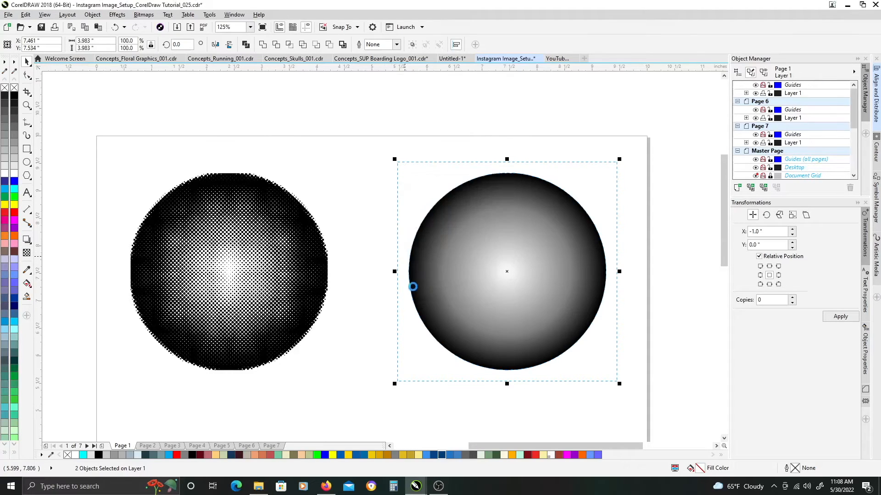
{"action": "left_click", "coordinate": [506, 271]}
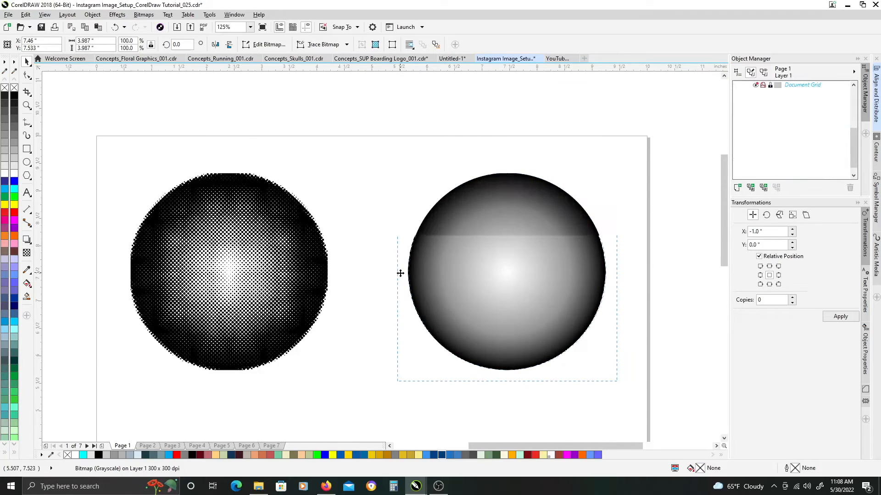
{"action": "scroll", "scroll_direction": "down", "scroll_amount": 3}
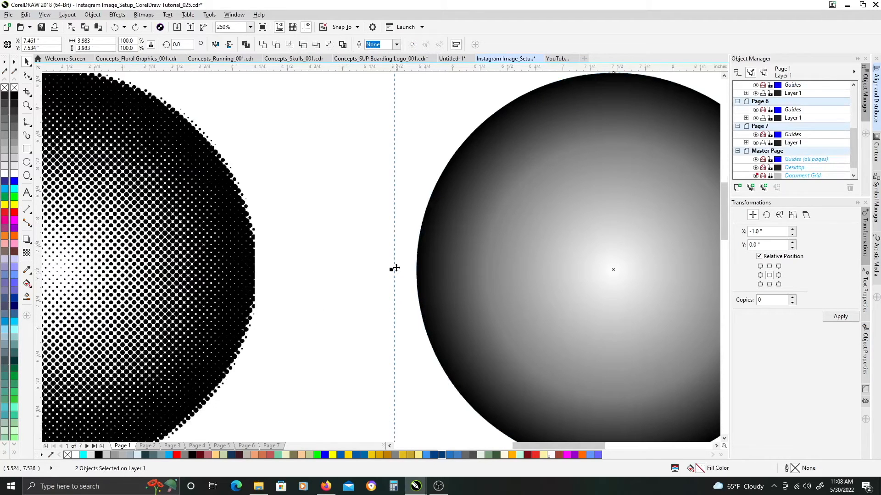
{"action": "mouse_move", "coordinate": [414, 272]}
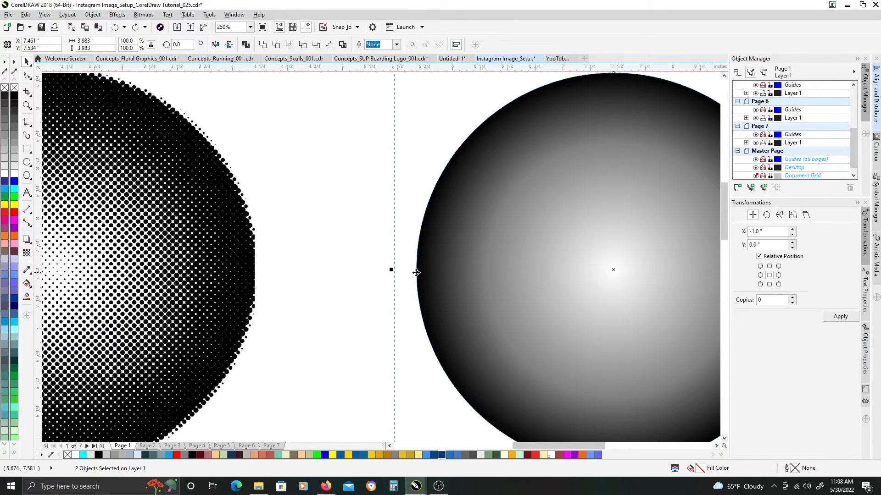
{"action": "left_click", "coordinate": [144, 14]}
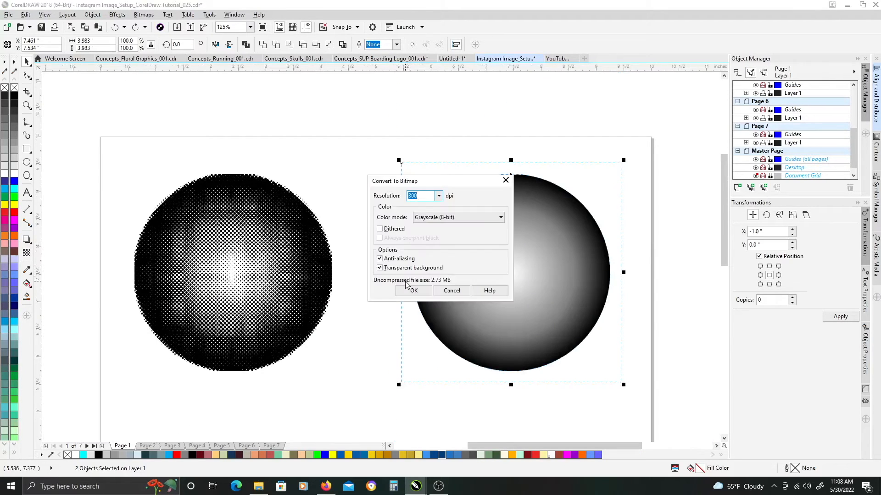
{"action": "left_click", "coordinate": [413, 290]}
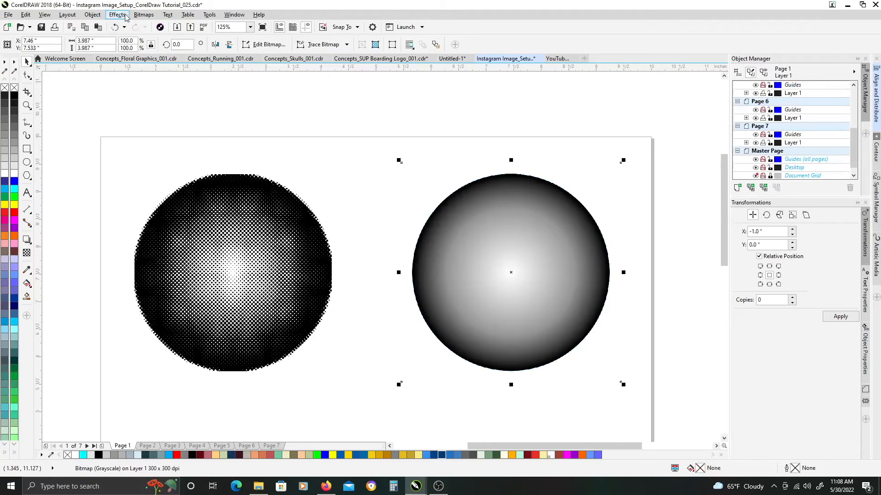
Apply the Halftone color transform to the right circle bitmap.
{"action": "left_click", "coordinate": [143, 14]}
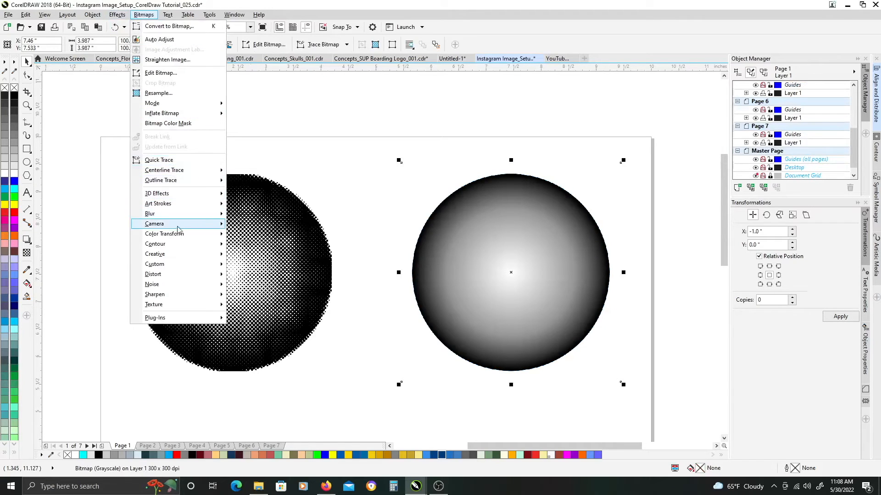
{"action": "mouse_move", "coordinate": [165, 233]}
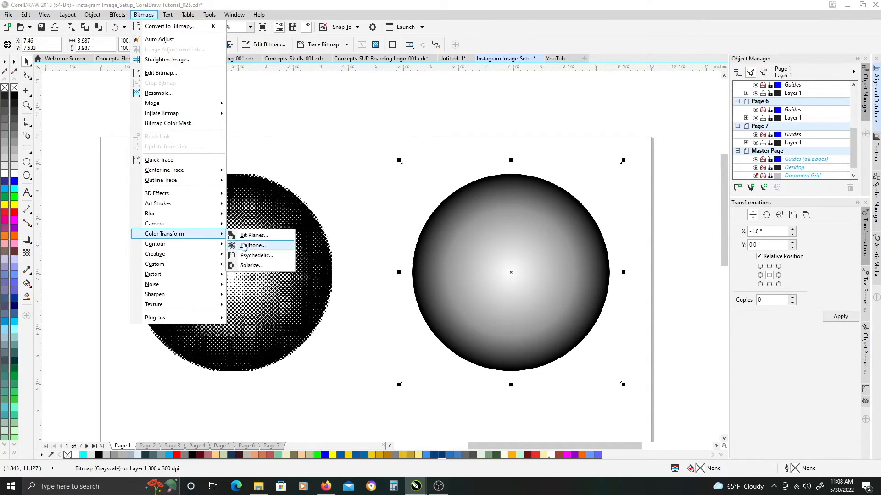
{"action": "left_click", "coordinate": [252, 245]}
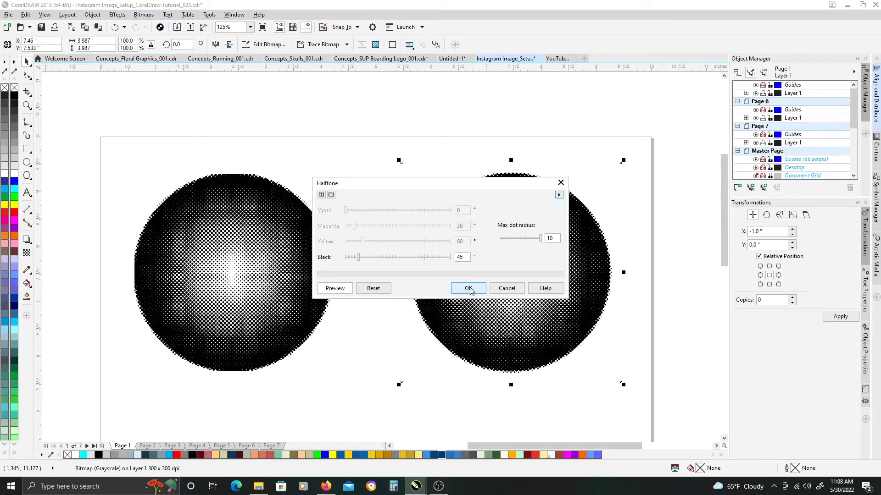
{"action": "left_click", "coordinate": [466, 288]}
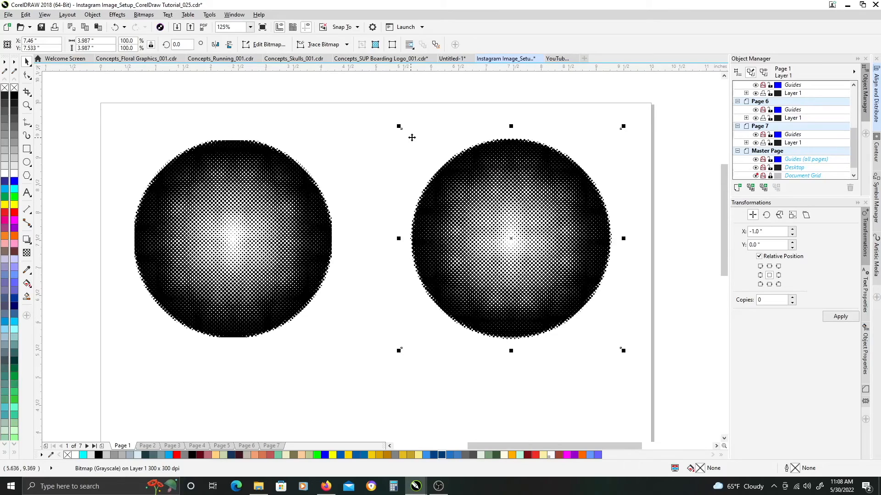
{"action": "mouse_move", "coordinate": [370, 167]}
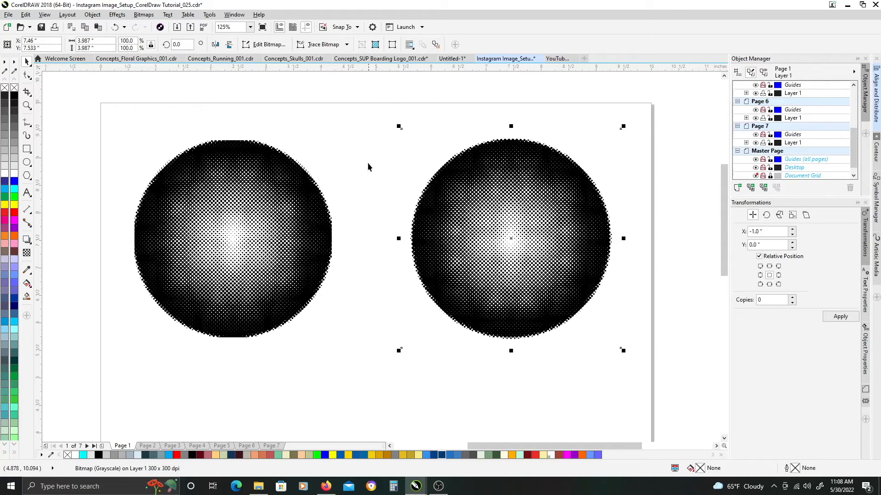
{"action": "mouse_move", "coordinate": [410, 235]}
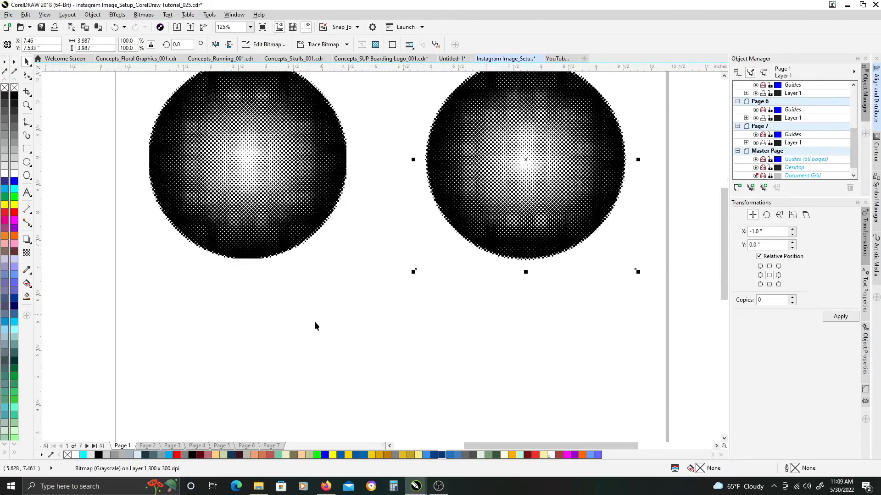
Draw a circle below the left halftone circle with a white-to-grey linear fountain fill.
{"action": "left_click", "coordinate": [316, 326]}
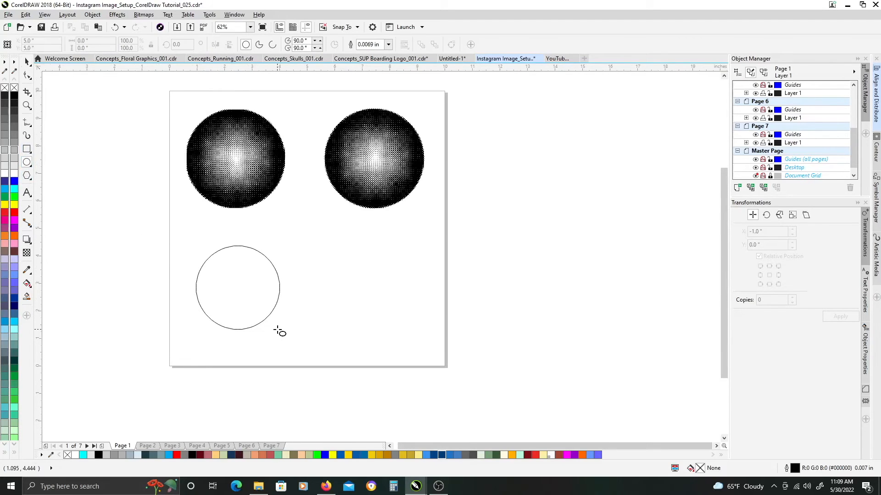
{"action": "left_click", "coordinate": [237, 287]}
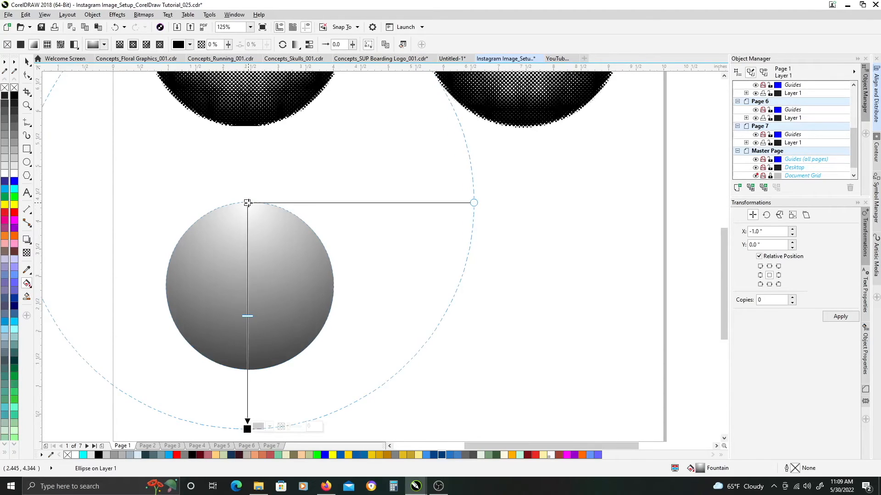
{"action": "mouse_move", "coordinate": [474, 203]}
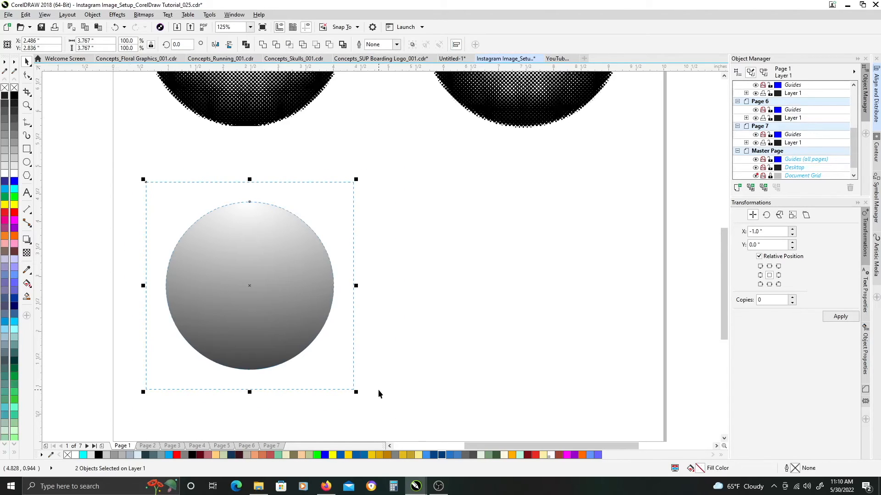
Convert the linear-gradient circle to a bitmap and apply Halftone to it.
{"action": "left_click", "coordinate": [143, 15]}
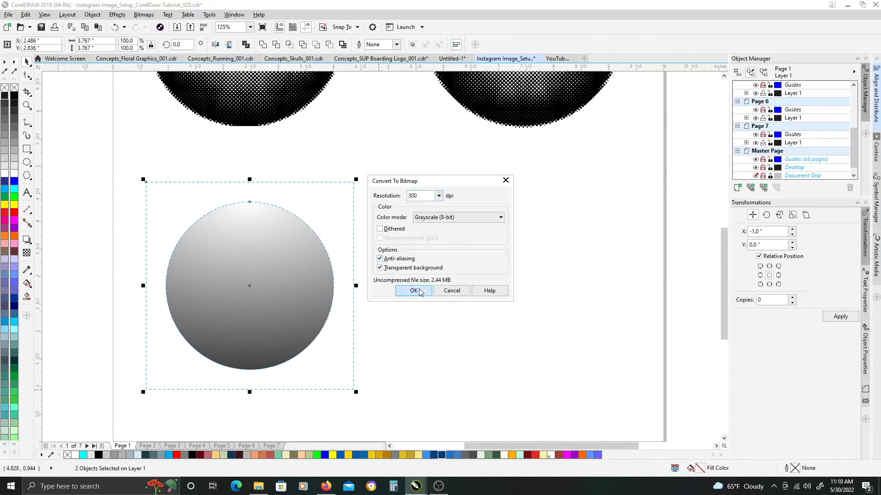
{"action": "left_click", "coordinate": [413, 290]}
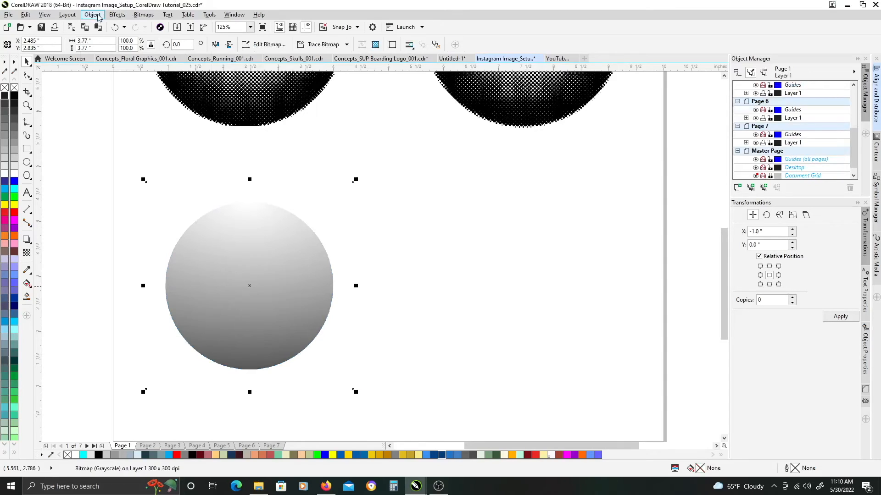
{"action": "left_click", "coordinate": [143, 15]}
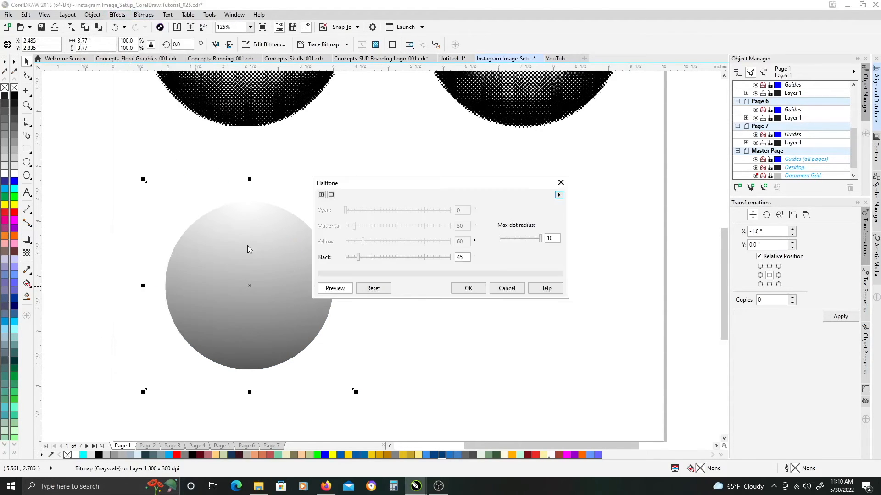
{"action": "left_click", "coordinate": [335, 288]}
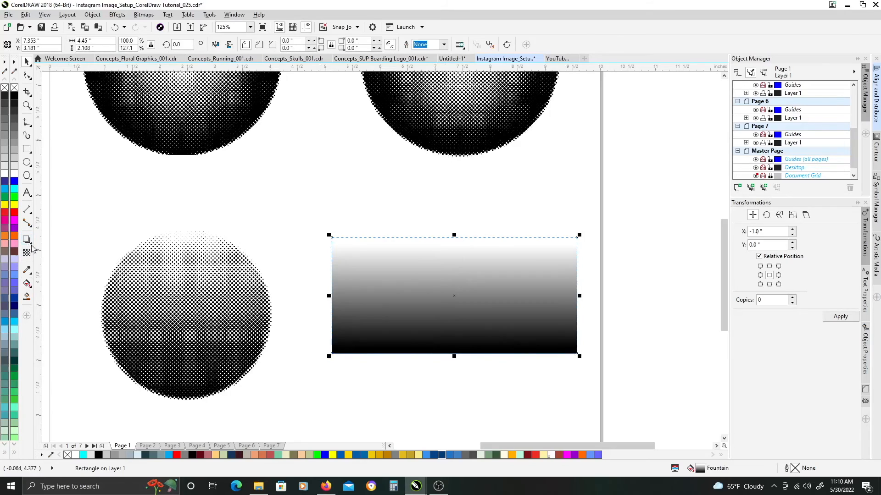
Convert the gradient bar to a grayscale bitmap and apply Halftone to it.
{"action": "left_click", "coordinate": [143, 14]}
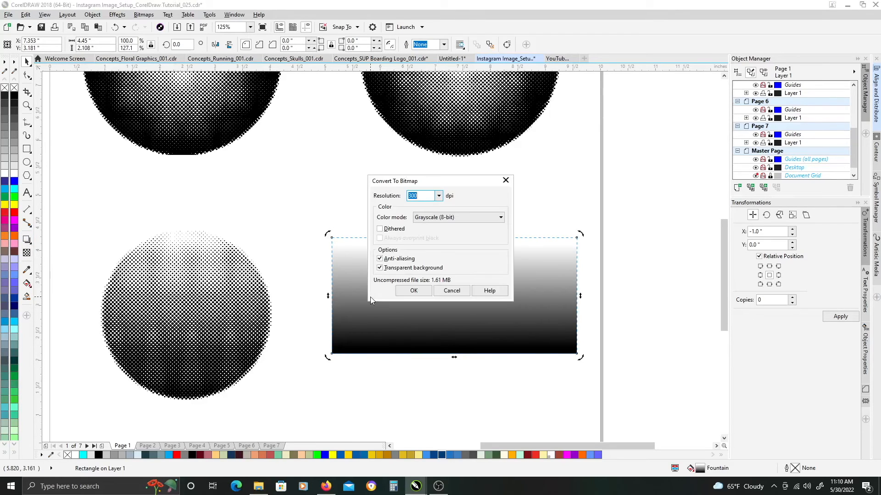
{"action": "left_click", "coordinate": [413, 291]}
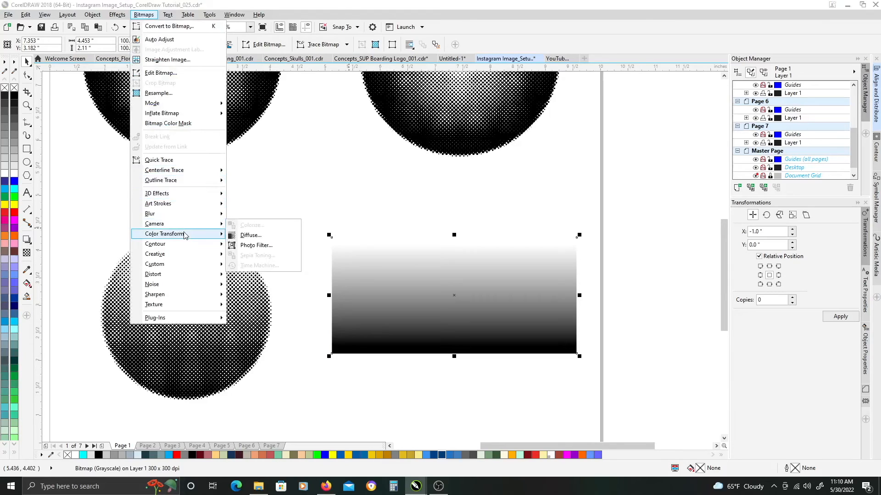
{"action": "left_click", "coordinate": [252, 225]}
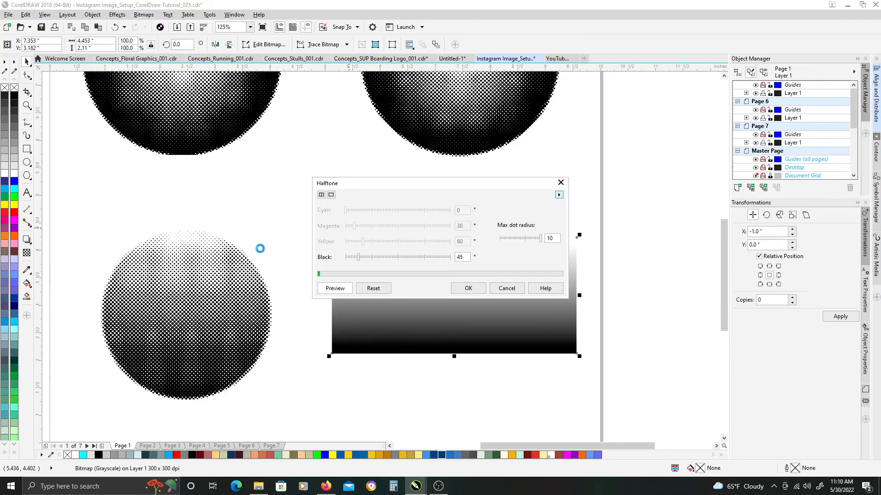
{"action": "left_click", "coordinate": [467, 288]}
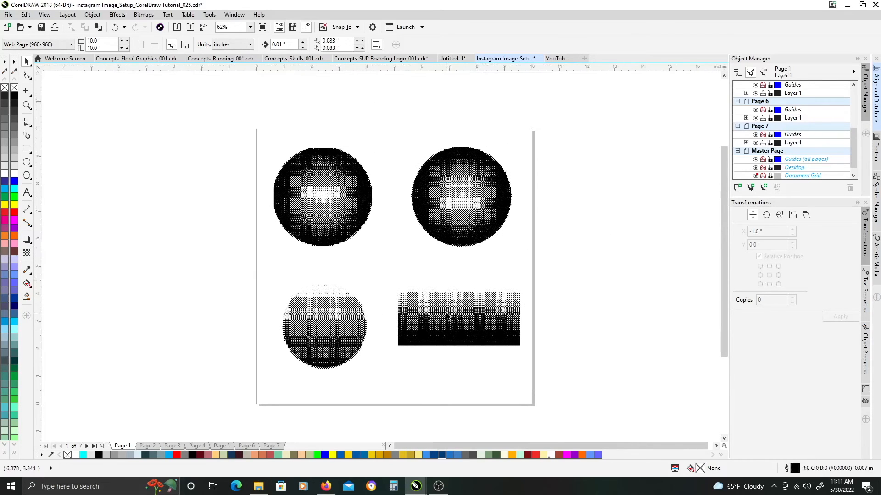
Apply a second Halftone pass with max dot radius 10 to the bar bitmap.
{"action": "left_click", "coordinate": [458, 317]}
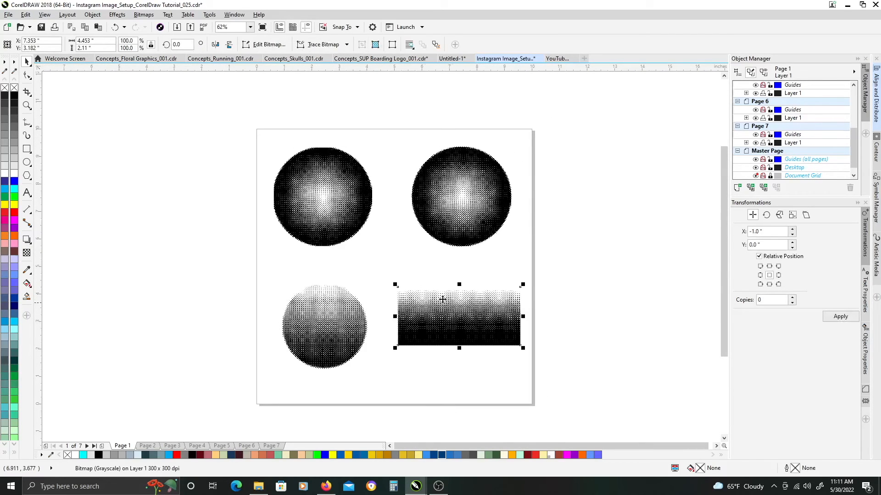
{"action": "mouse_move", "coordinate": [405, 250]}
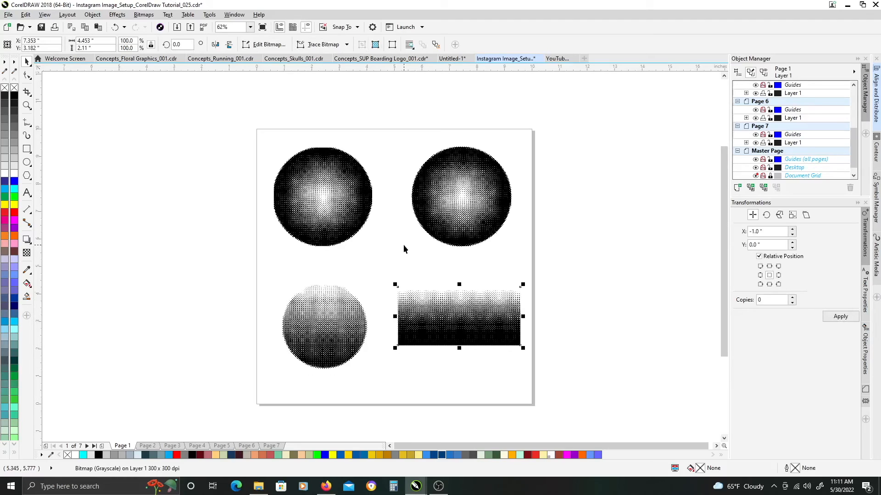
{"action": "mouse_move", "coordinate": [143, 28]}
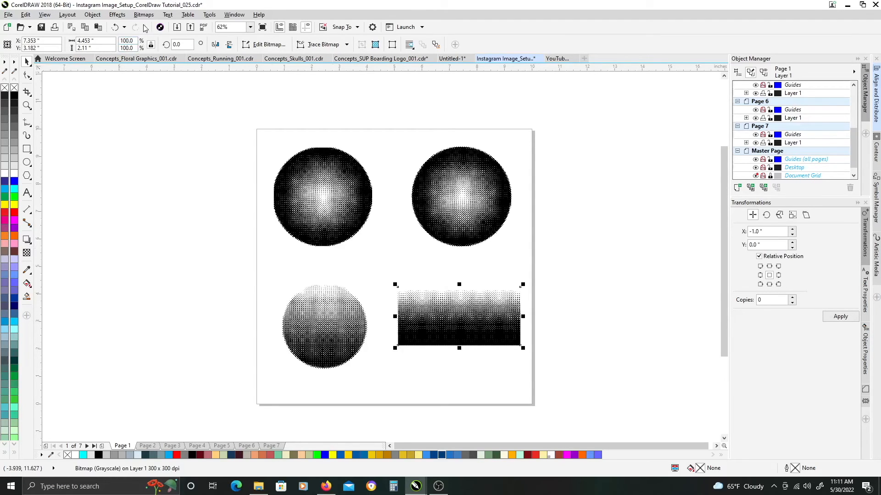
{"action": "left_click", "coordinate": [144, 14]}
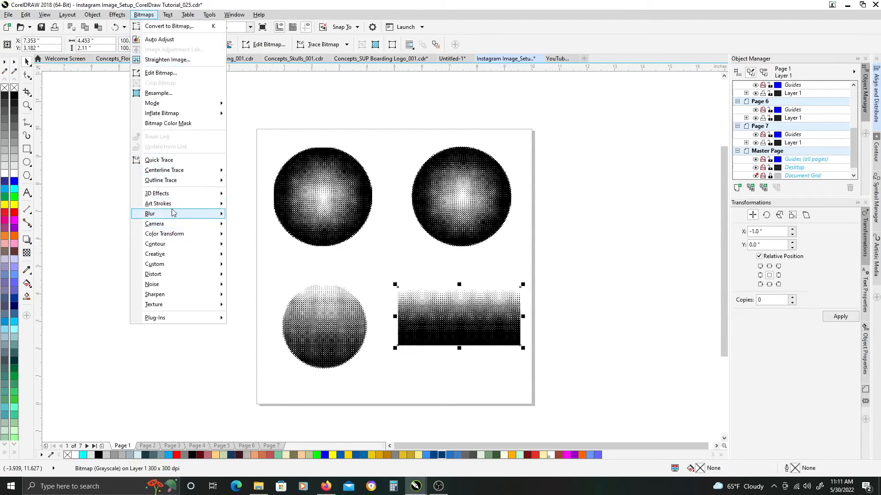
{"action": "mouse_move", "coordinate": [165, 233]}
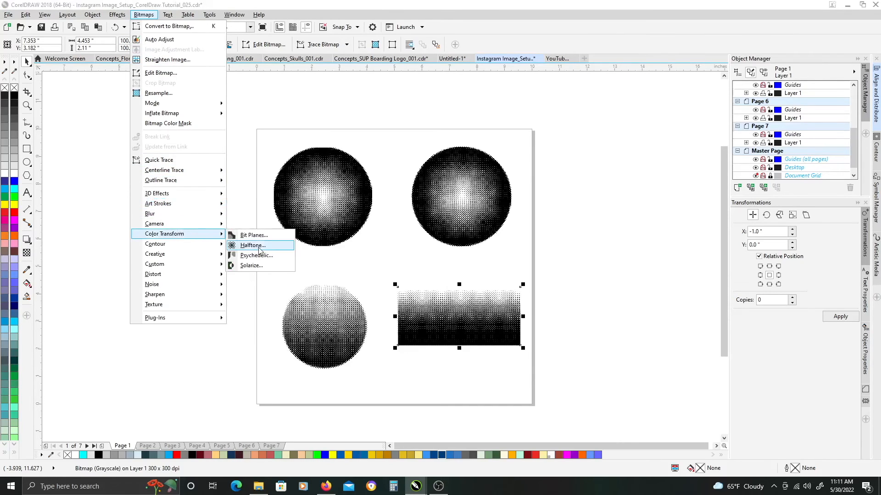
{"action": "left_click", "coordinate": [252, 246]}
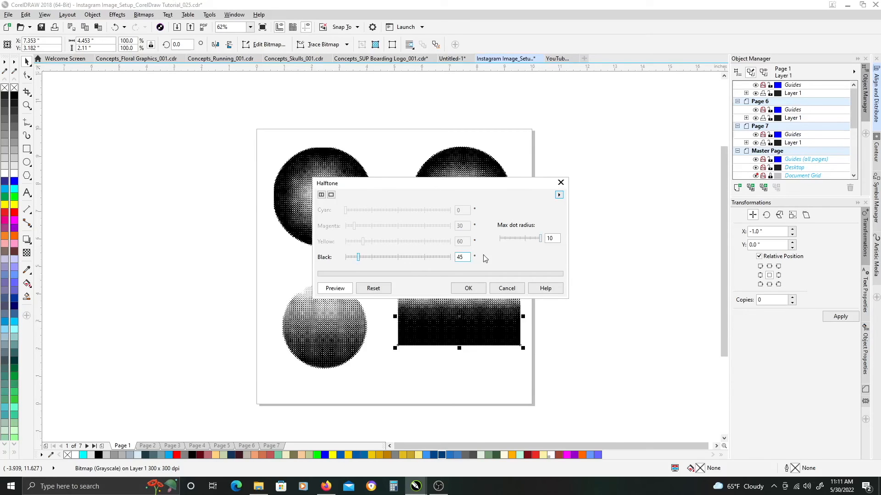
{"action": "mouse_move", "coordinate": [467, 288]}
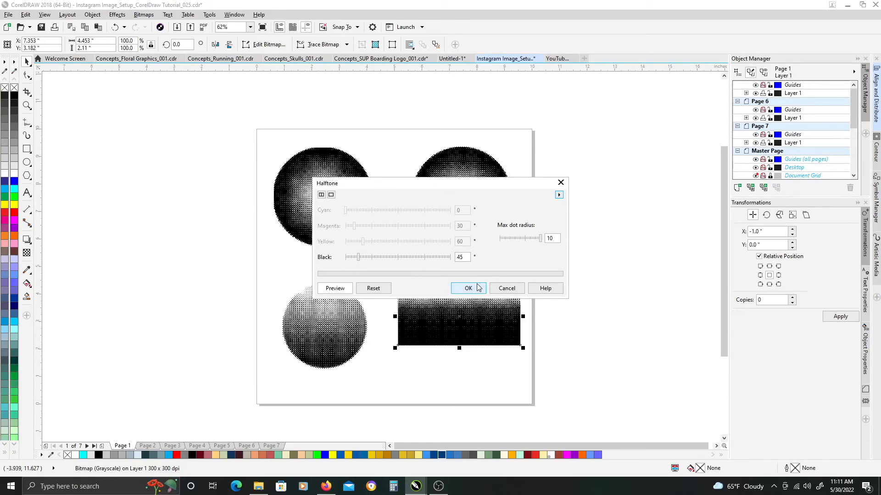
{"action": "left_click", "coordinate": [468, 288]}
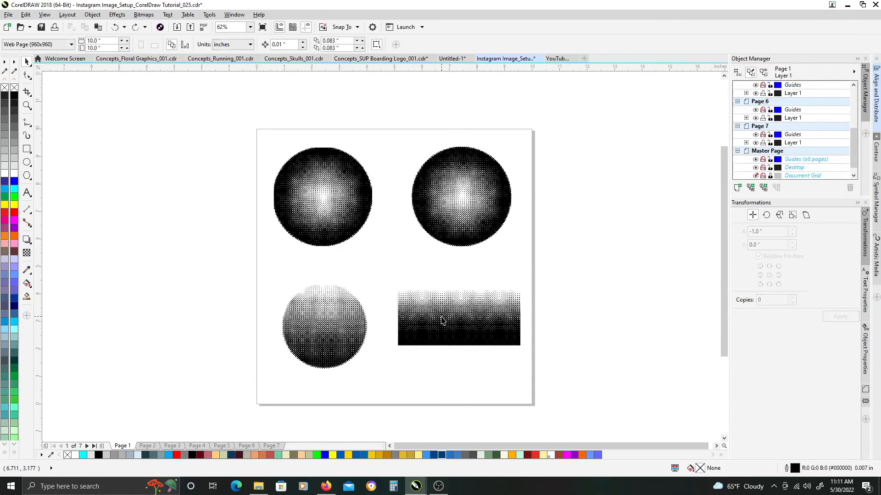
{"action": "mouse_move", "coordinate": [260, 130]}
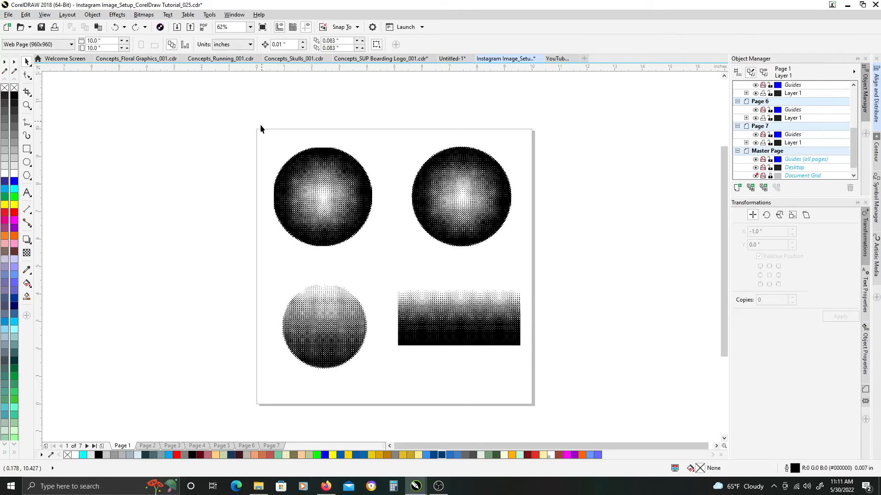
{"action": "mouse_move", "coordinate": [290, 145]}
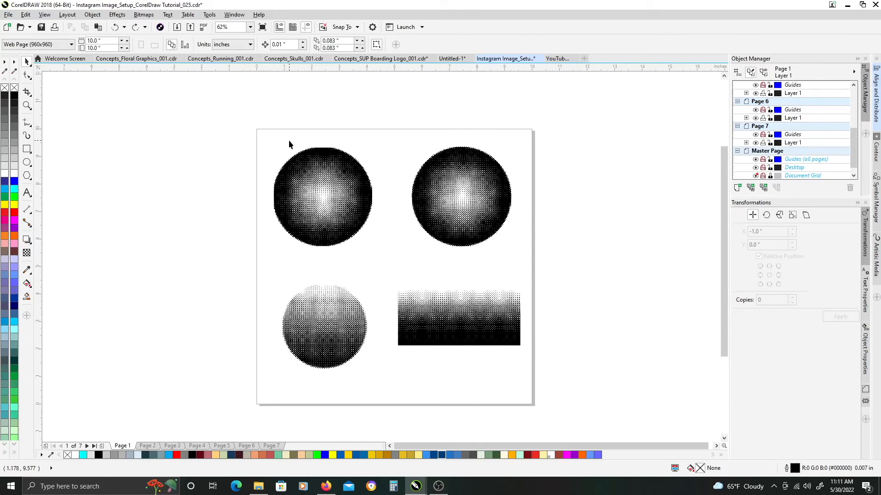
{"action": "mouse_move", "coordinate": [401, 224]}
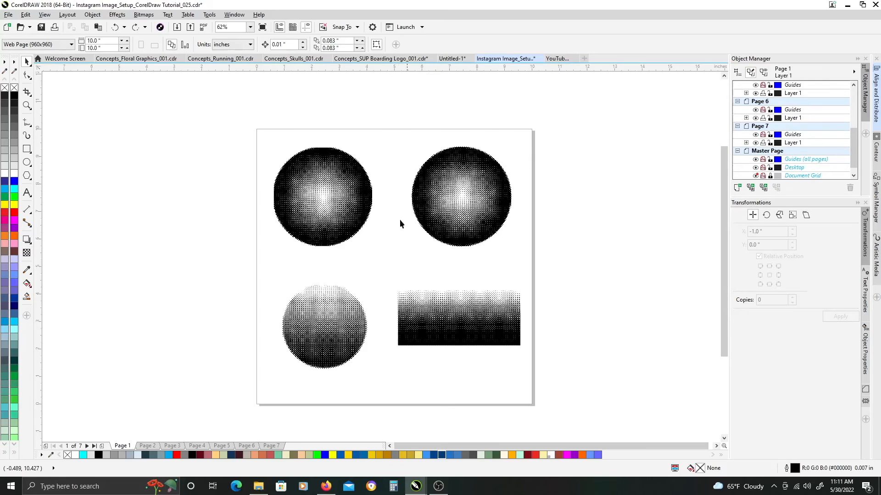
{"action": "mouse_move", "coordinate": [337, 203]}
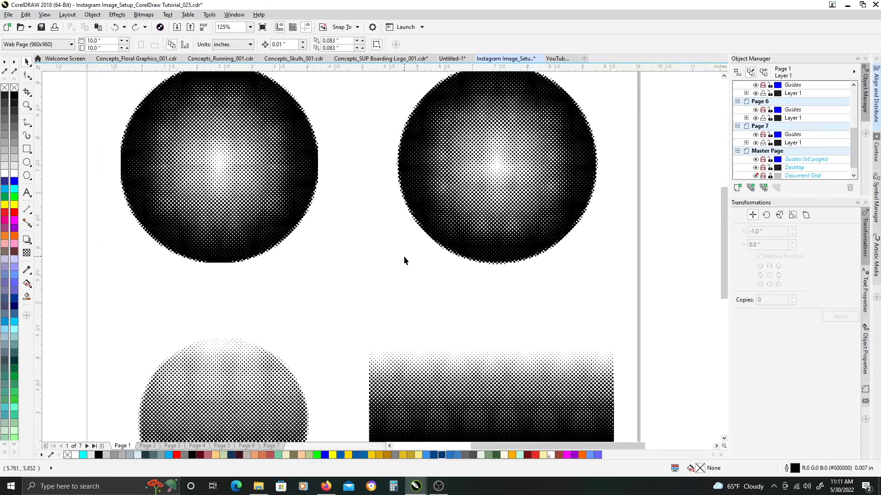
{"action": "mouse_move", "coordinate": [403, 259]}
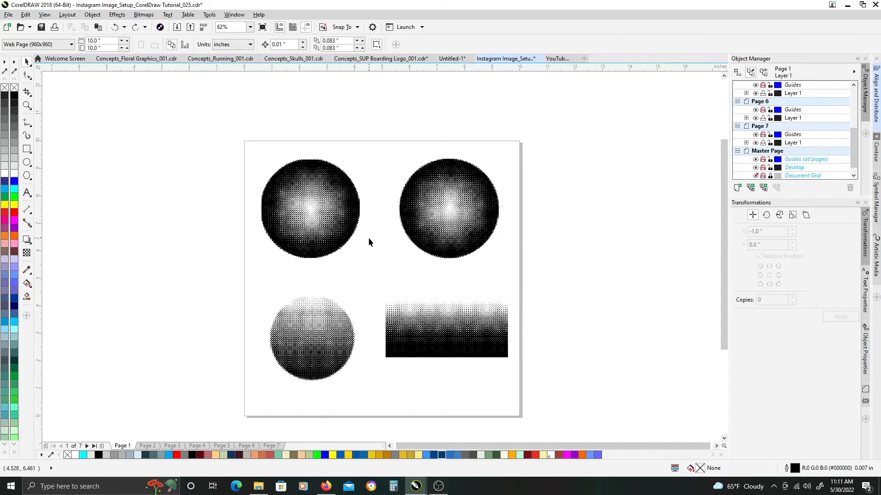
{"action": "mouse_move", "coordinate": [346, 286]}
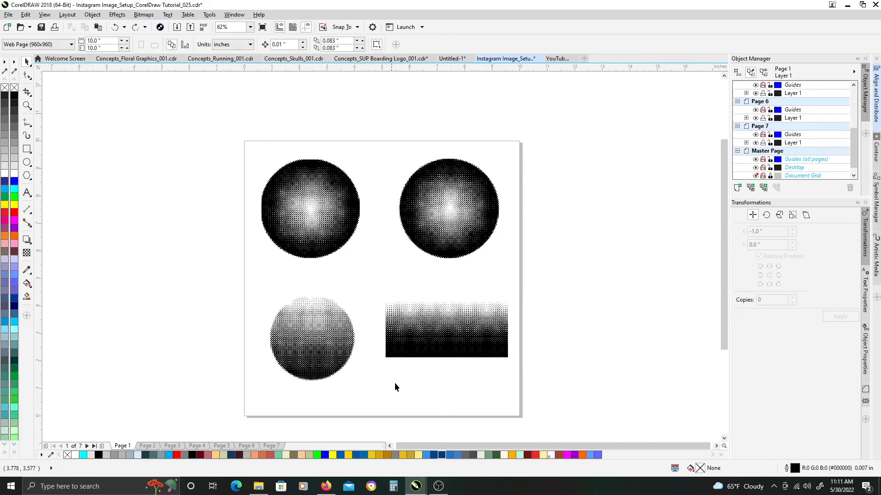
{"action": "mouse_move", "coordinate": [416, 305]}
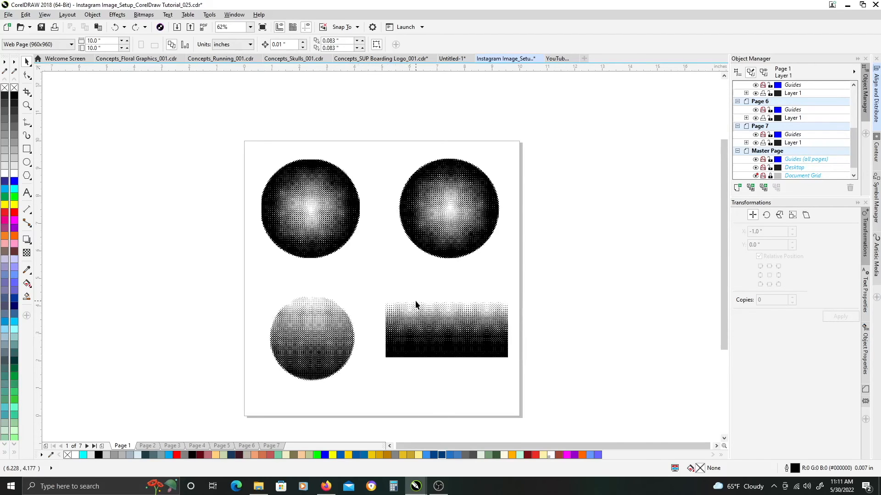
{"action": "mouse_move", "coordinate": [411, 303]}
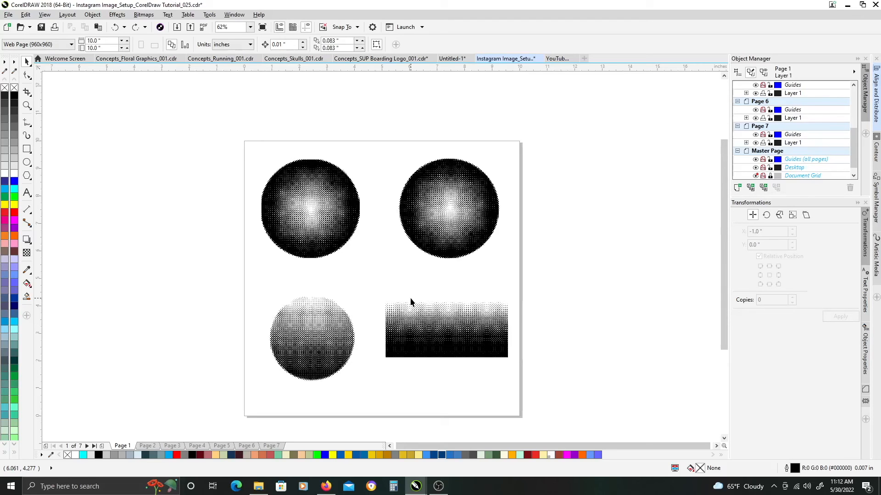
{"action": "mouse_move", "coordinate": [435, 353]}
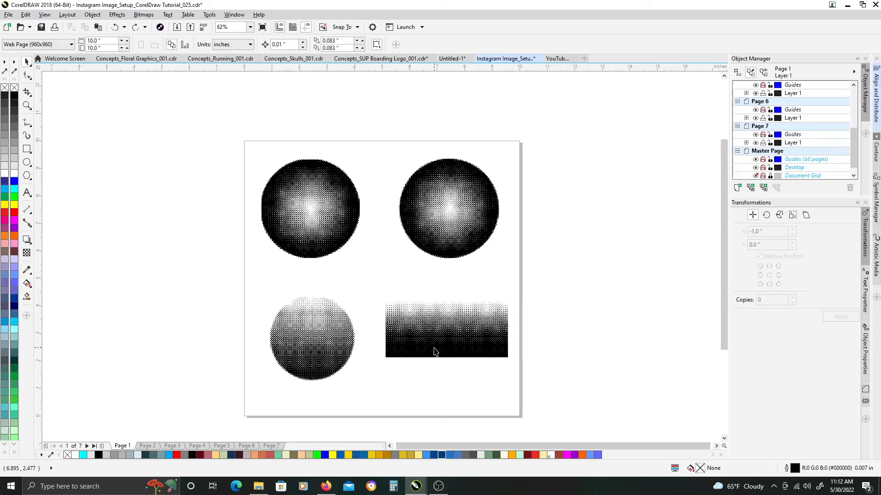
{"action": "mouse_move", "coordinate": [431, 416]}
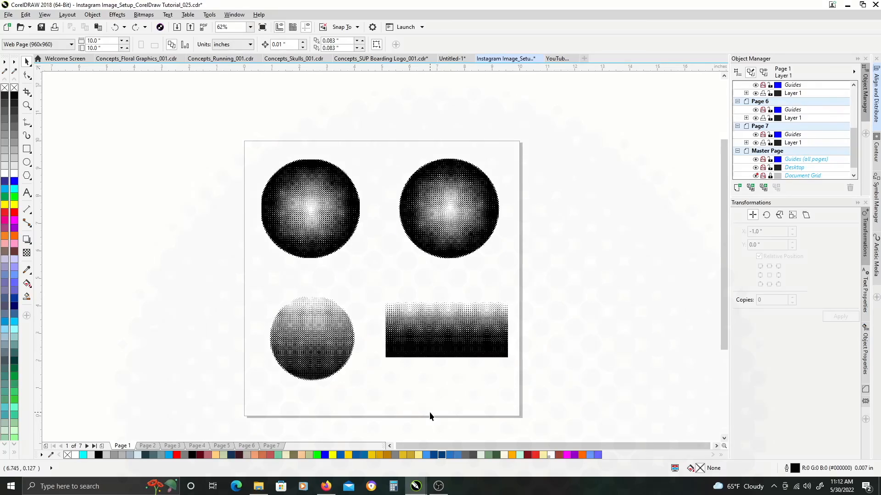